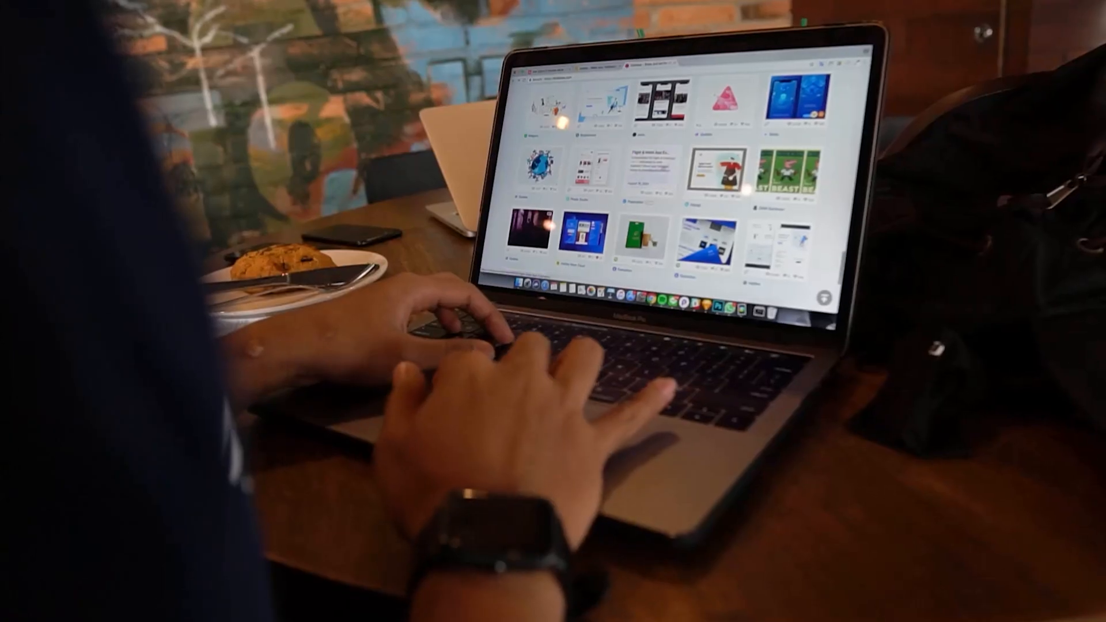
Step: Scroll through the Chris M. Walker search results, including his Legiit founder profile
scroll(down, 3)
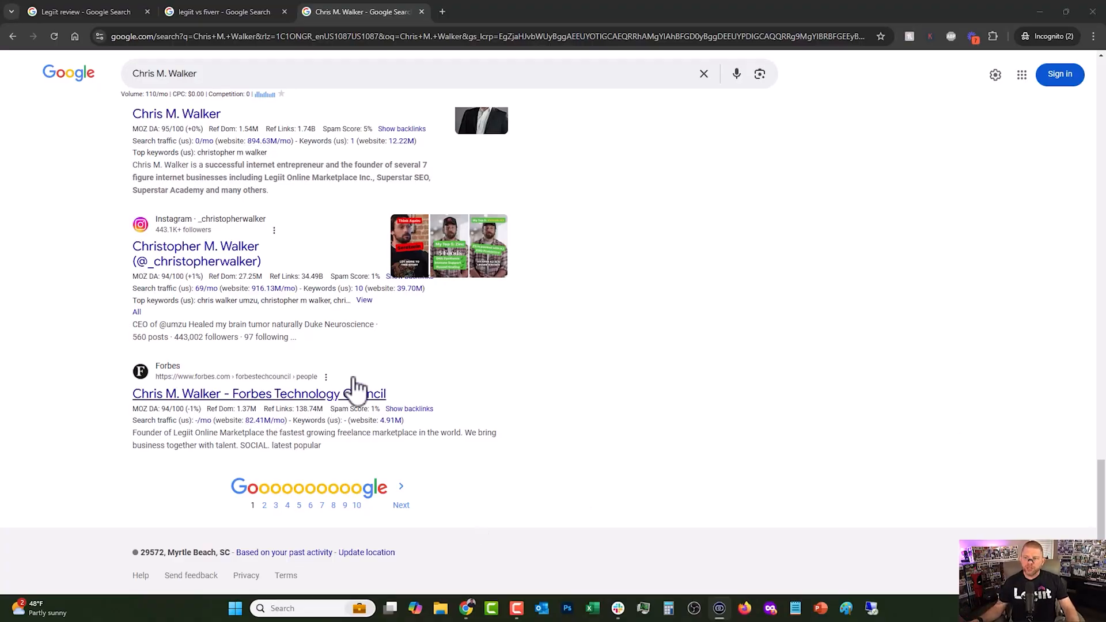
Step: Browse the Legiit vs Fiverr comparison results from Quora, LinkedIn, Reddit and blogs
click(219, 12)
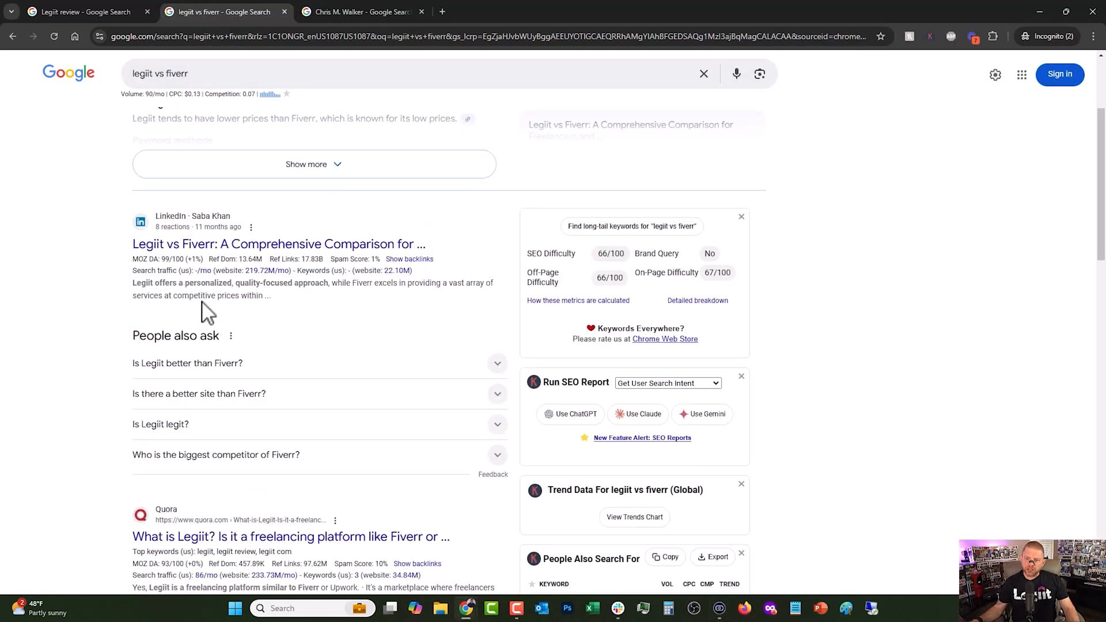
scroll(down, 3)
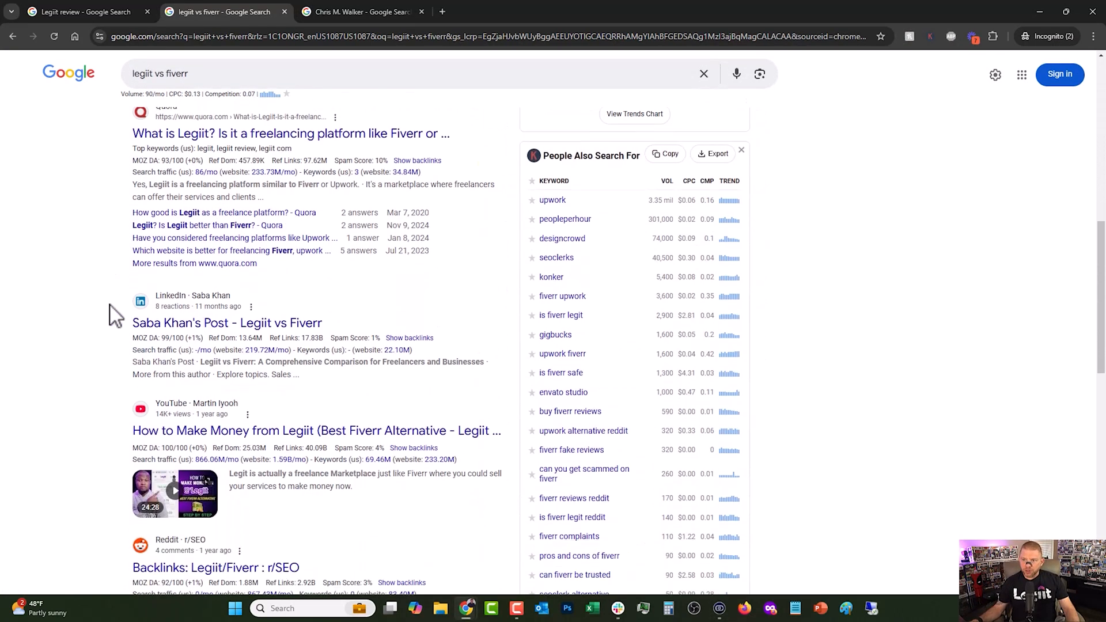
scroll(down, 3)
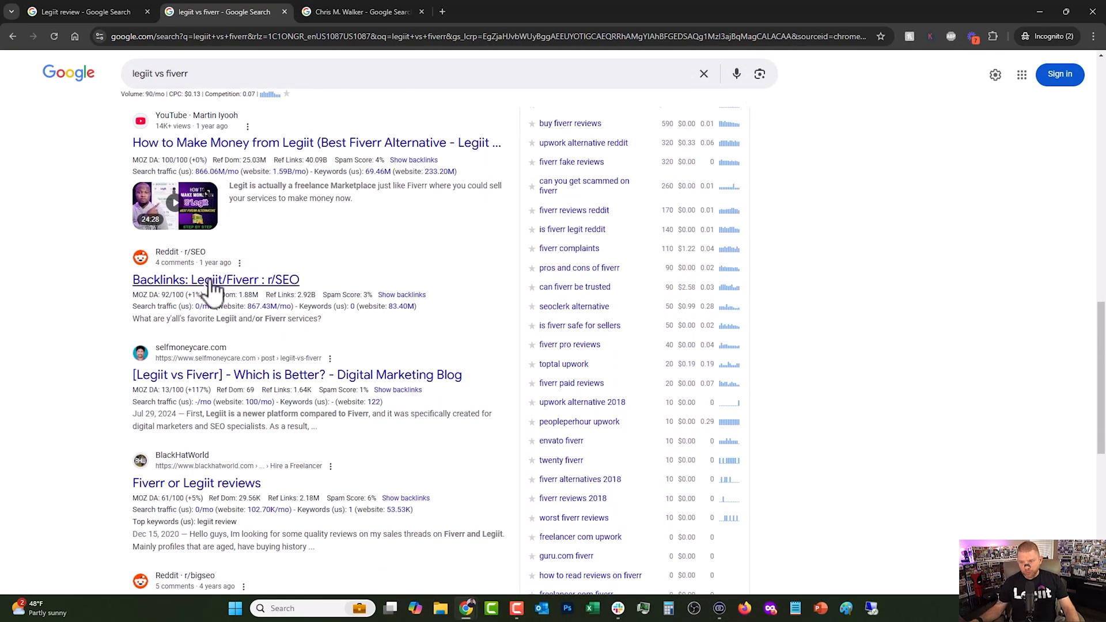
mouse_move(90, 324)
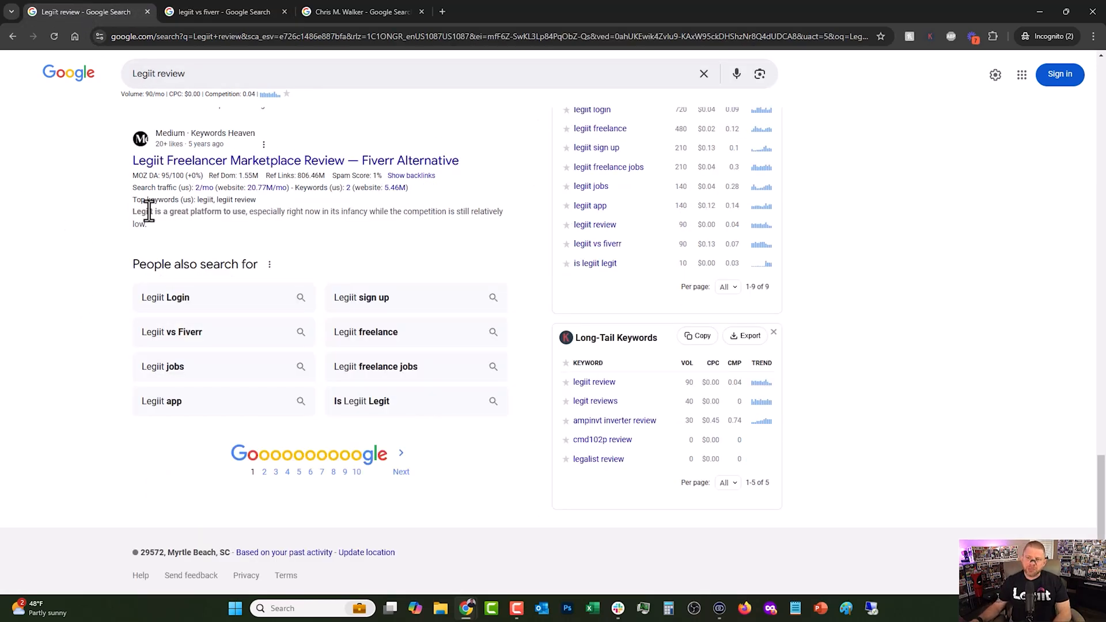
mouse_move(274, 255)
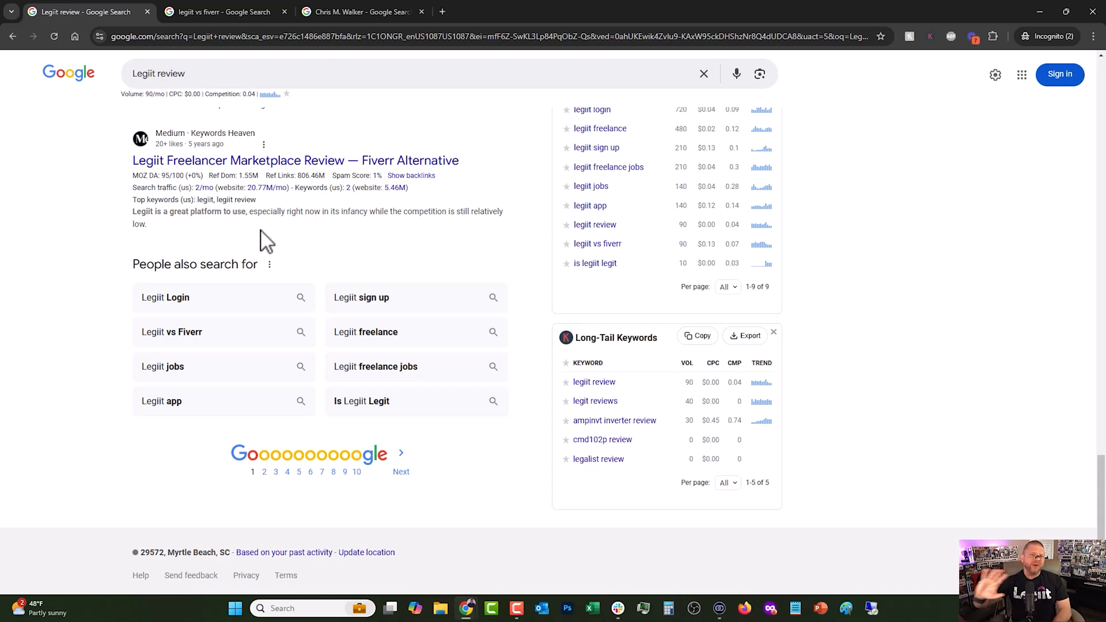
mouse_move(641, 505)
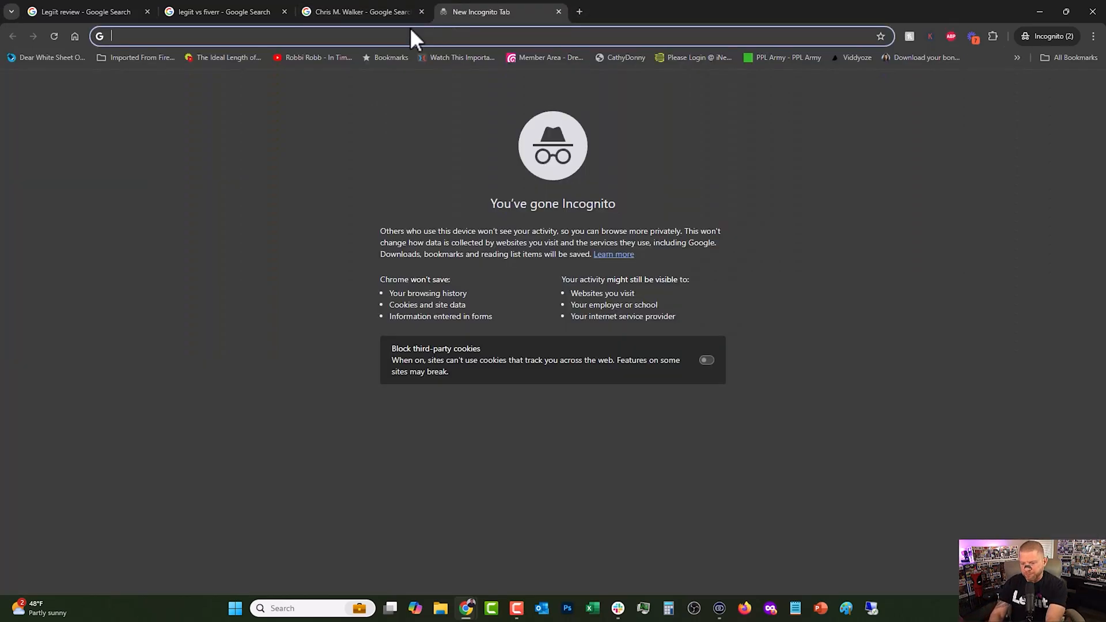
Step: Search 'best cbd gummies' and scroll down through the results
text(best cbd gummies)
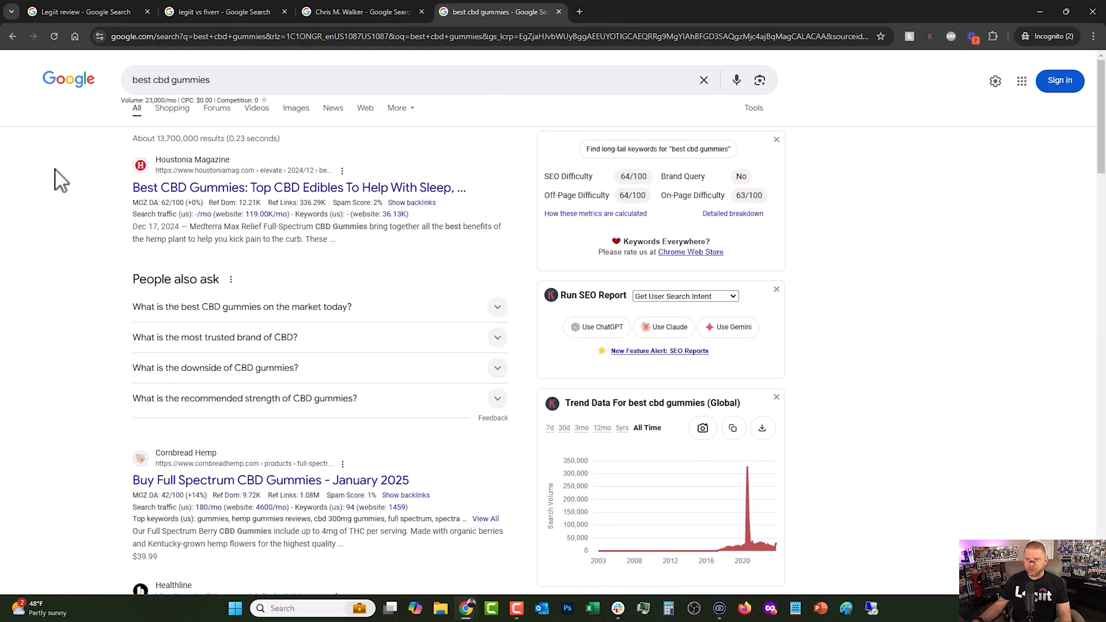
scroll(down, 3)
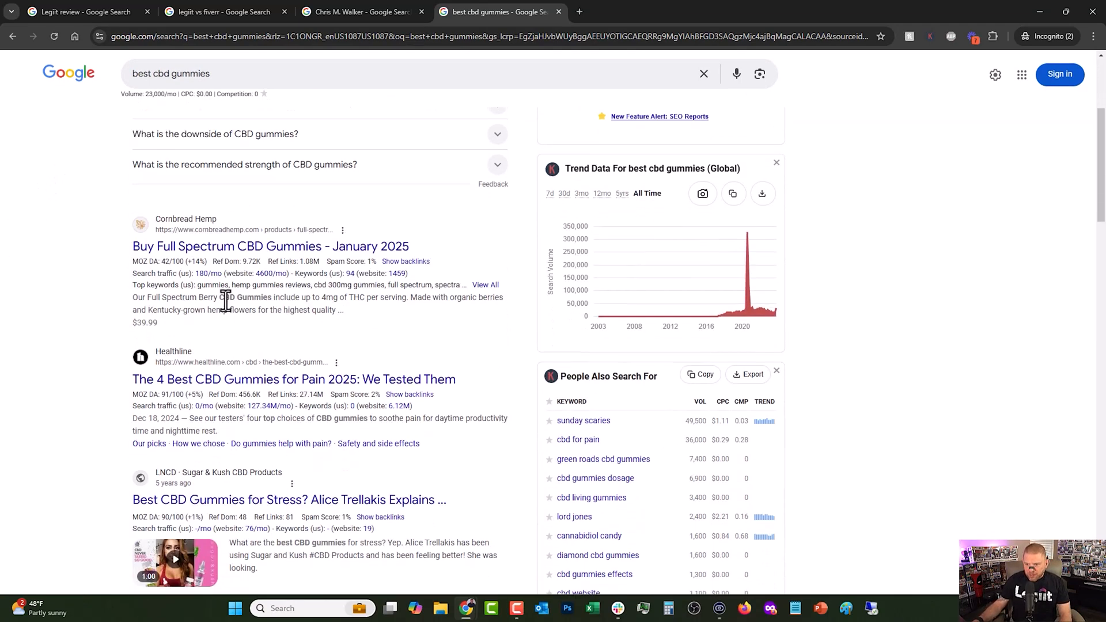
scroll(down, 3)
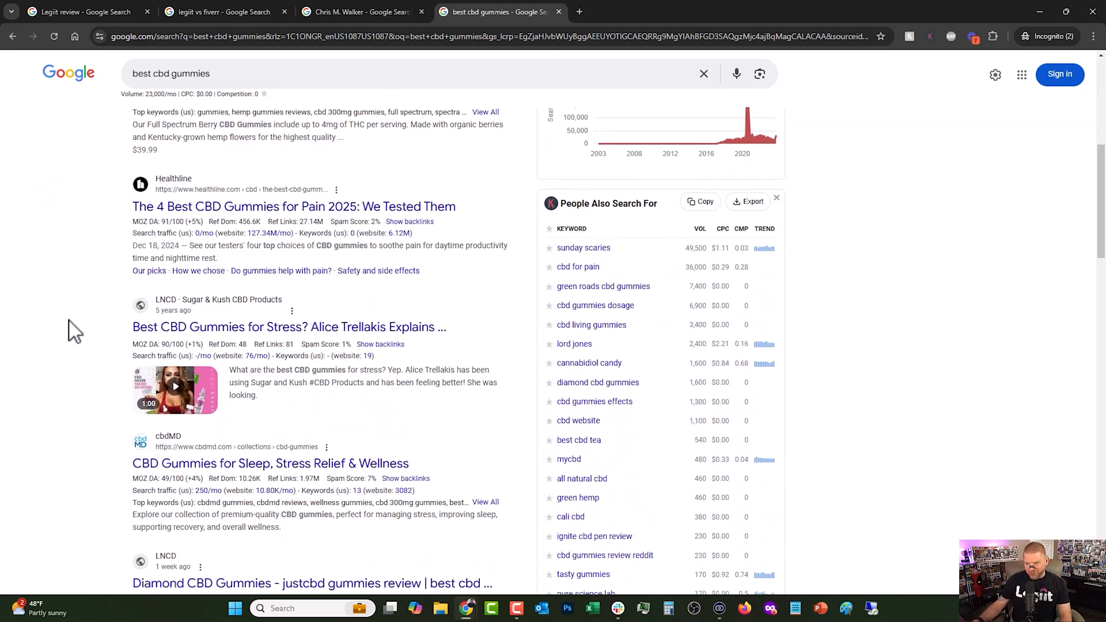
scroll(down, 3)
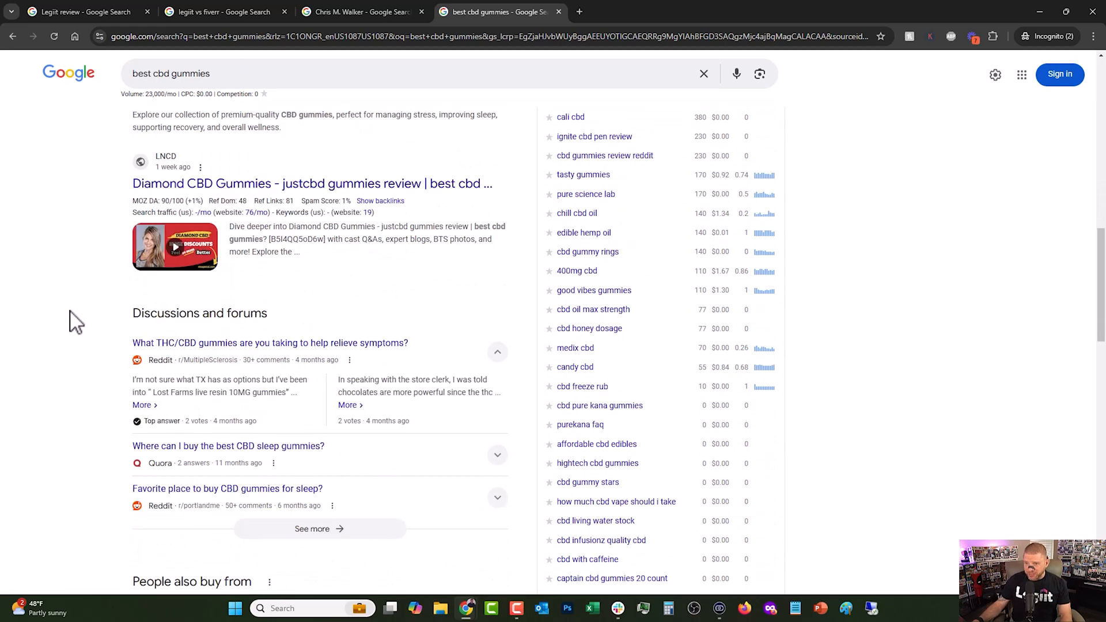
scroll(down, 3)
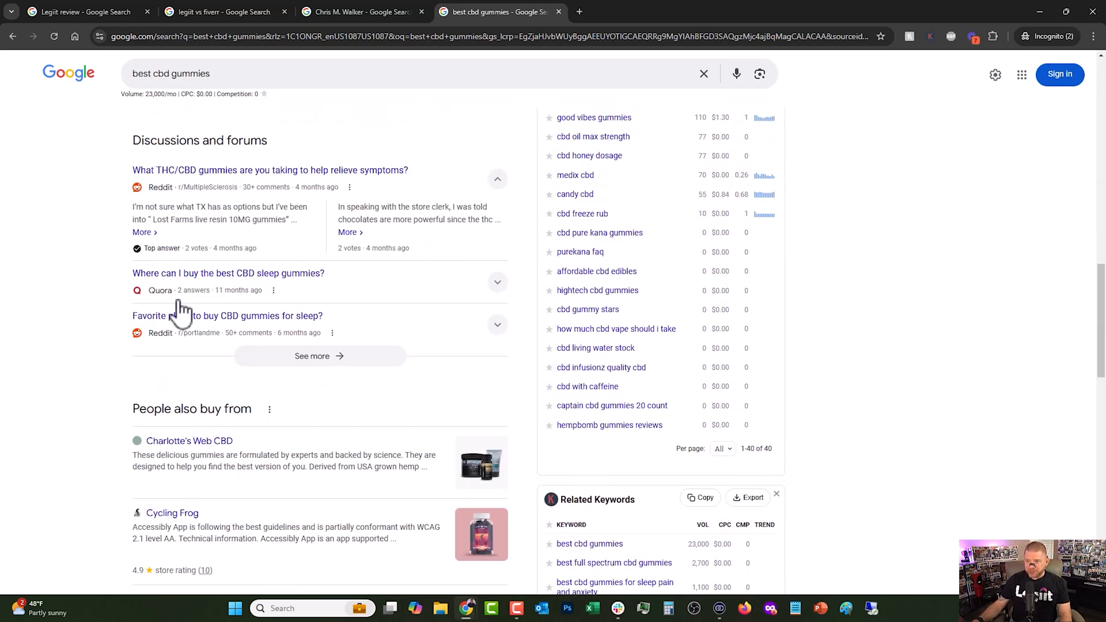
scroll(down, 3)
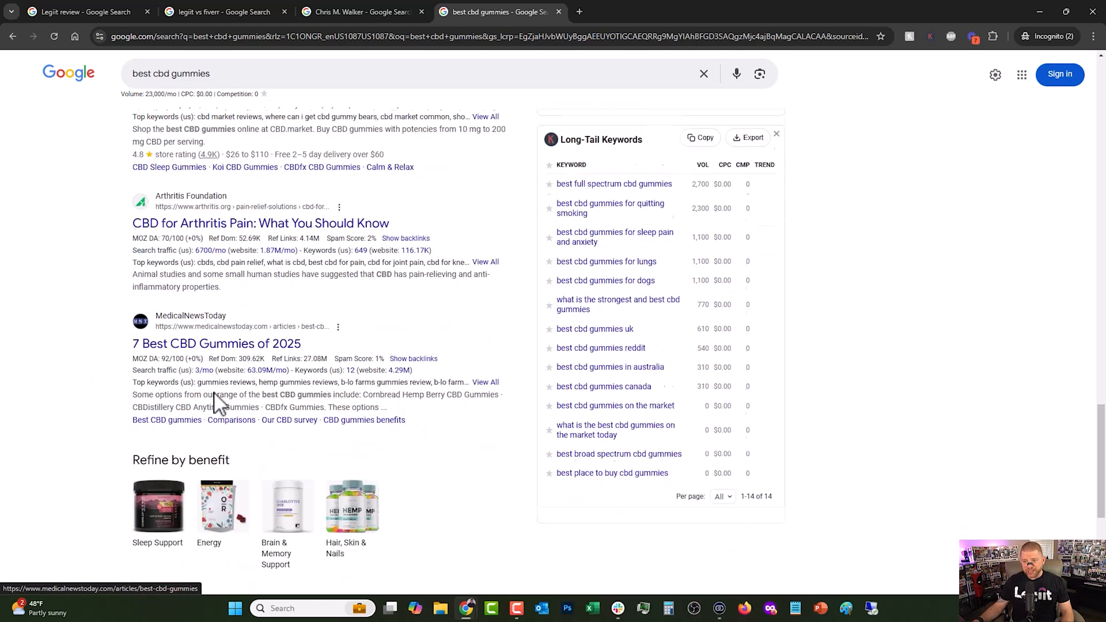
scroll(down, 3)
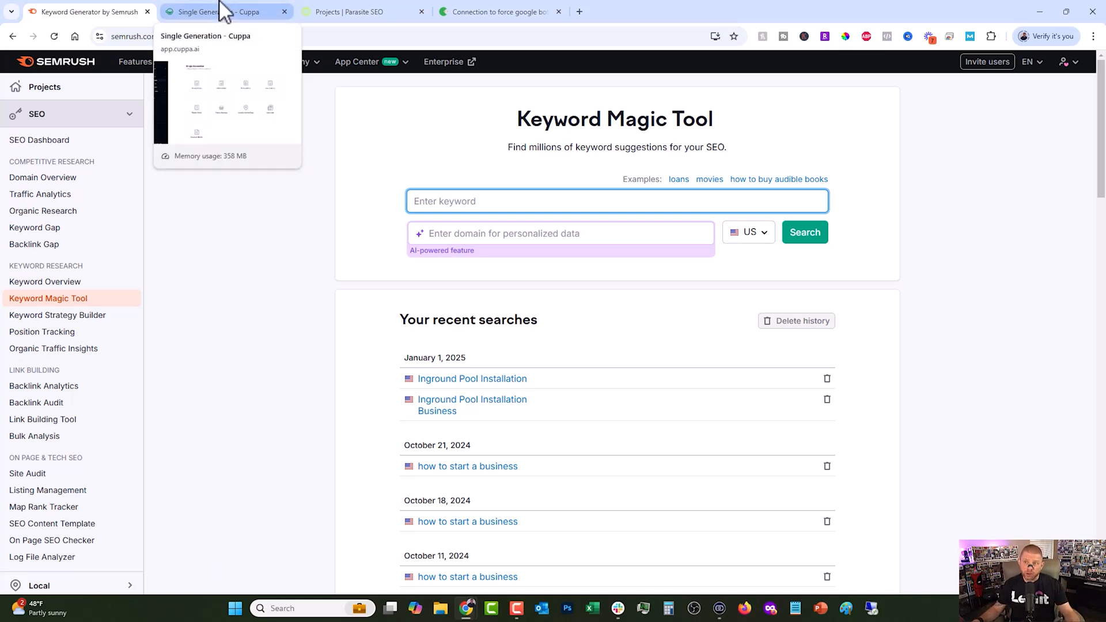
Step: Glance at Cuppa's Single Generation page, then view the local uk project in Parasite SEO
click(225, 12)
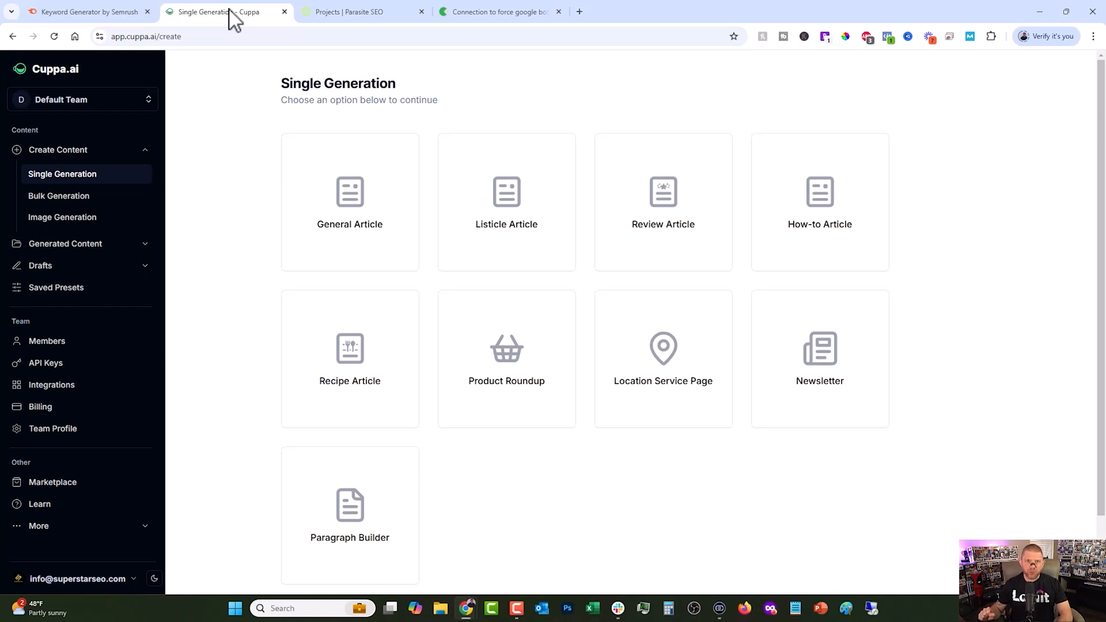
click(362, 11)
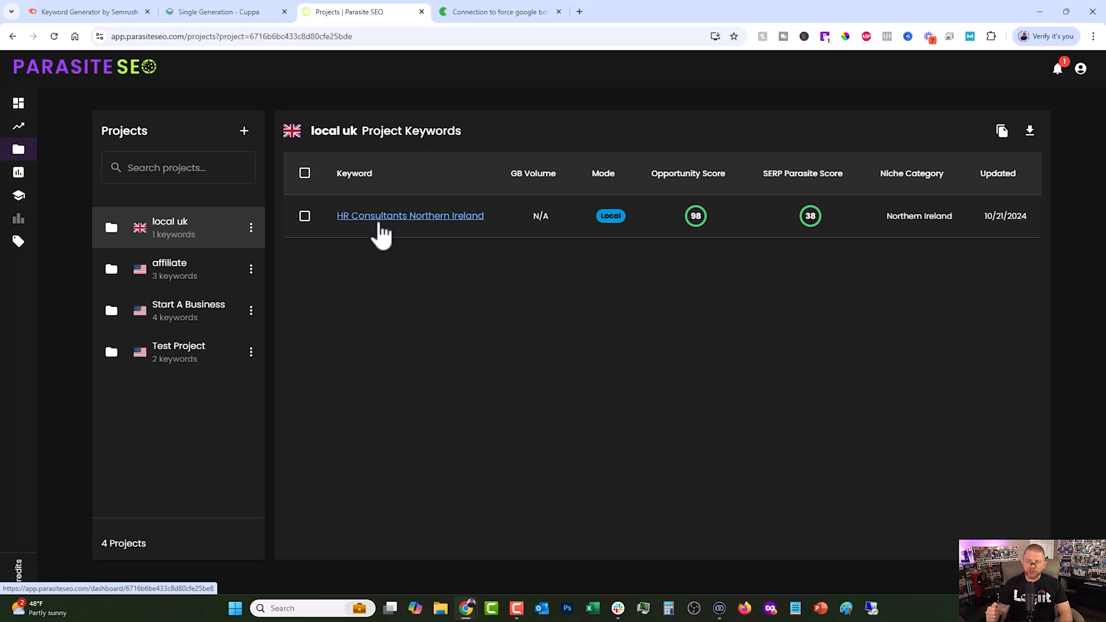
mouse_move(393, 233)
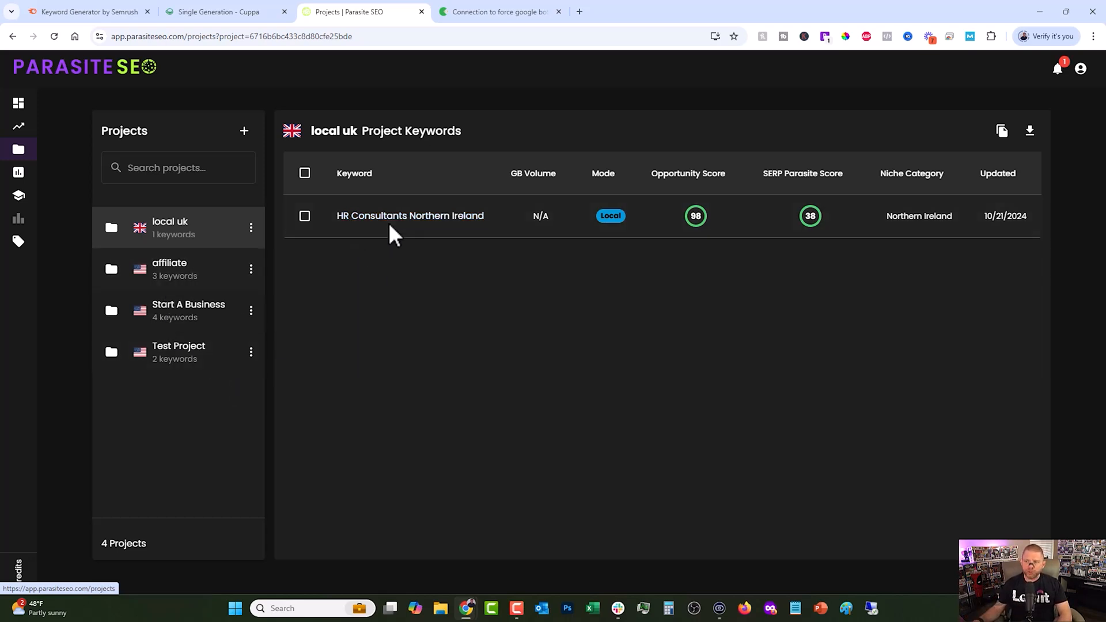
Step: Open the HR Consultants Northern Ireland analysis and scroll to parasite opportunities like The Mirror
click(409, 216)
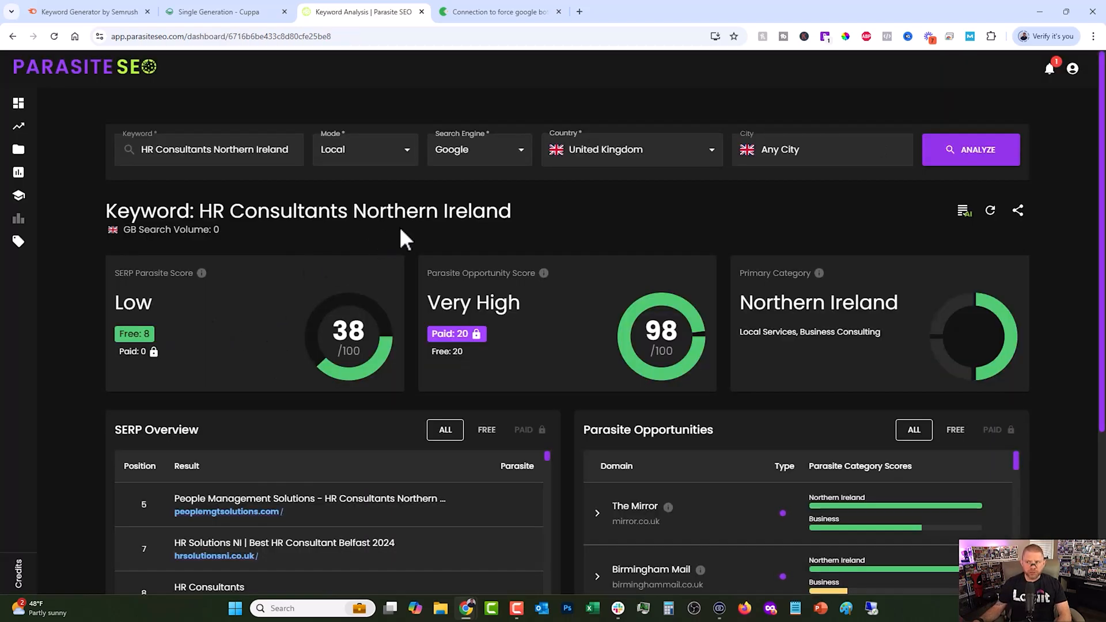
scroll(down, 3)
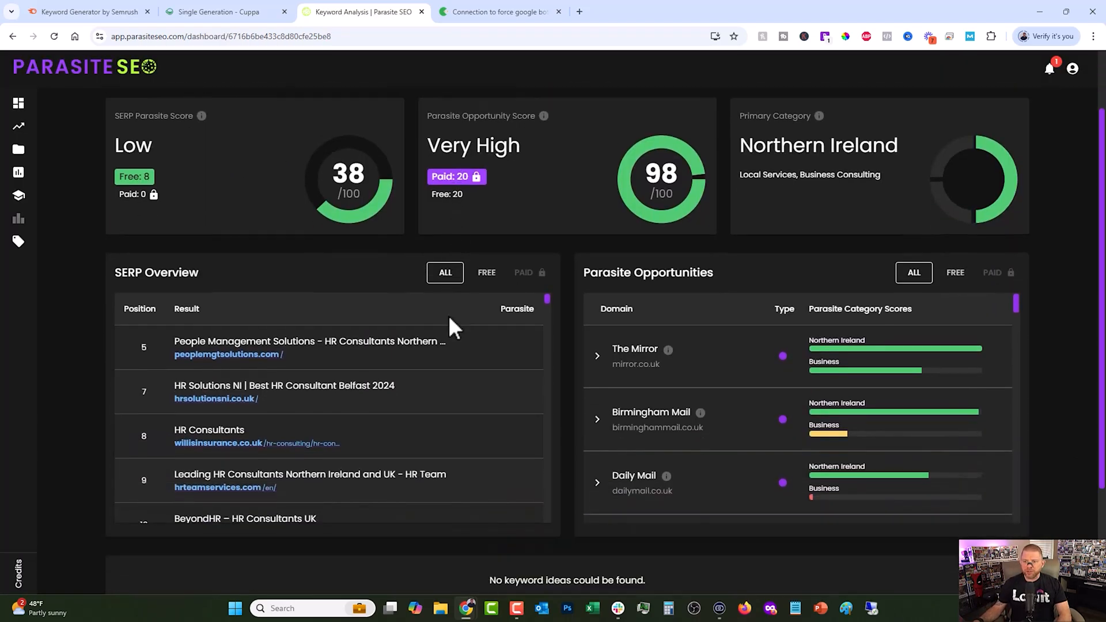
scroll(down, 3)
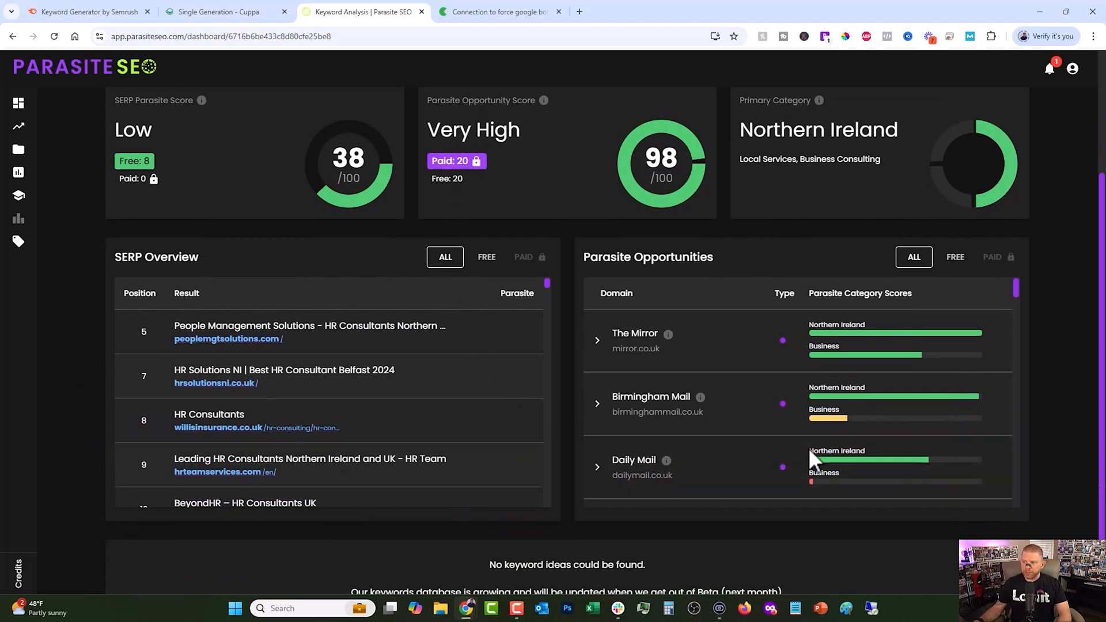
scroll(down, 3)
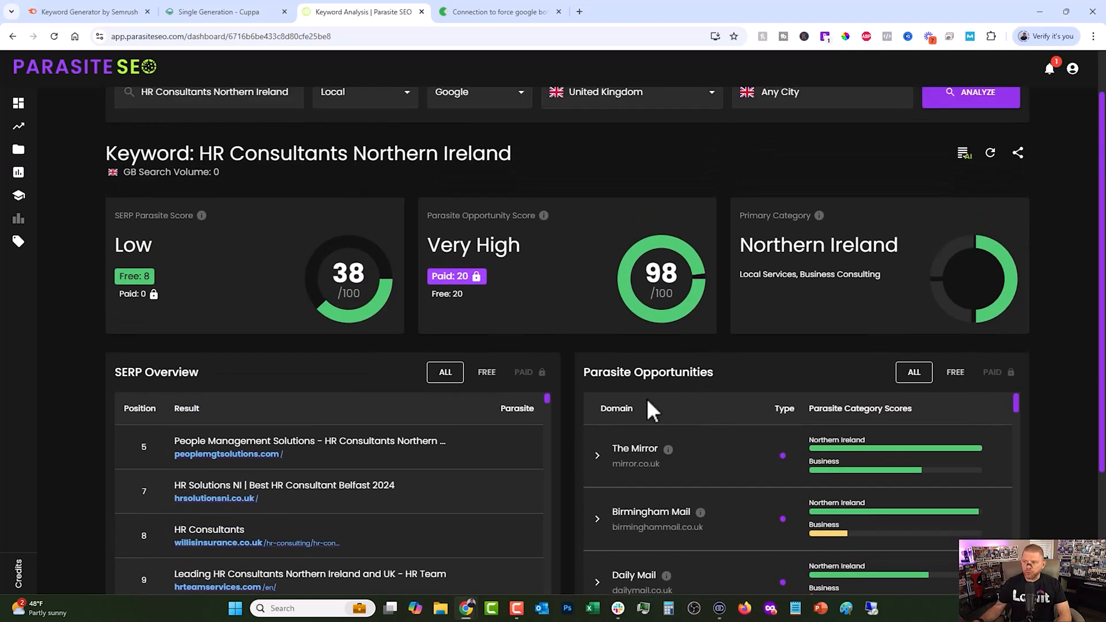
mouse_move(596, 371)
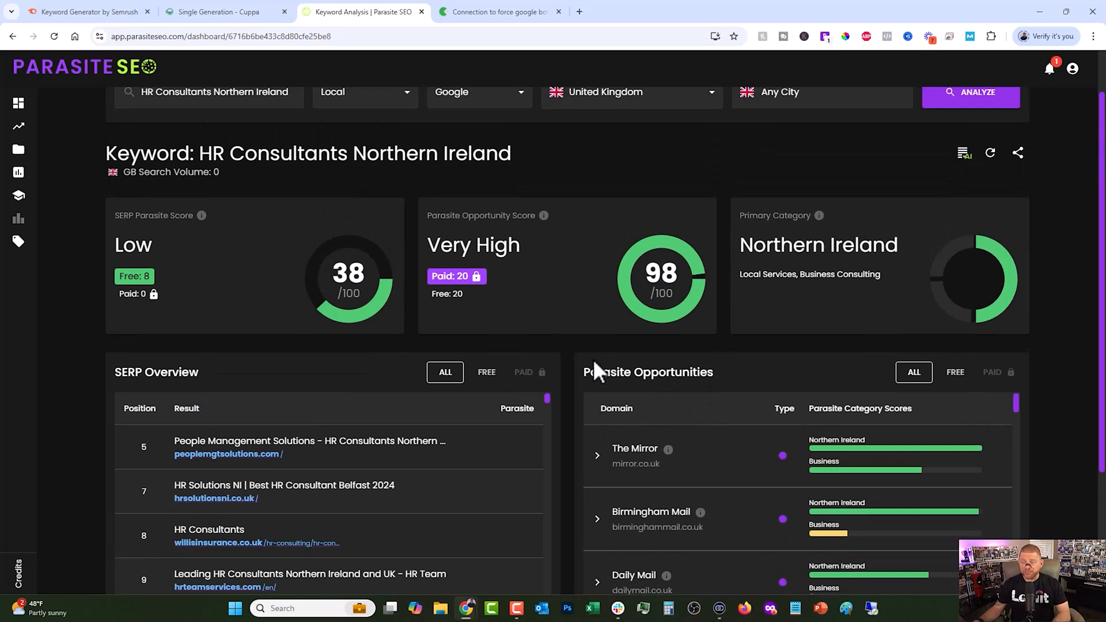
Step: Browse the Keith4444 Legiit seller profile and its link-indexing listings
click(497, 12)
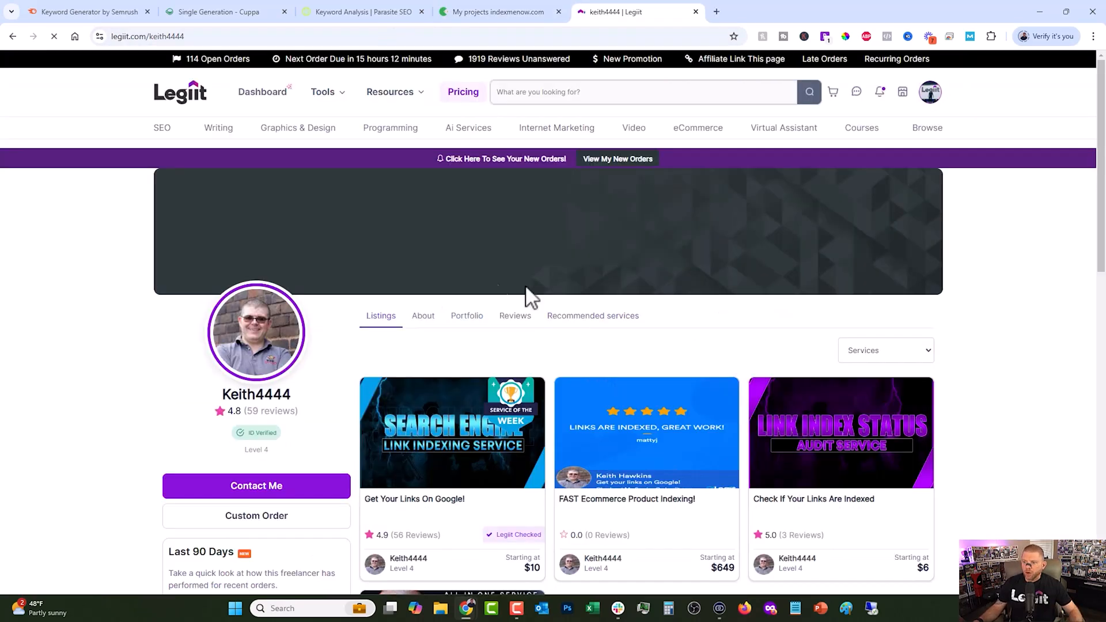
scroll(down, 3)
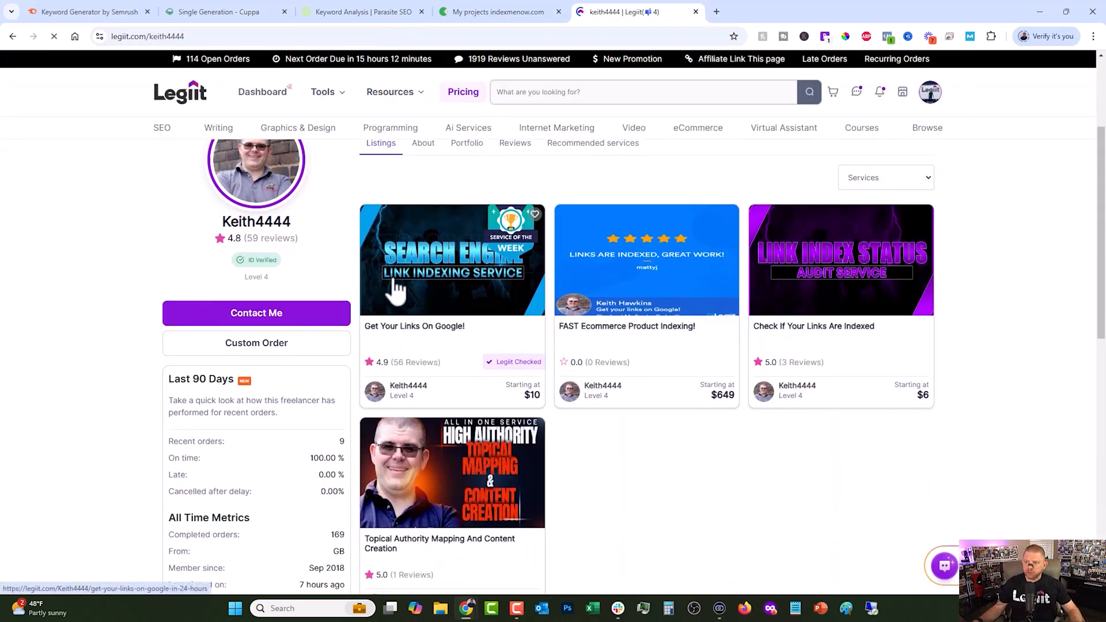
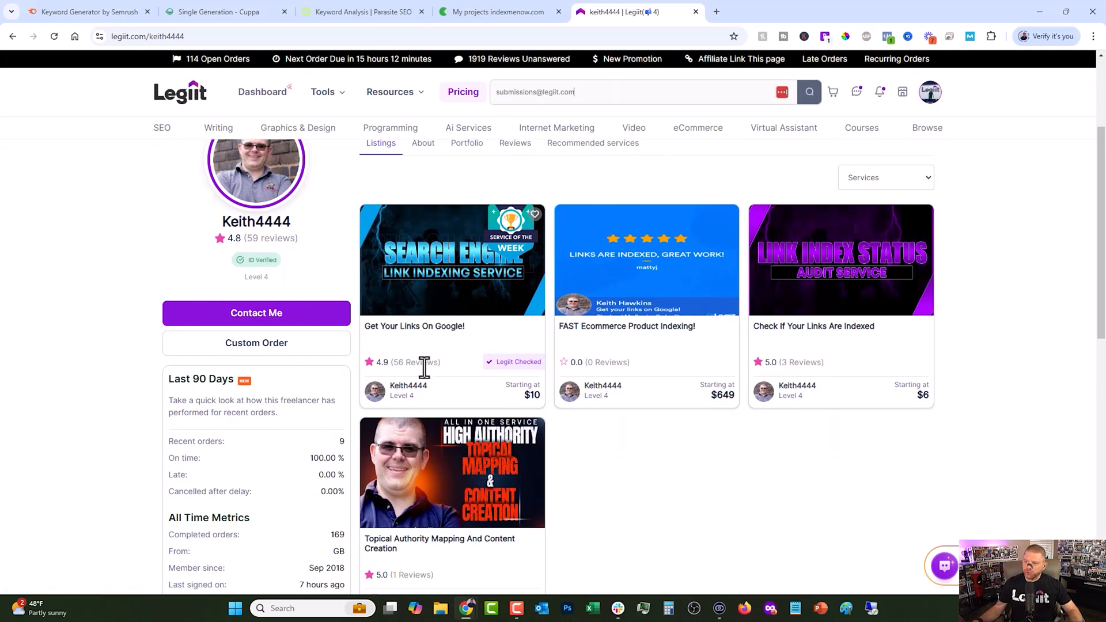
Step: Cycle through the Cuppa and keyword analysis tabs, landing on Semrush's Inground Pool Installation keywords
click(84, 11)
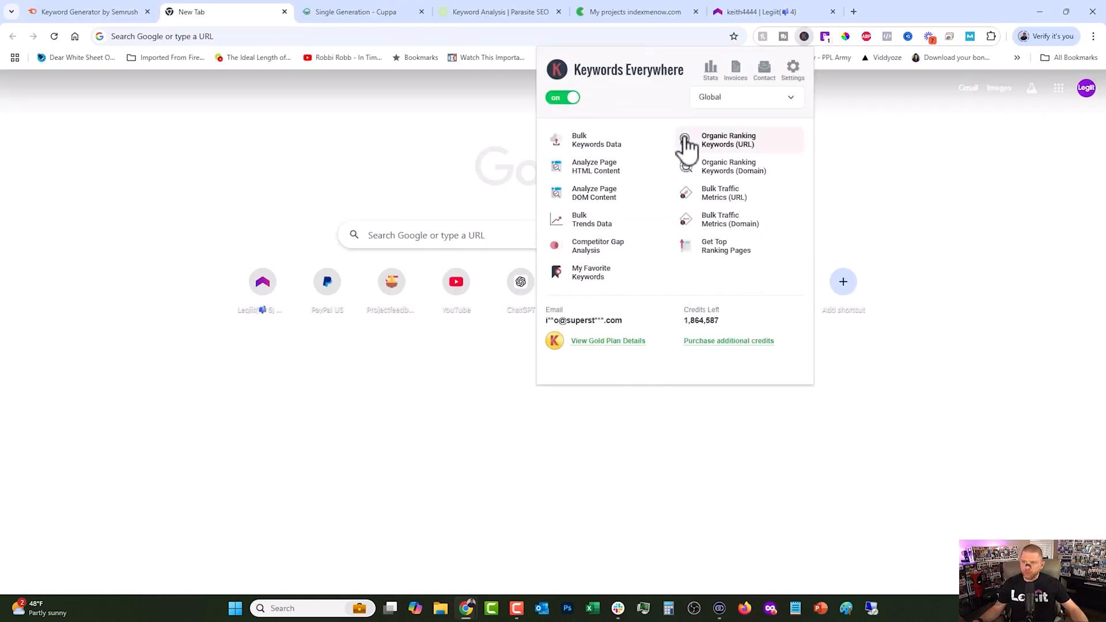
click(363, 11)
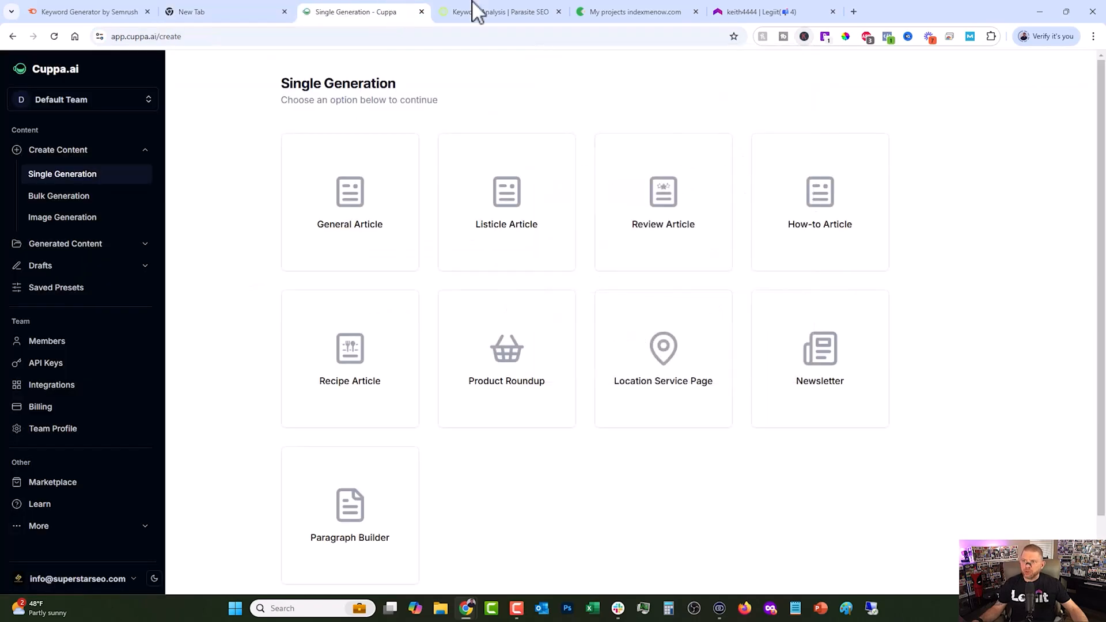
click(501, 12)
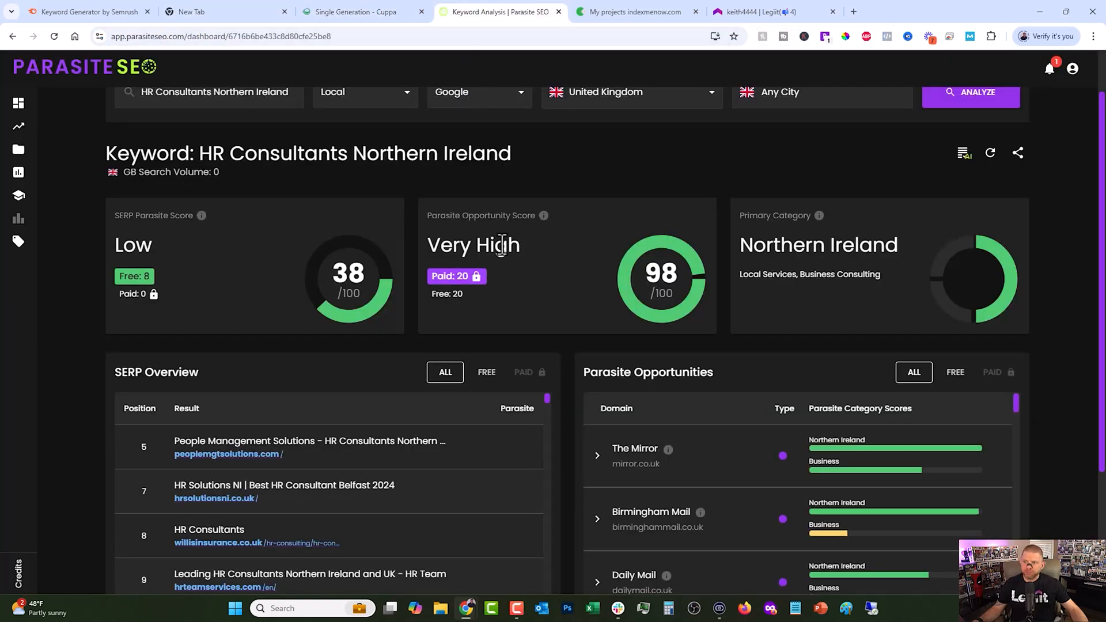
mouse_move(650, 455)
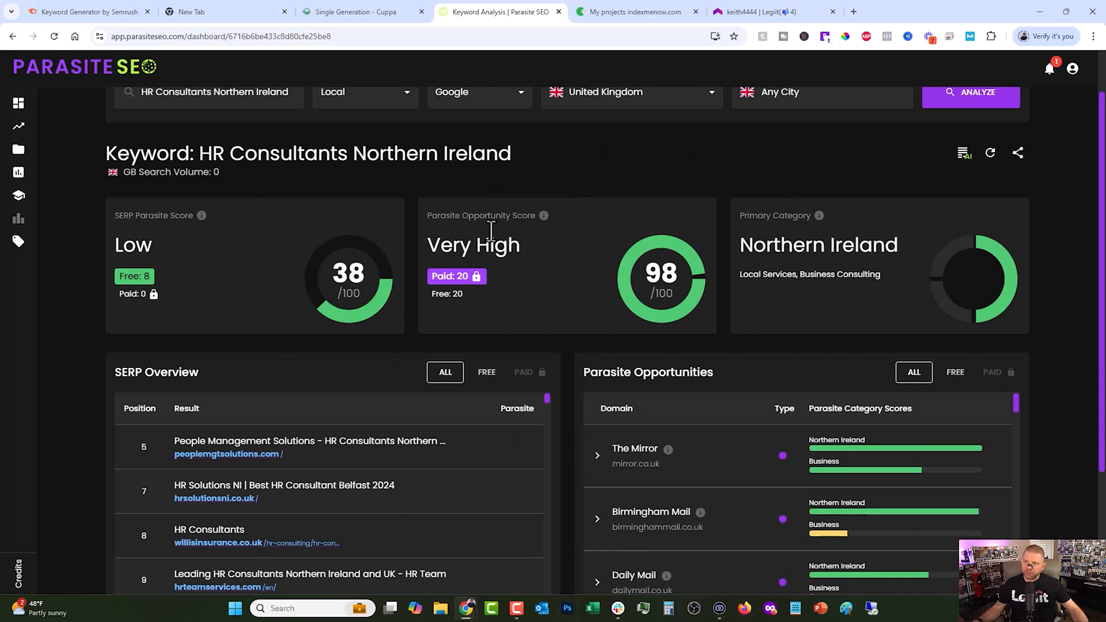
click(769, 11)
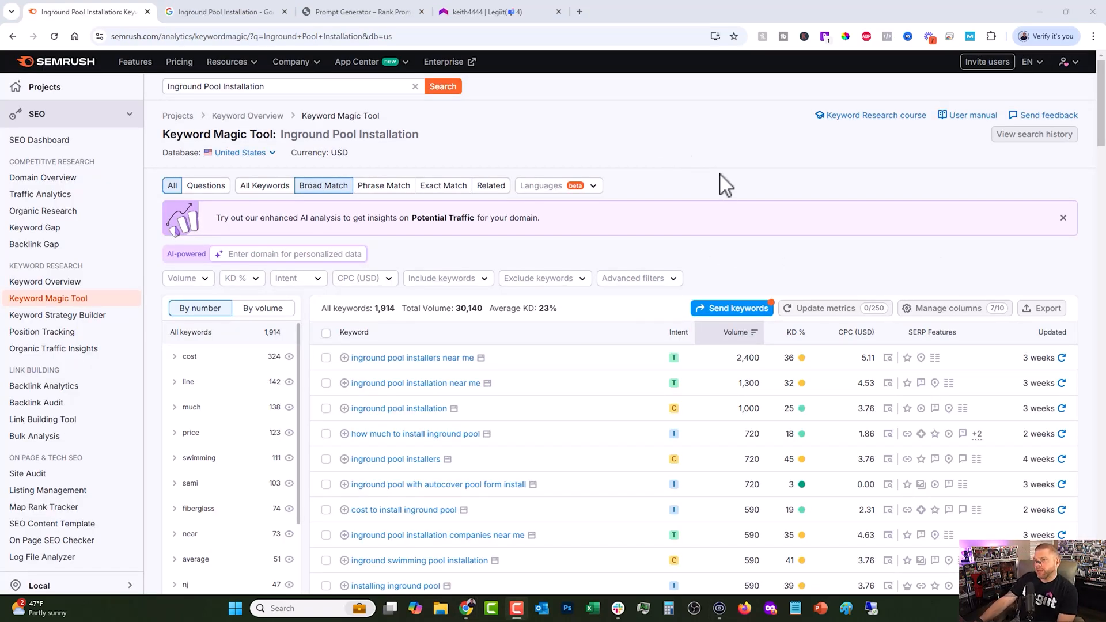
mouse_move(741, 278)
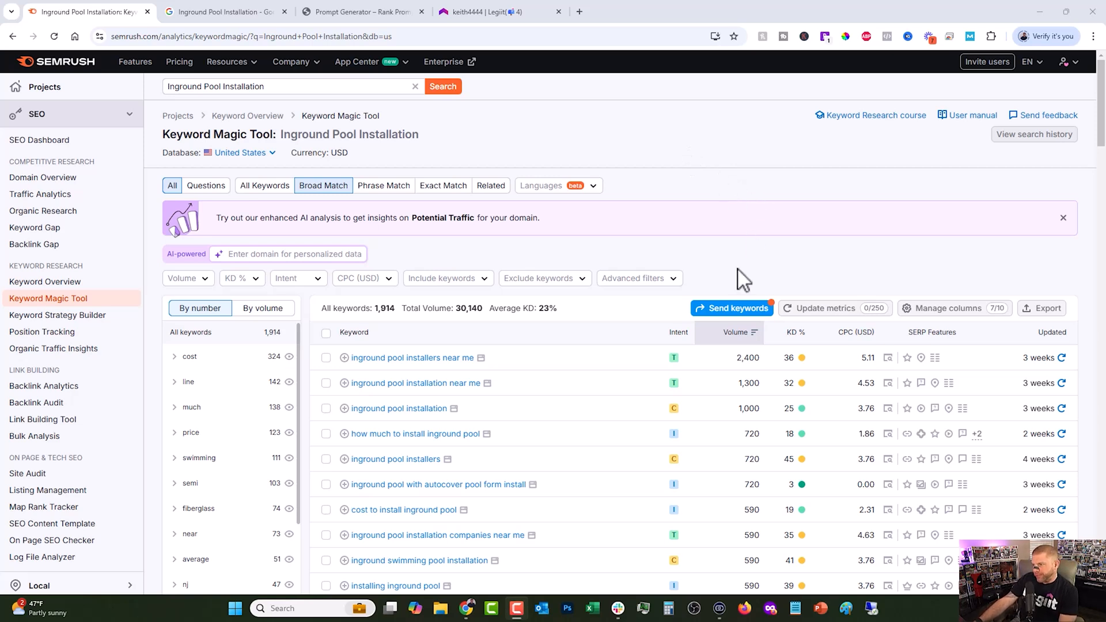
mouse_move(695, 239)
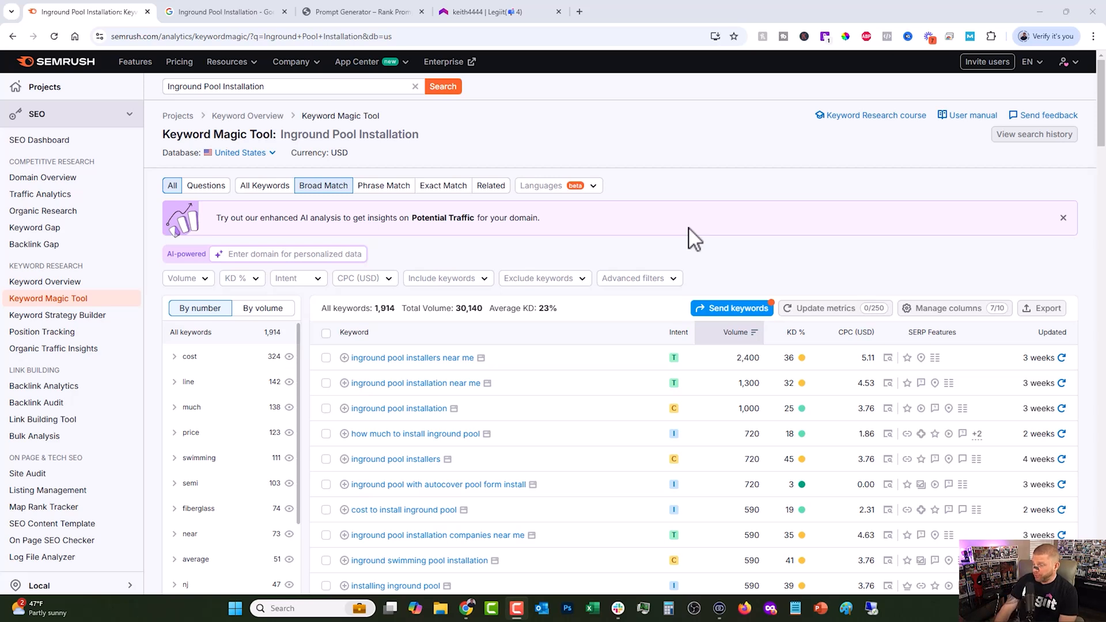
mouse_move(296, 173)
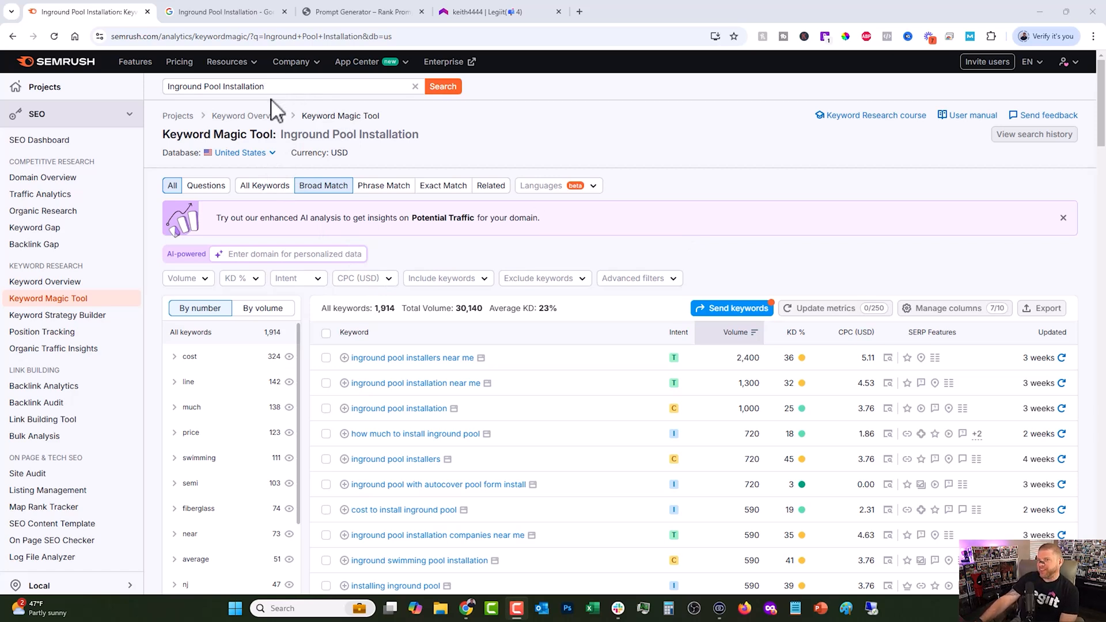
mouse_move(504, 292)
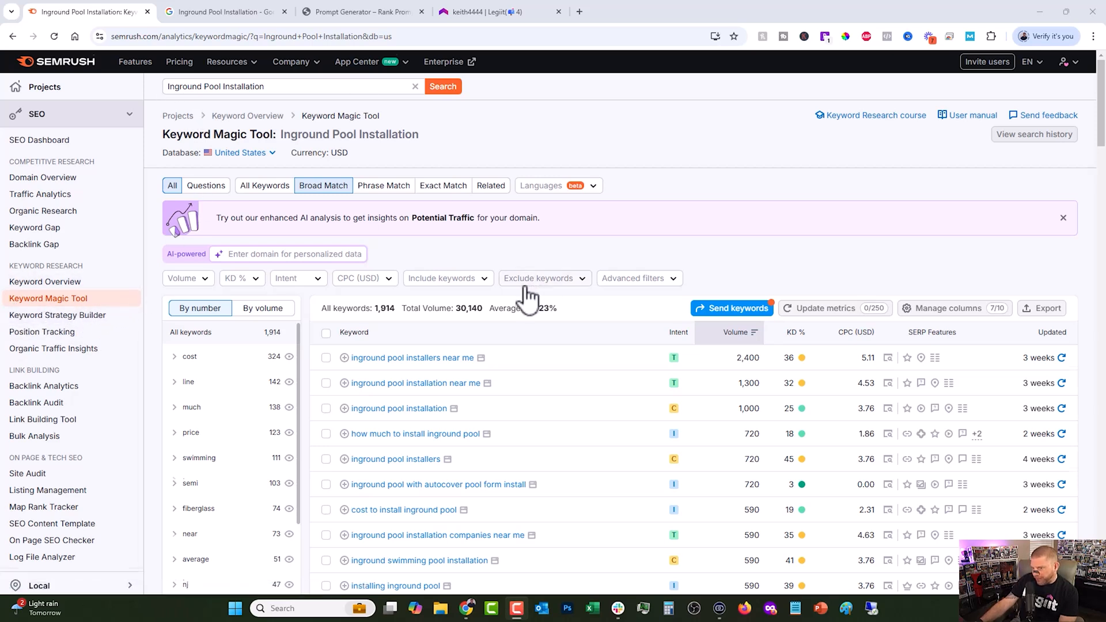
Step: Scroll the 1,914 Inground Pool Installation keyword ideas, then switch to its Google results
scroll(down, 3)
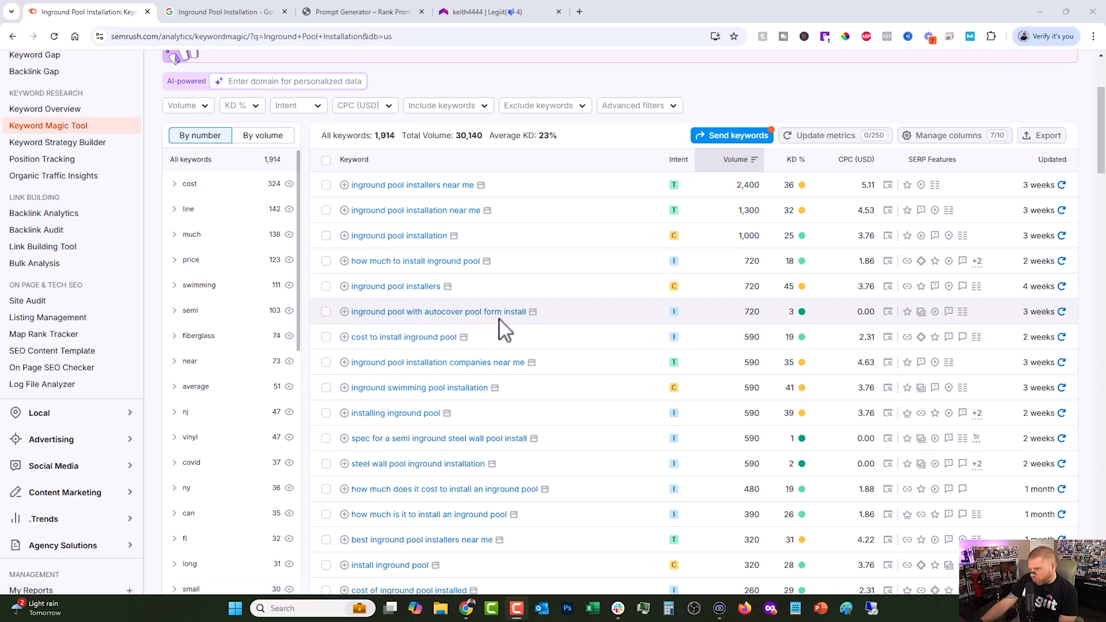
mouse_move(533, 311)
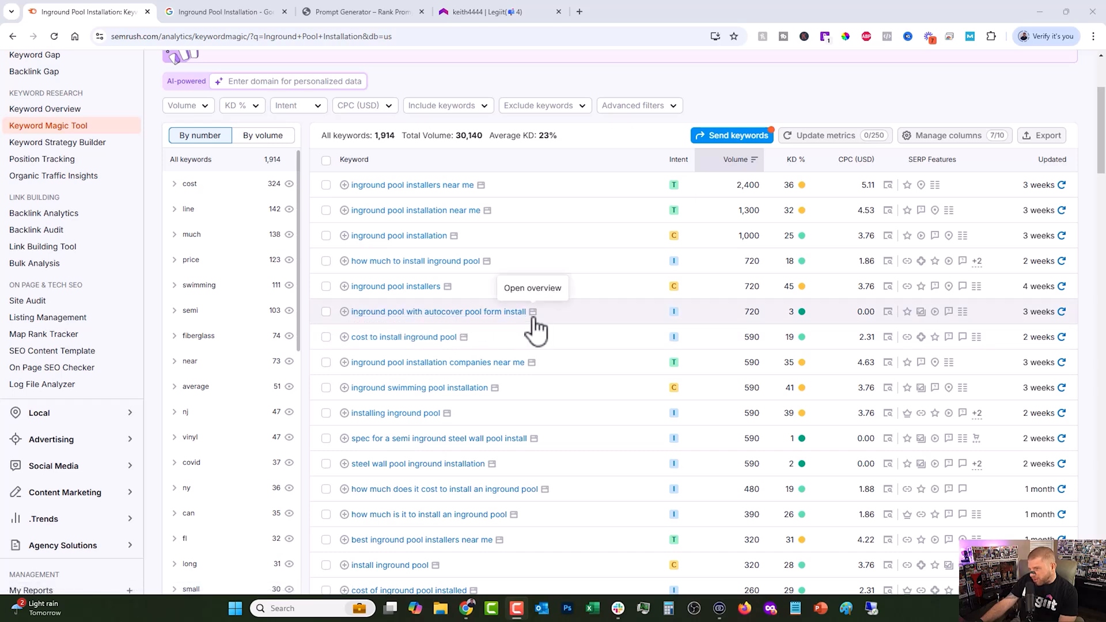
mouse_move(595, 367)
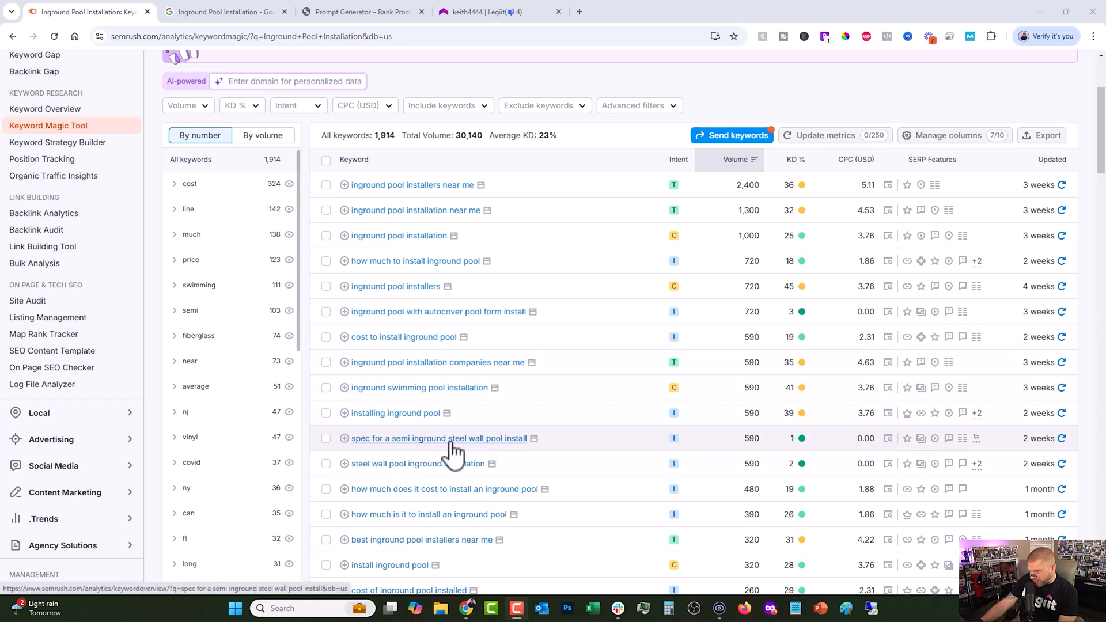
mouse_move(776, 455)
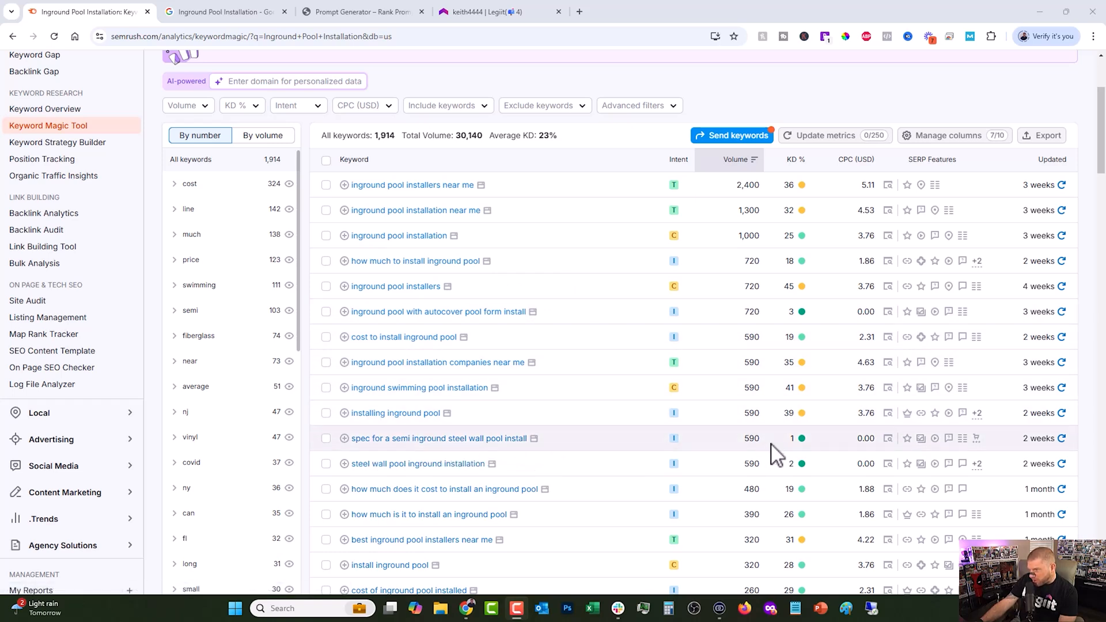
mouse_move(635, 453)
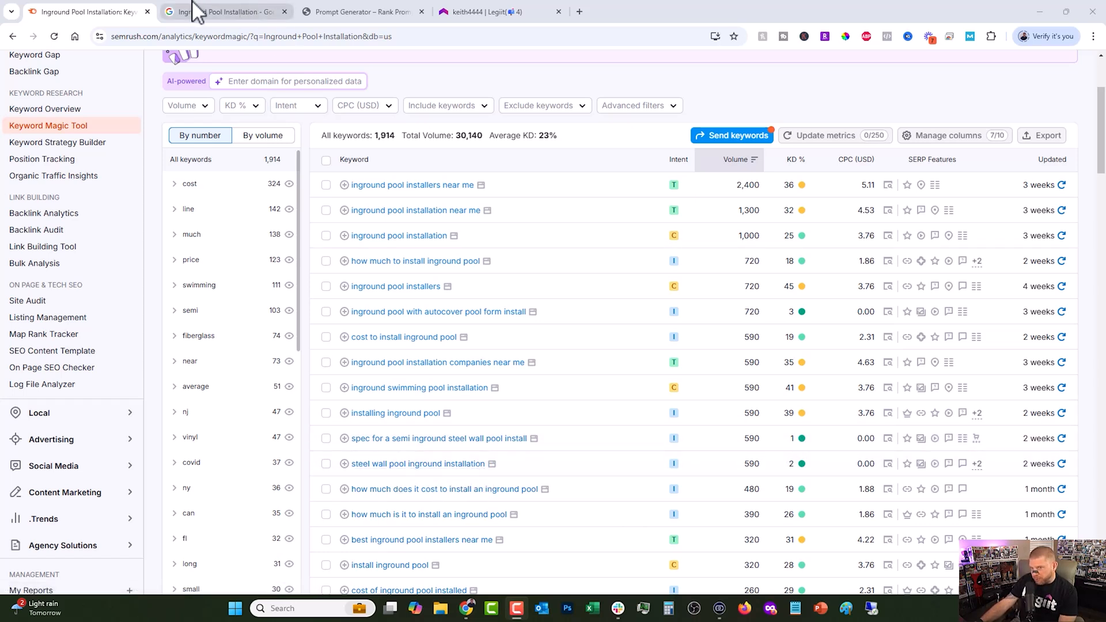
click(225, 11)
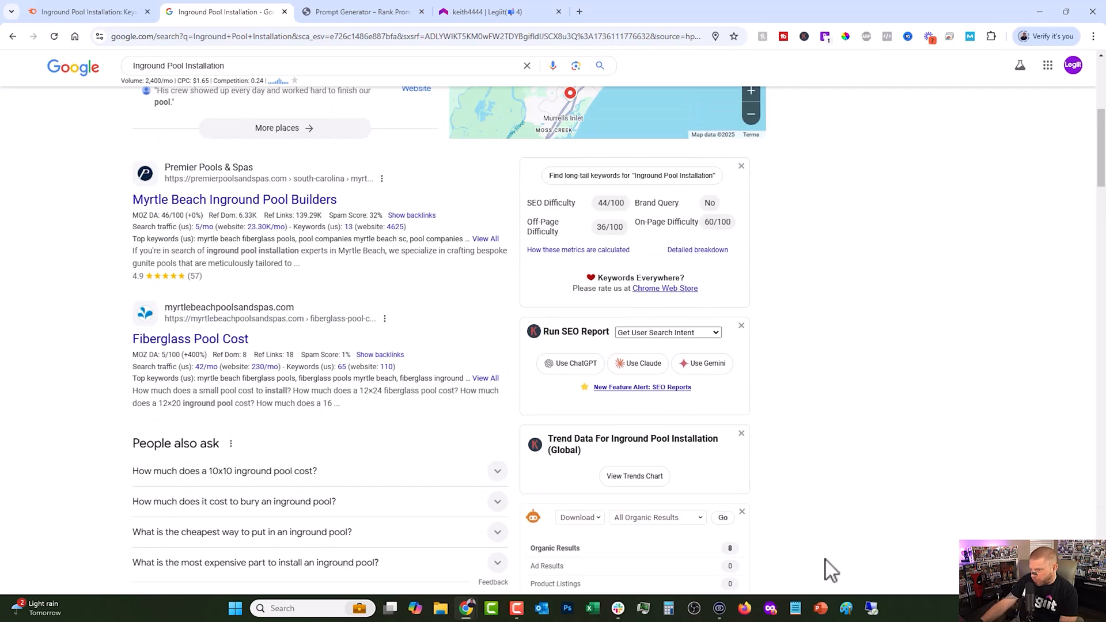
Step: Scroll Google's People Also Search For suggestions for inground pool installation, then return to Semrush
scroll(down, 3)
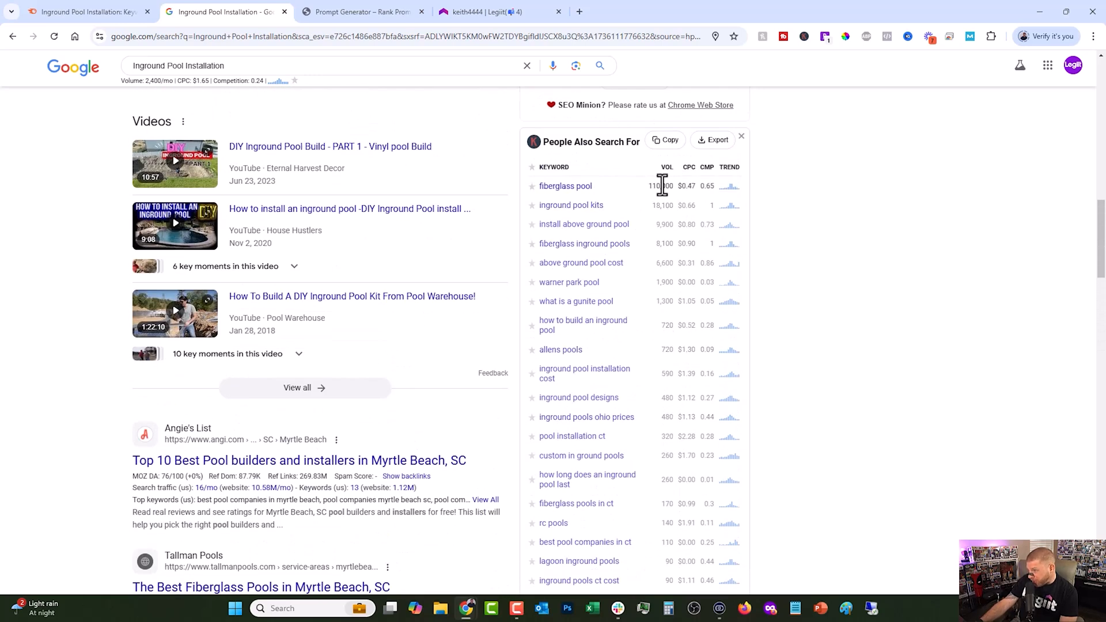
mouse_move(681, 355)
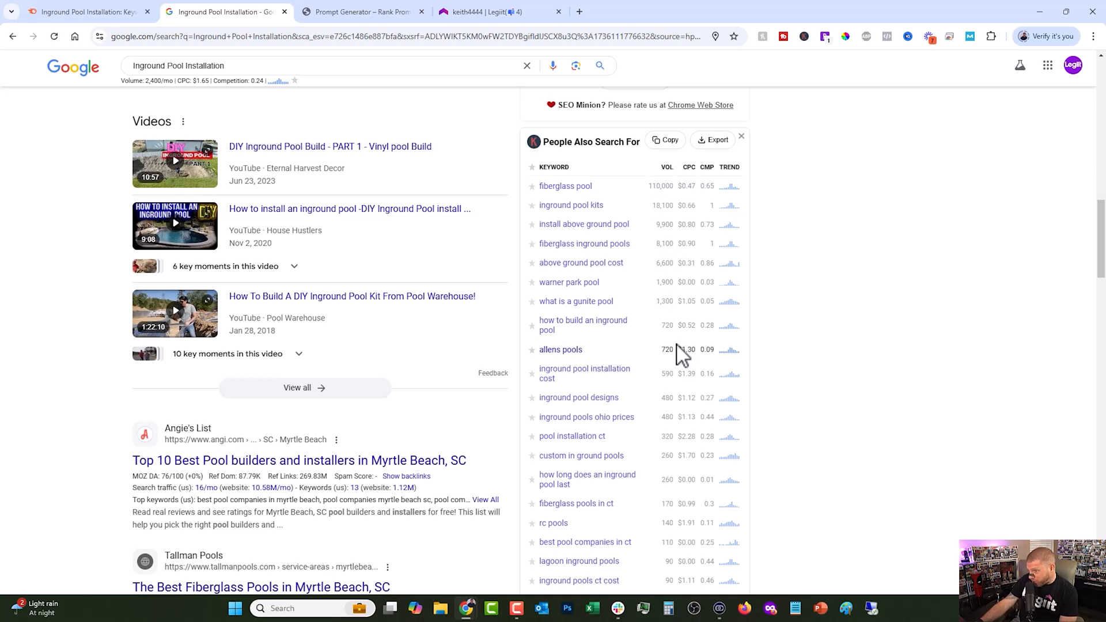
scroll(down, 3)
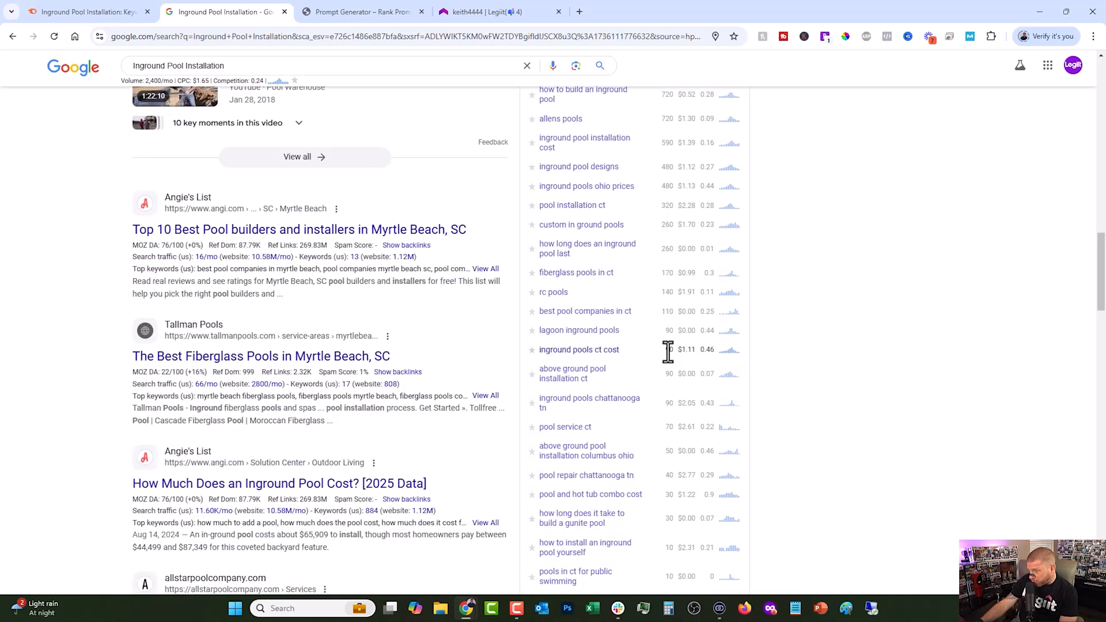
click(84, 12)
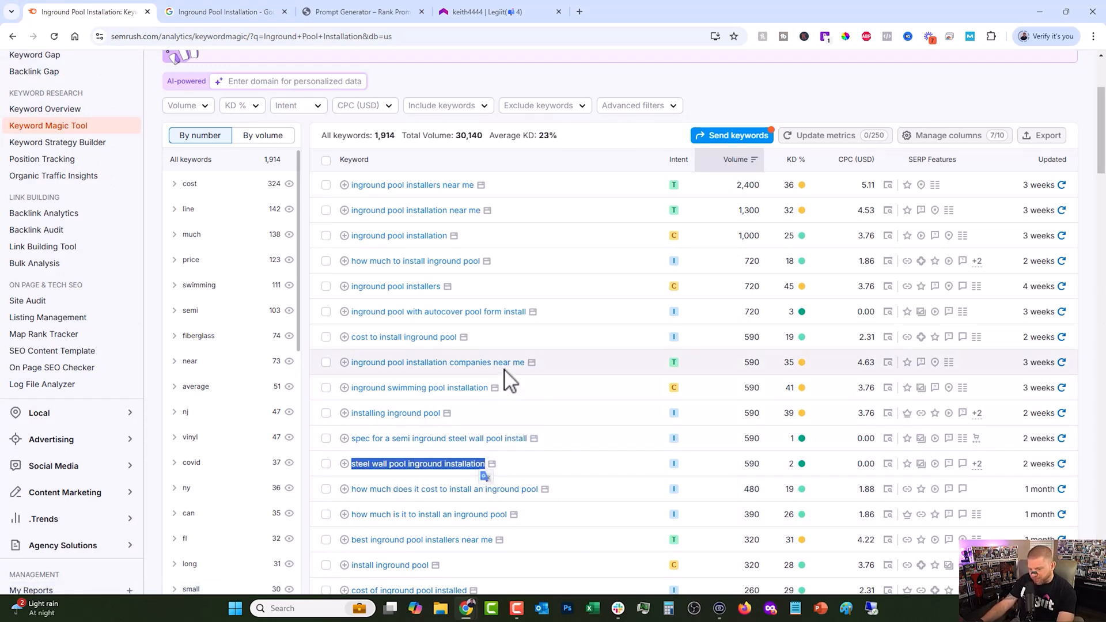
mouse_move(569, 474)
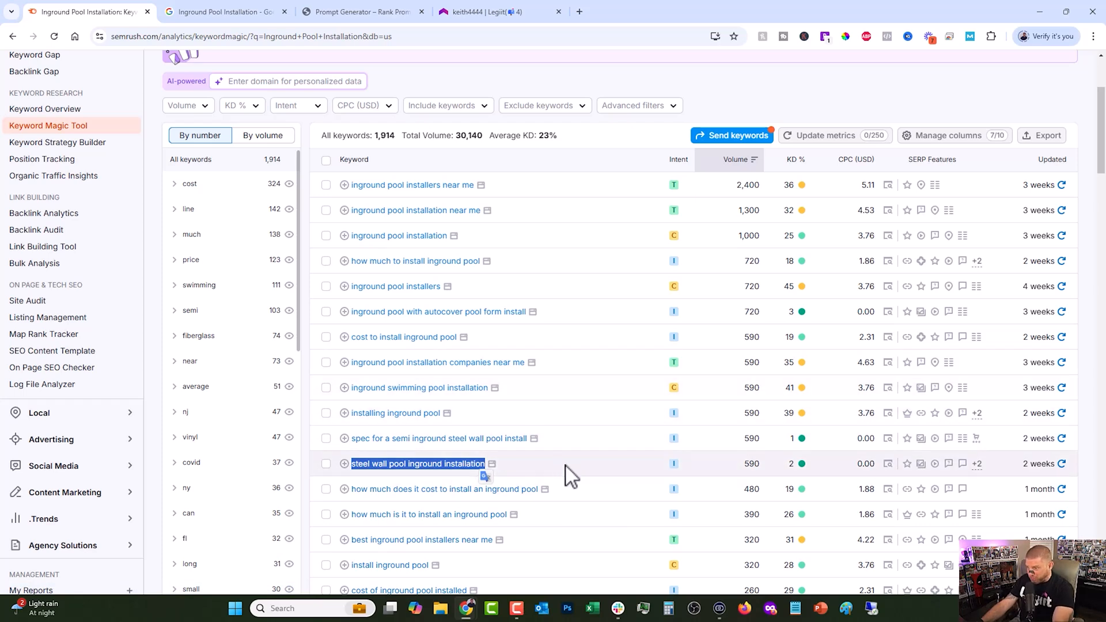
mouse_move(349, 483)
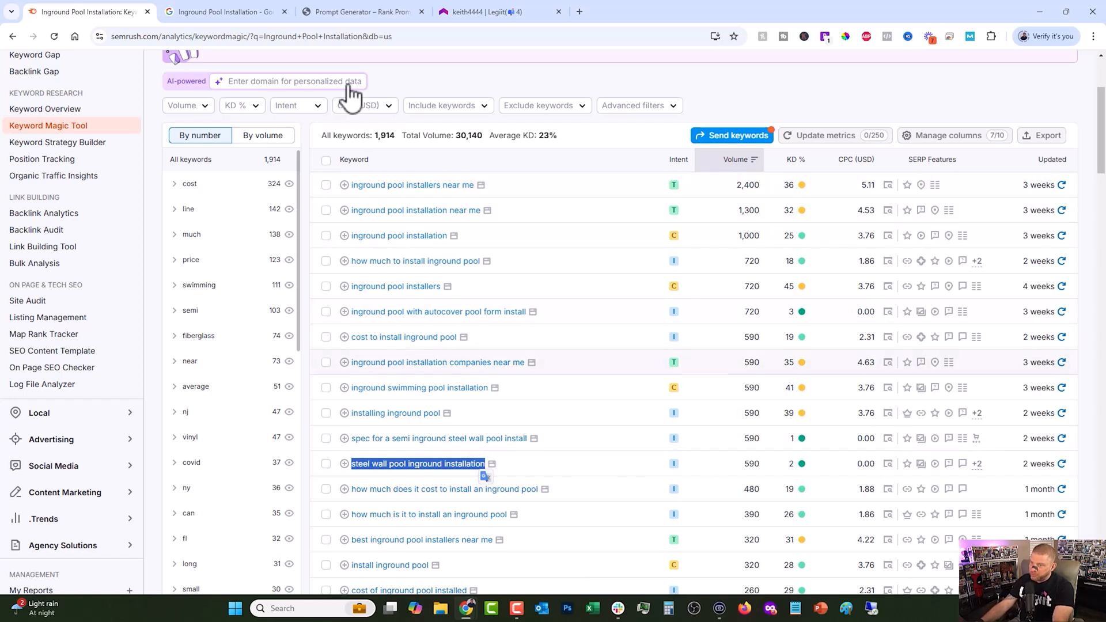
Step: Pick 'steel wall pool inground installation' (difficulty 2) from the Keyword Magic Tool list
click(361, 11)
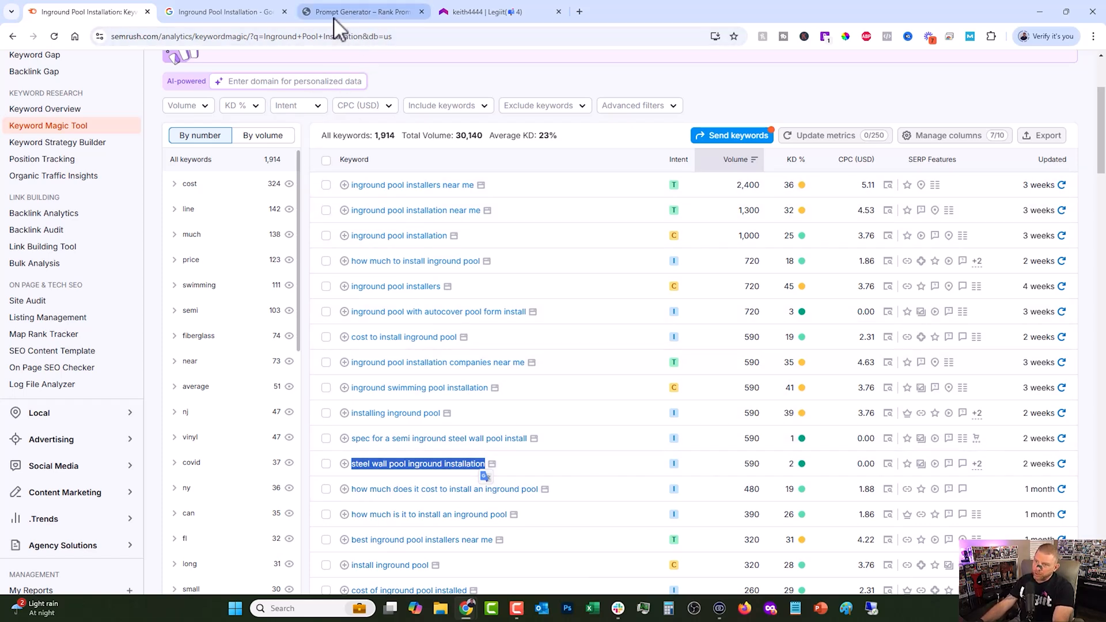
Step: Give Rank Prompt the topic 'steel wall pool inground installation' and keep Blog Post as content type
click(363, 12)
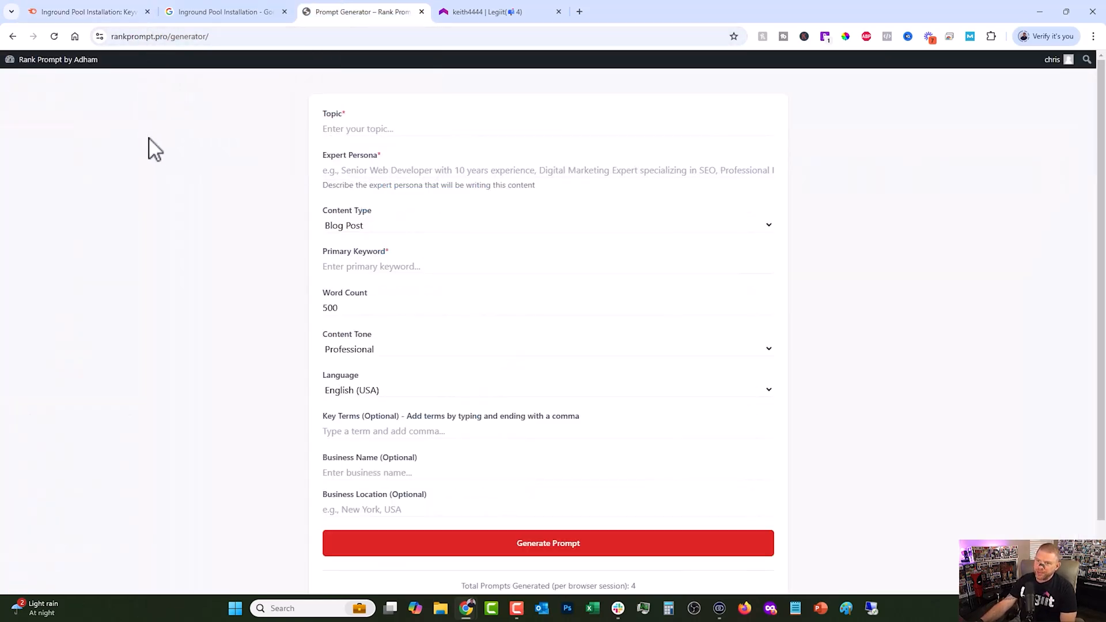
mouse_move(283, 182)
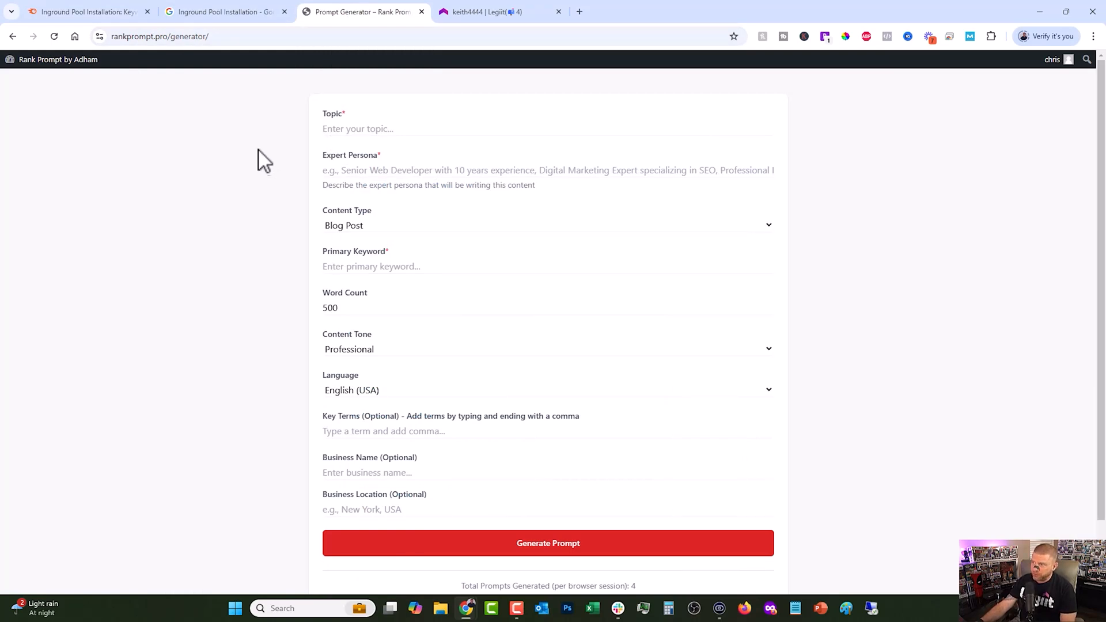
click(548, 129)
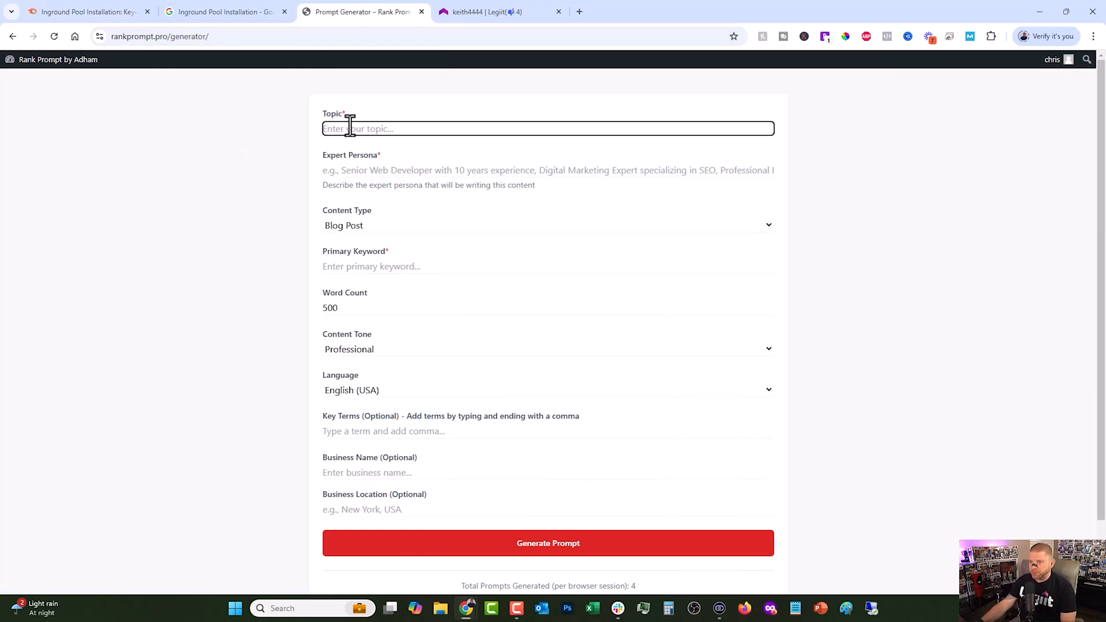
text(steel wall pool inground installation)
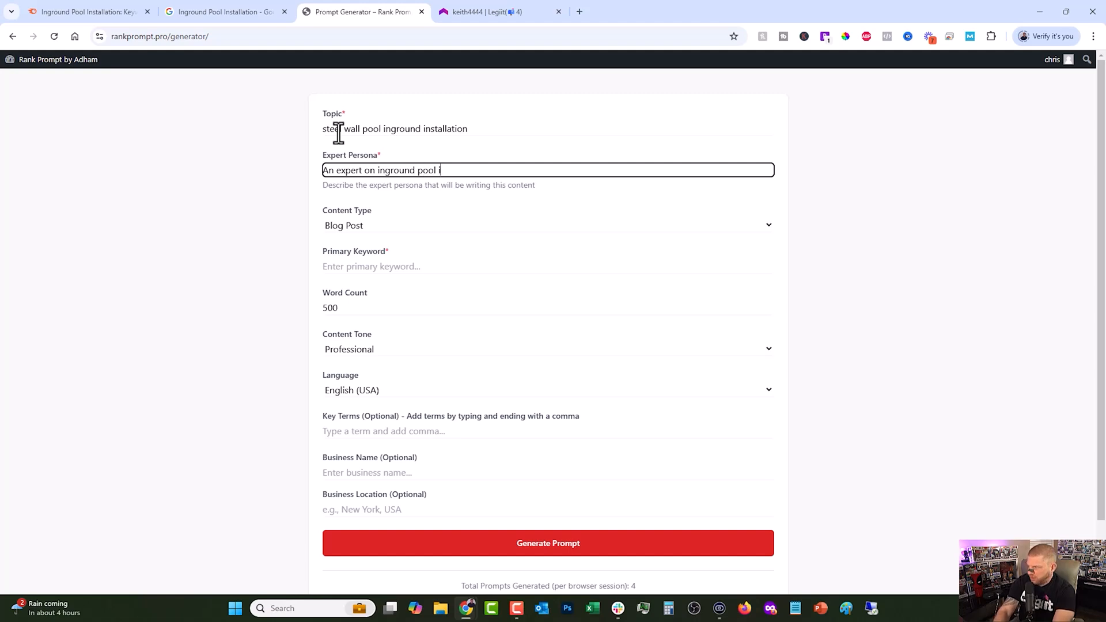
text(nstallation)
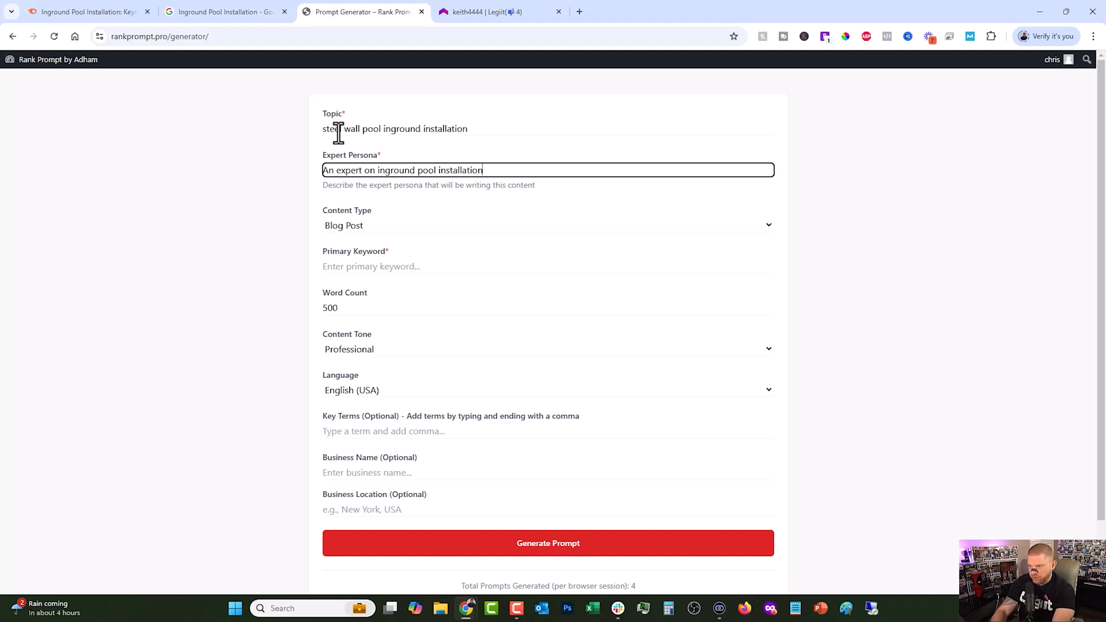
click(547, 225)
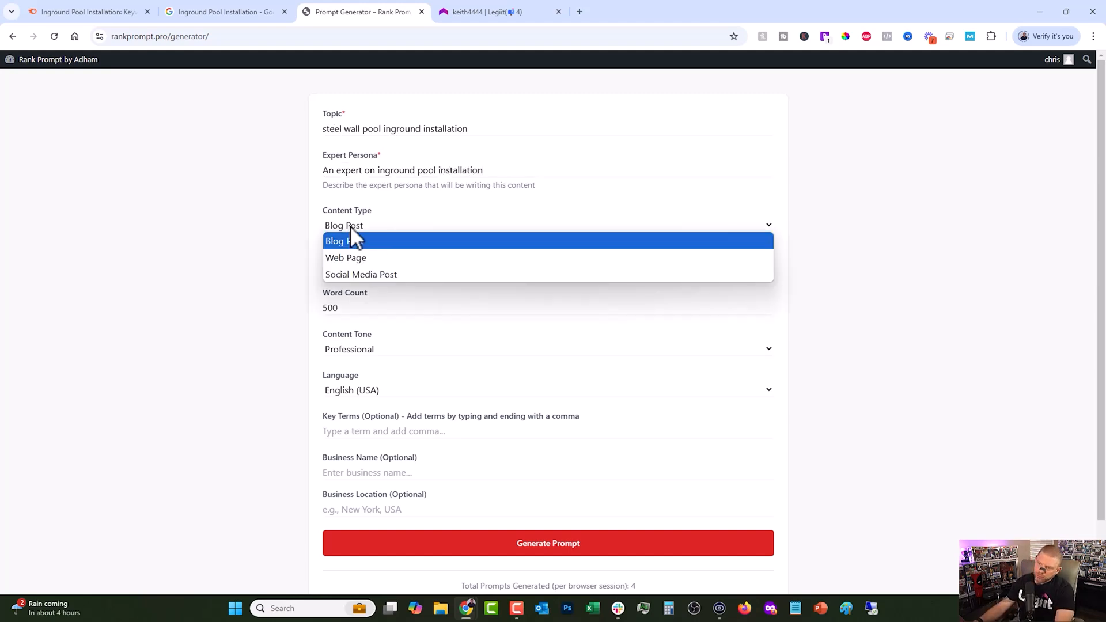
click(345, 241)
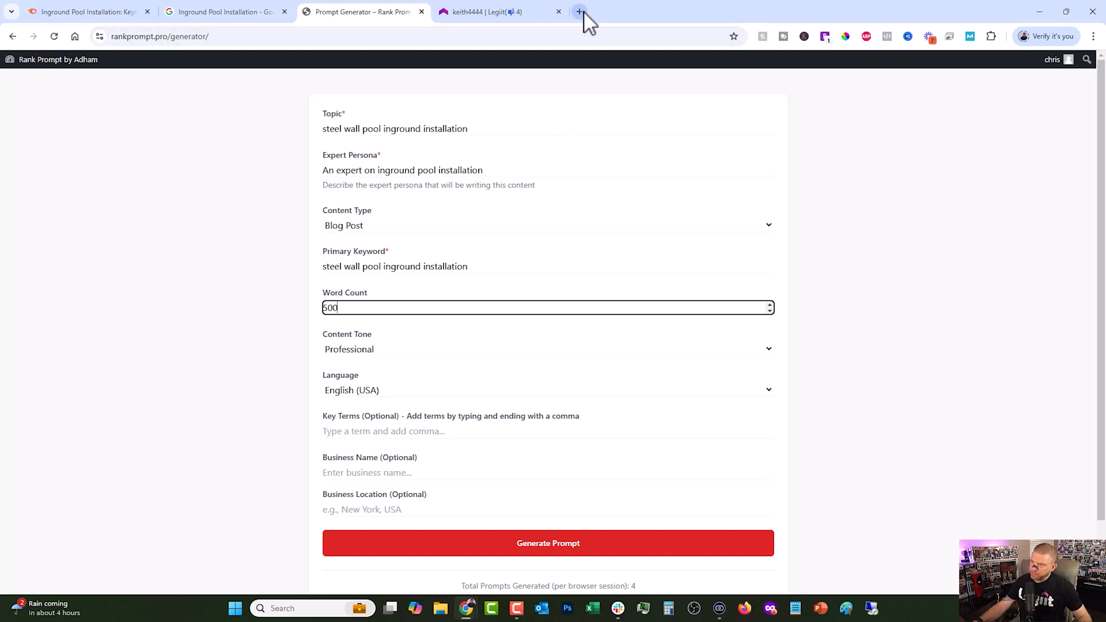
Step: Open audiit.io in a new tab and audit 'steel wall pool inground installation'
click(579, 12)
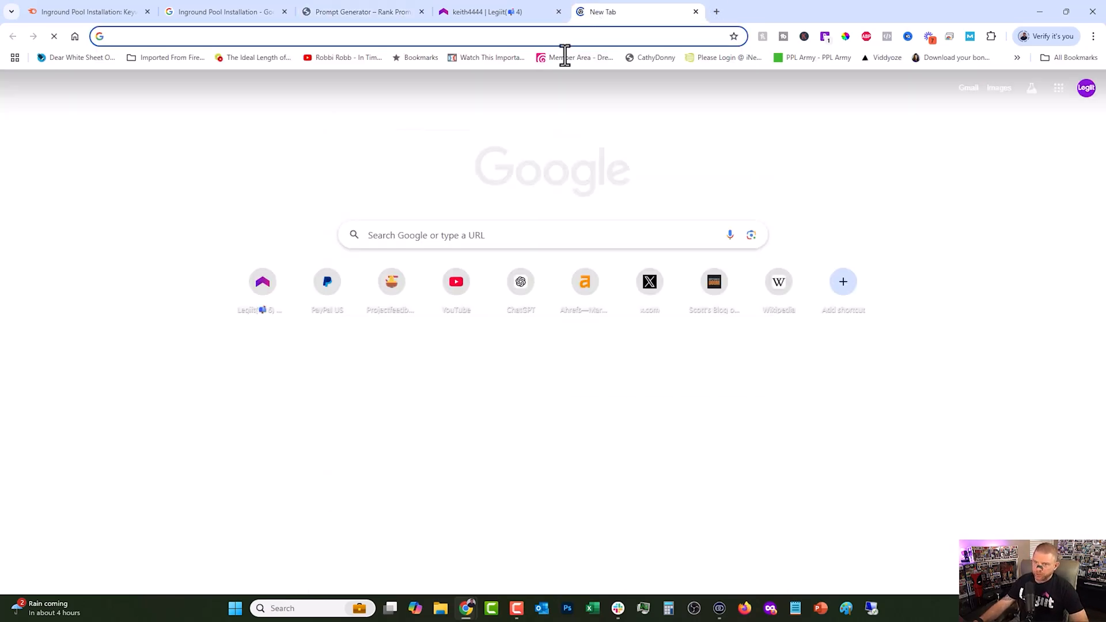
text(audiit.io)
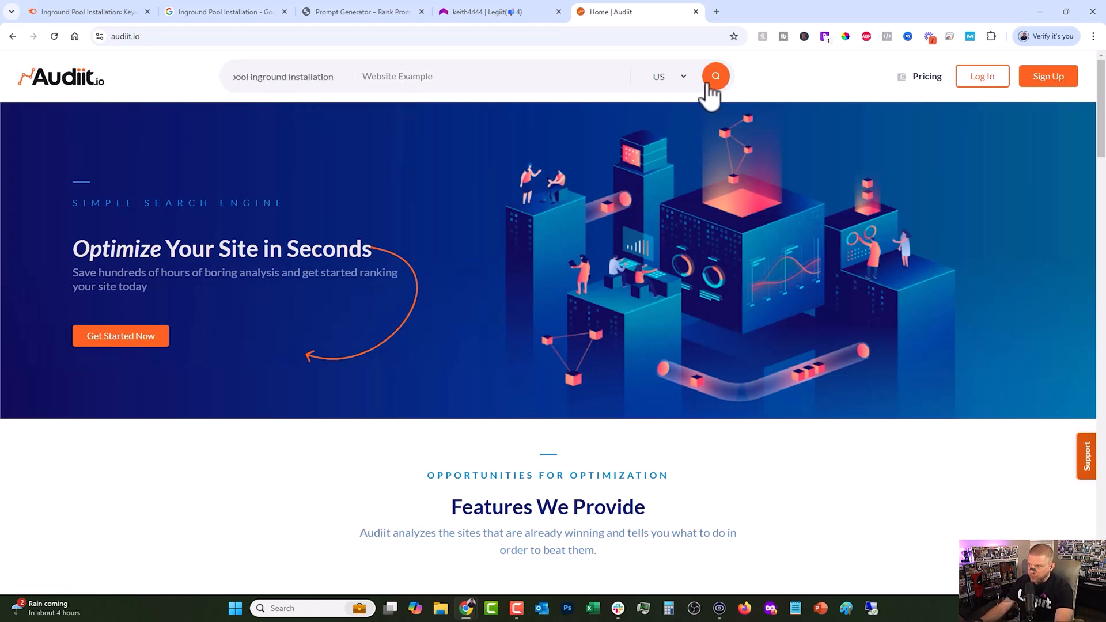
click(715, 76)
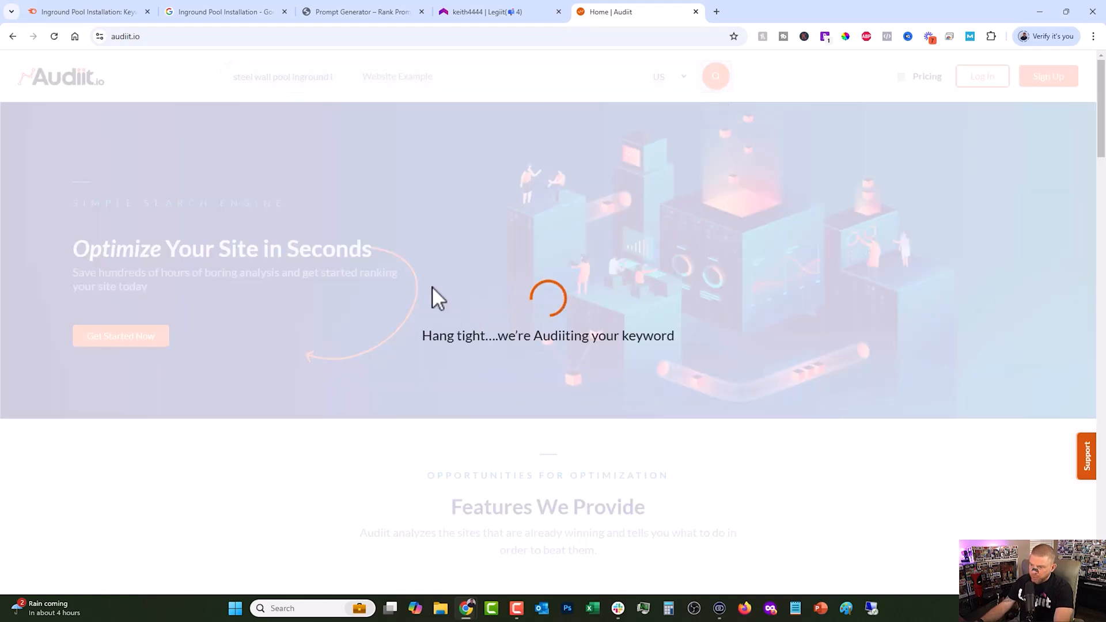
mouse_move(395, 274)
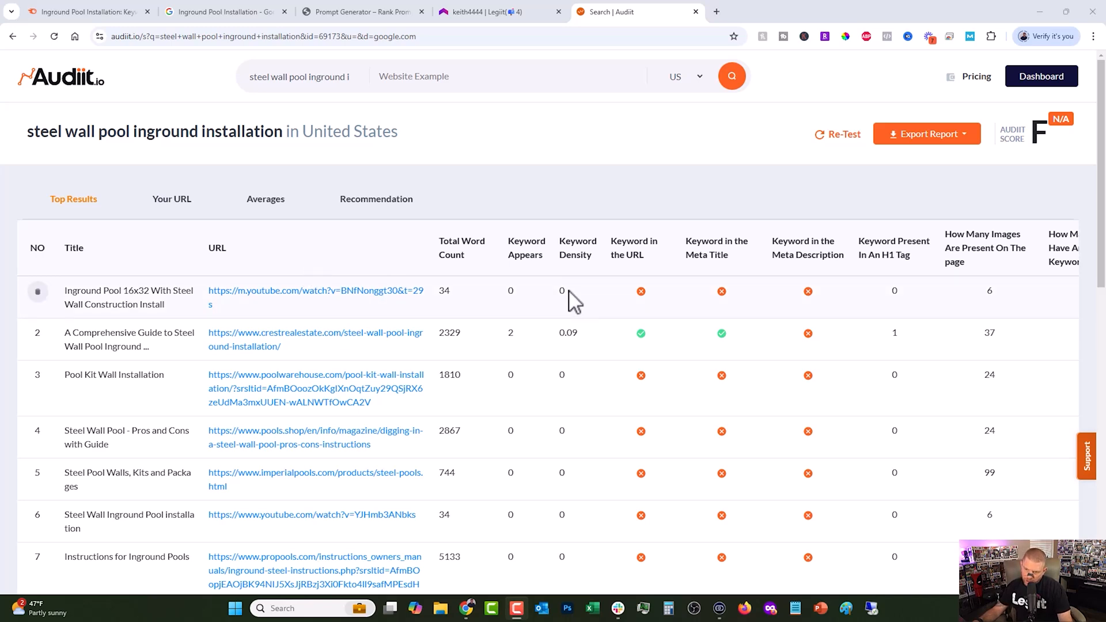
Step: Review the Top Results, then show Averages and select the 1500 total word count
scroll(down, 3)
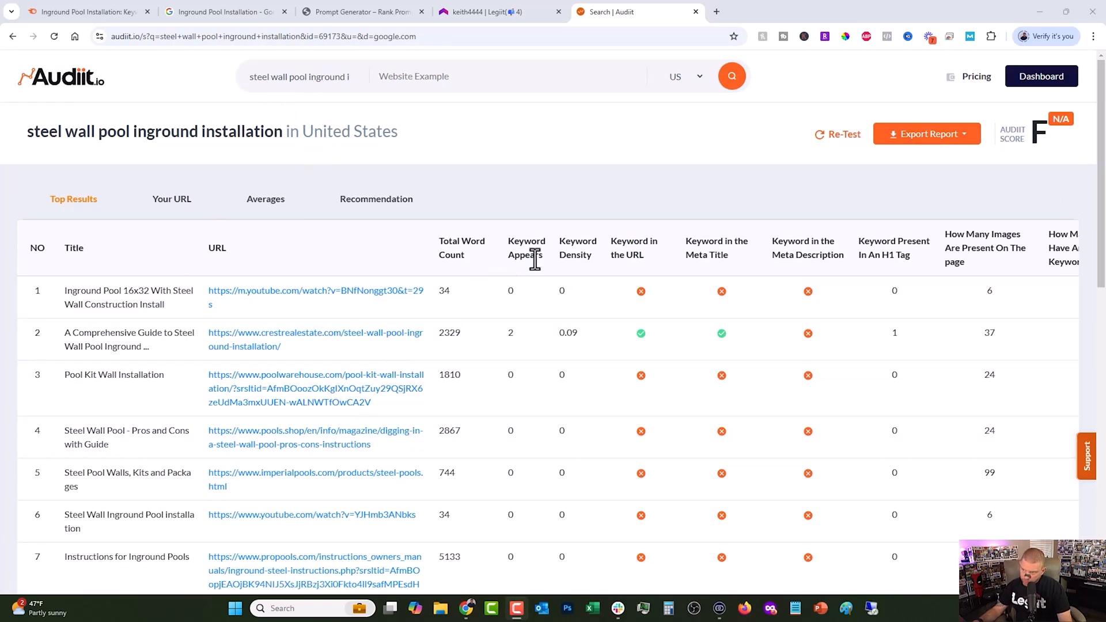
mouse_move(267, 303)
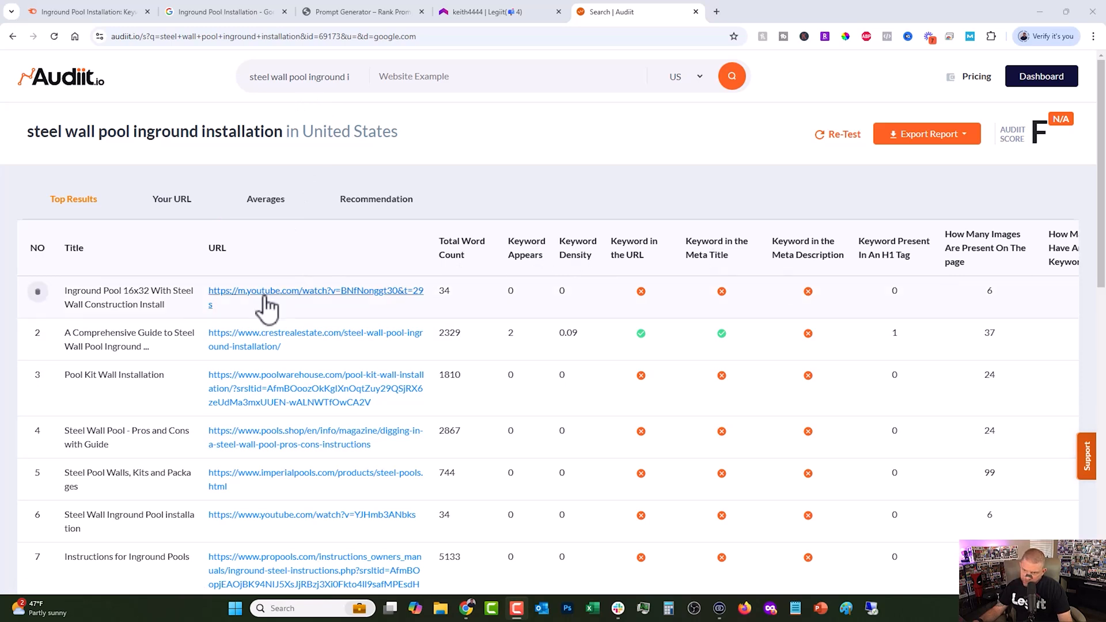
scroll(down, 3)
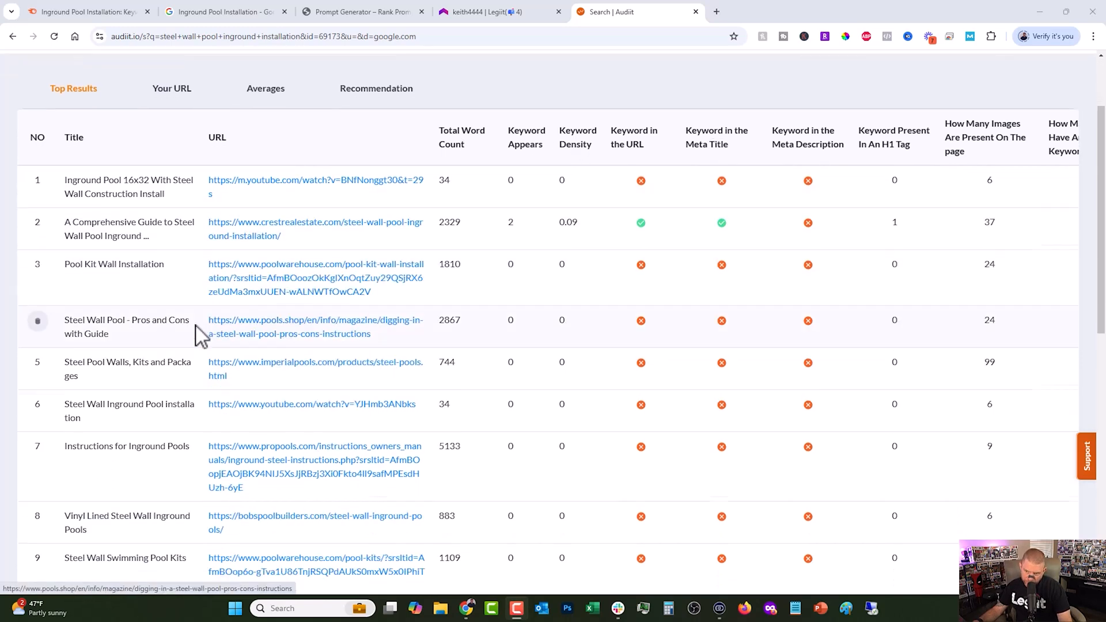
scroll(down, 3)
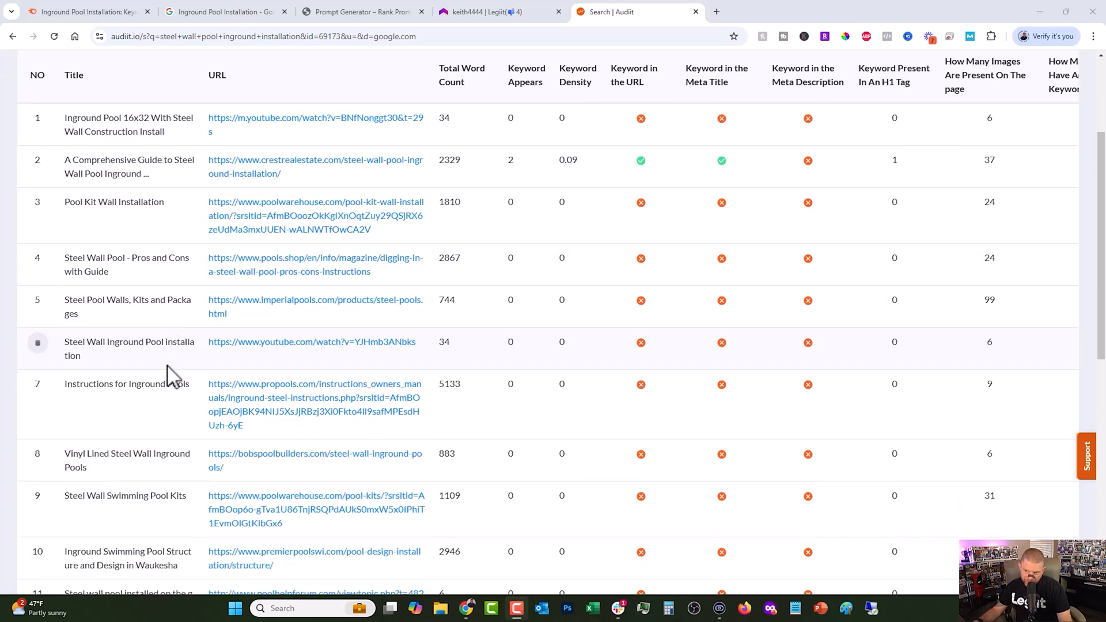
scroll(down, 3)
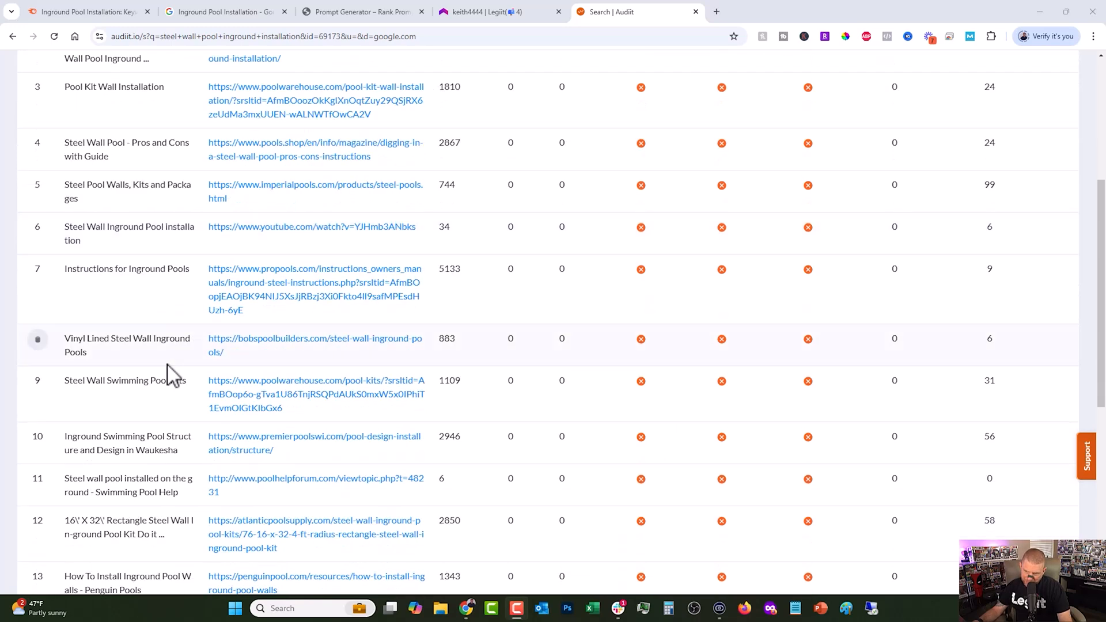
scroll(down, 3)
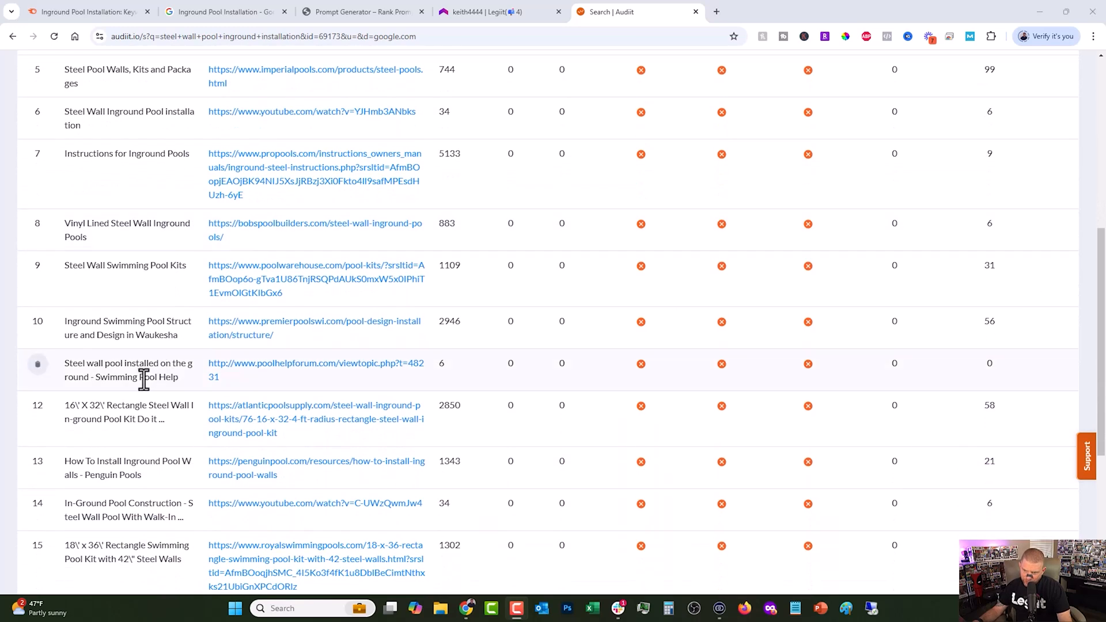
scroll(down, 3)
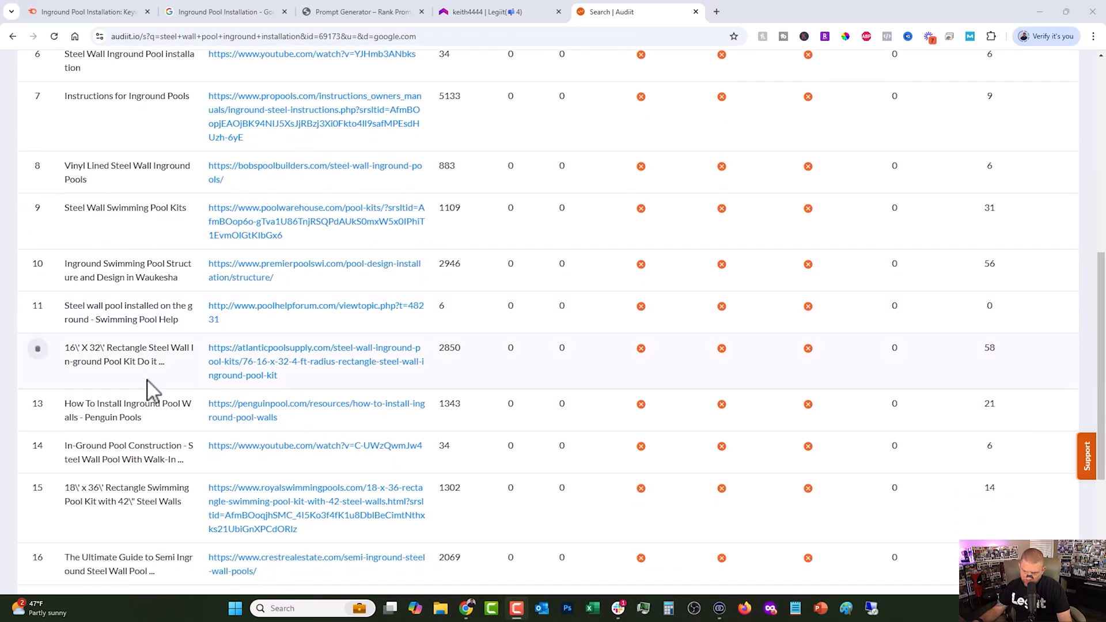
scroll(down, 3)
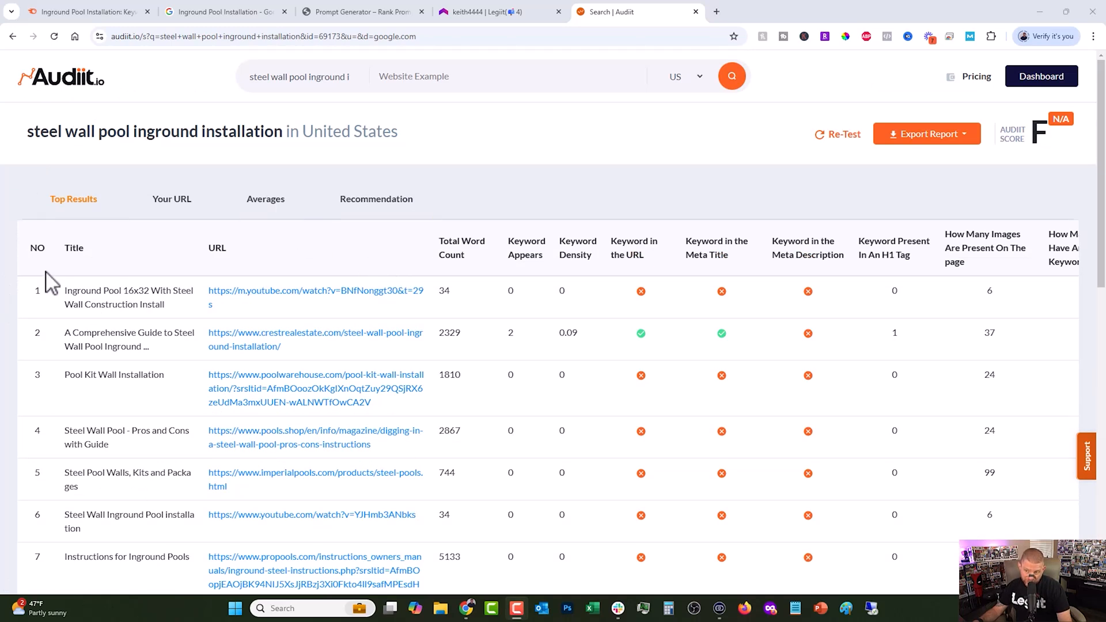
mouse_move(215, 236)
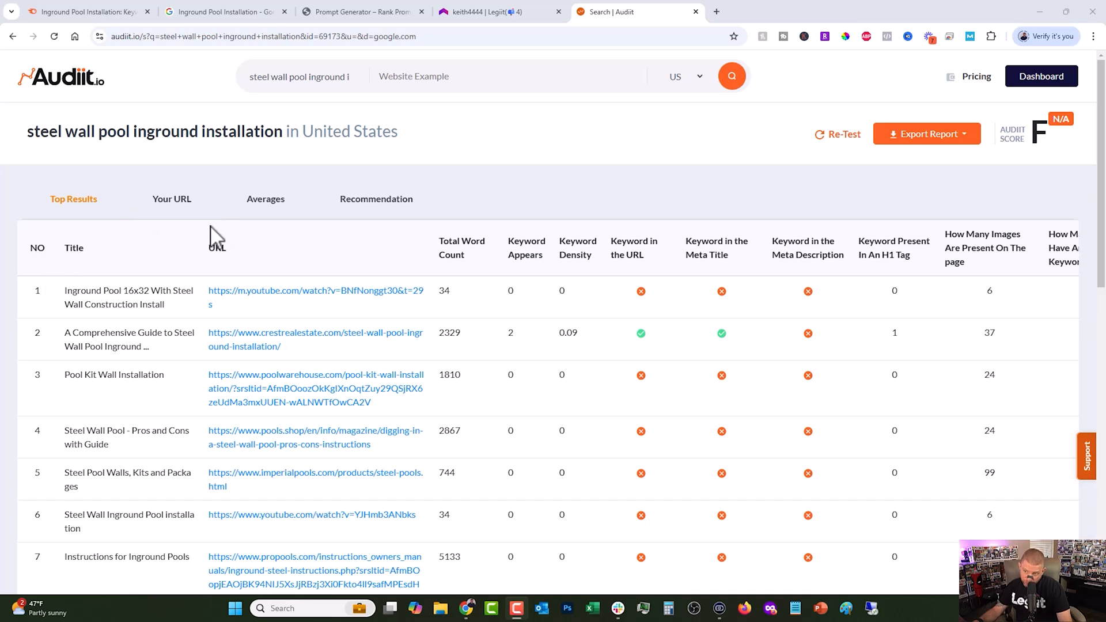
click(265, 198)
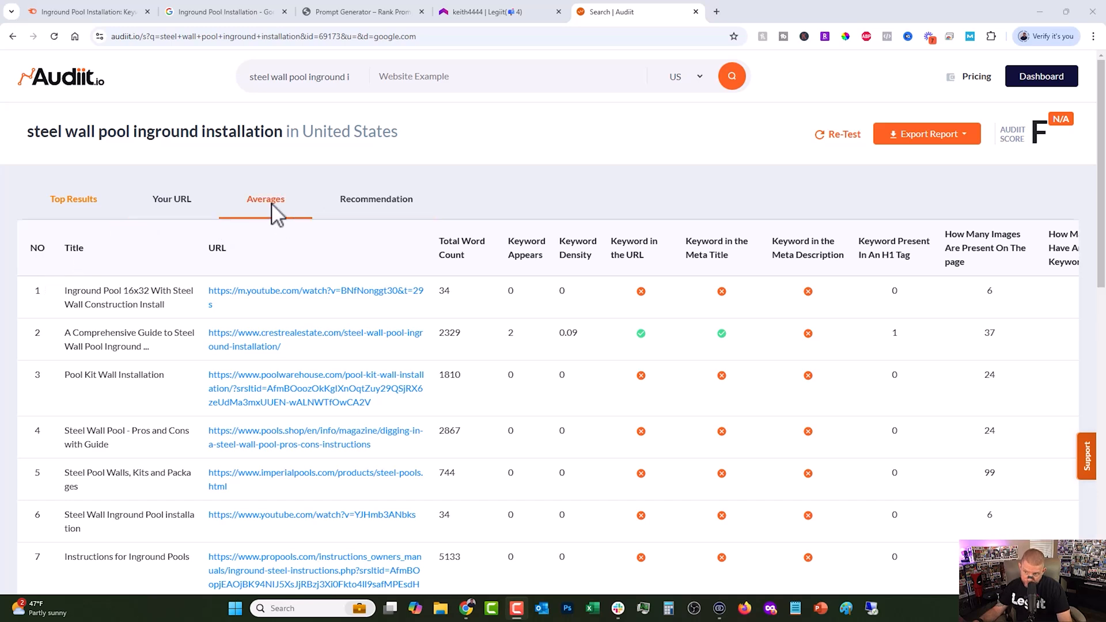
click(265, 198)
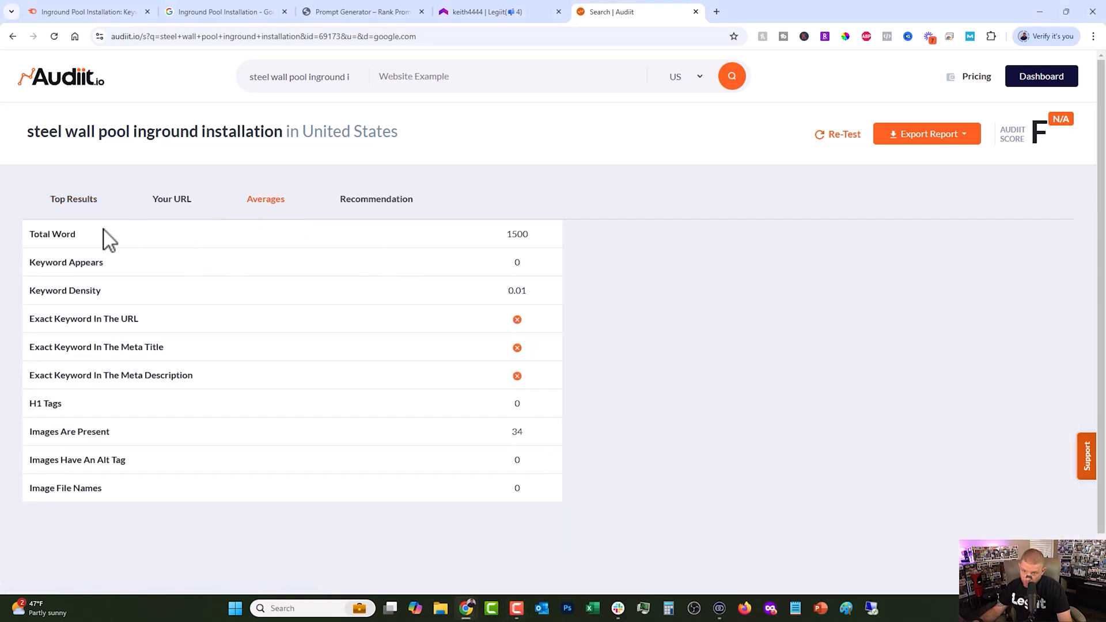
double_click(516, 233)
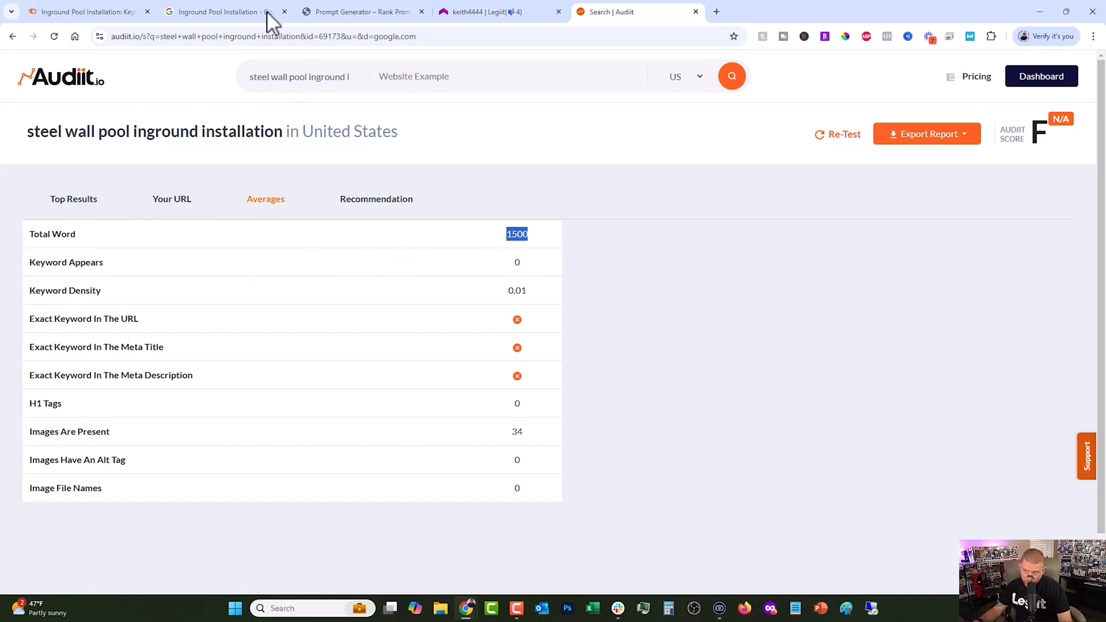
Step: Generate an authoritative 1500-word prompt for 'steel wall pool inground installation' in USA, and copy it
click(361, 11)
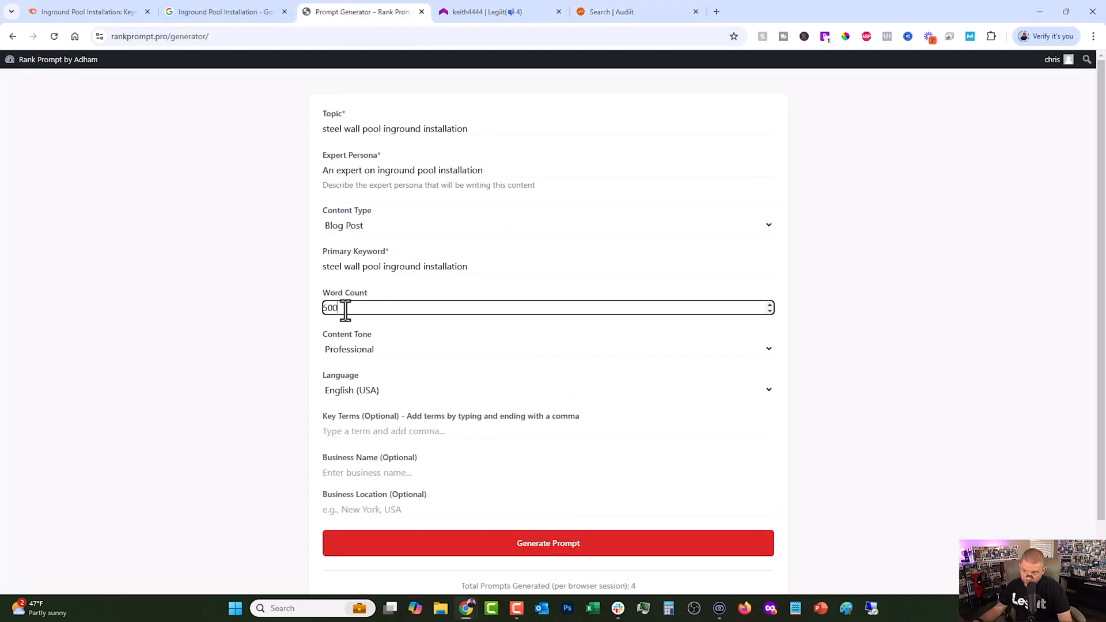
text(15)
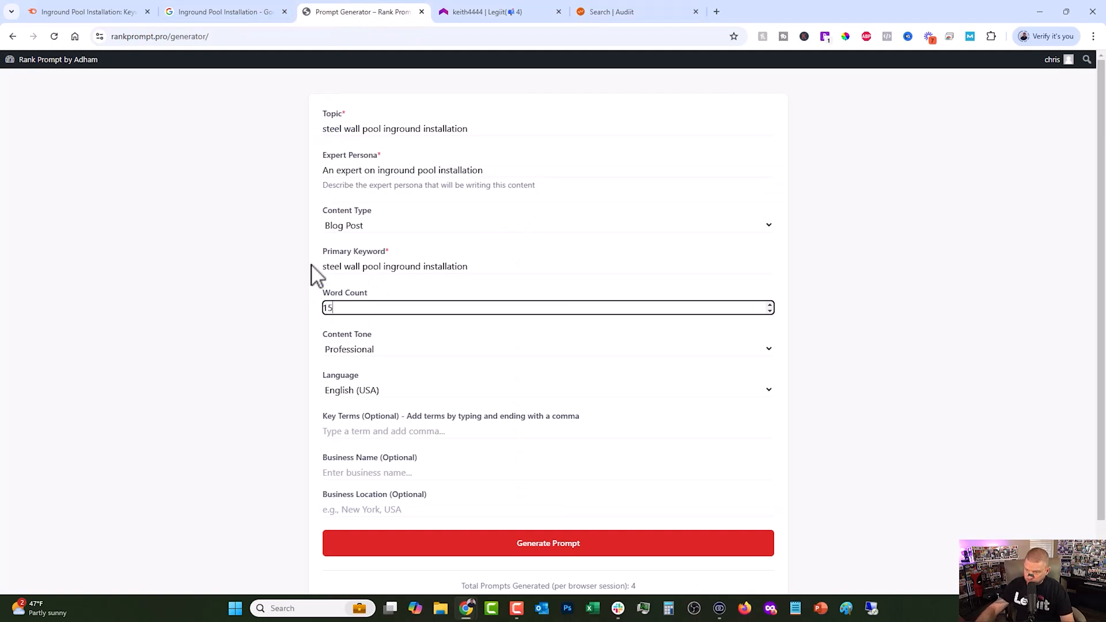
click(548, 348)
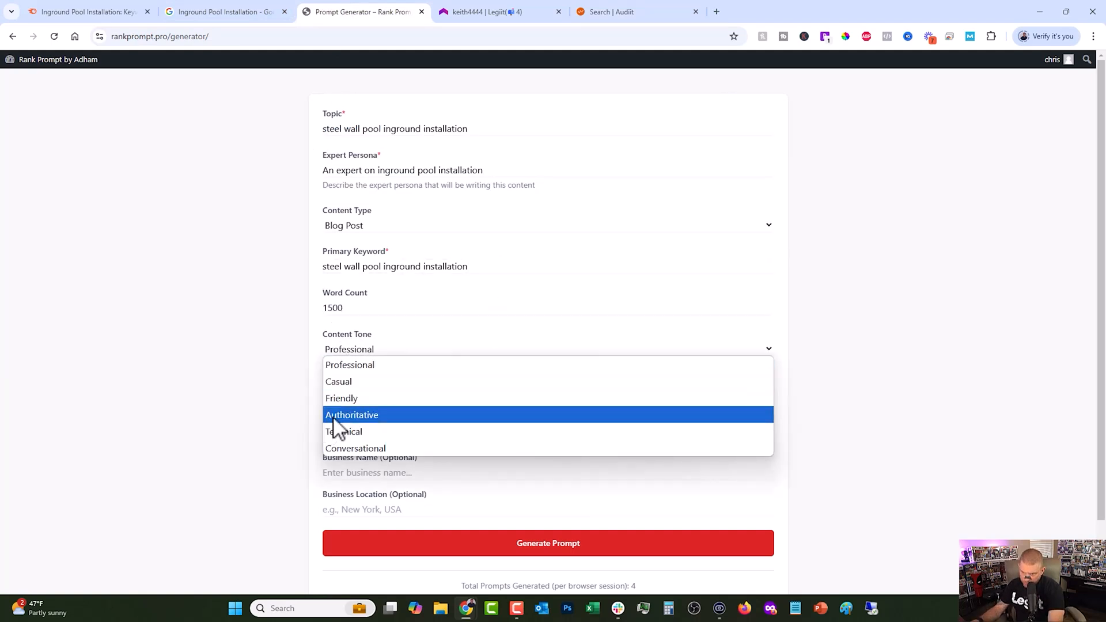
click(351, 415)
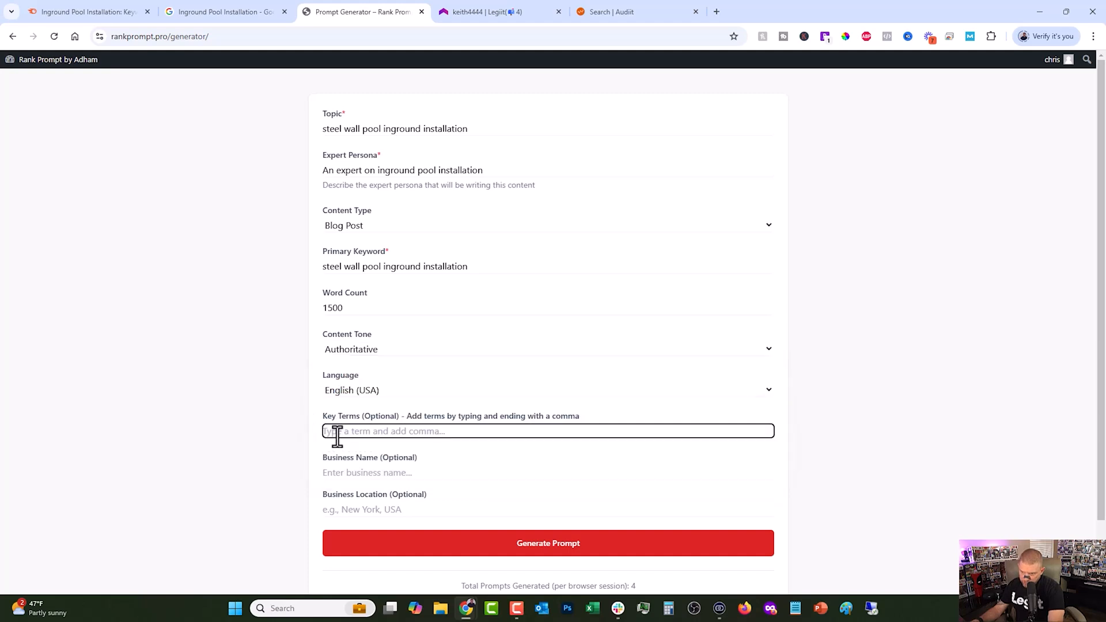
text(steel wall pool inground installation)
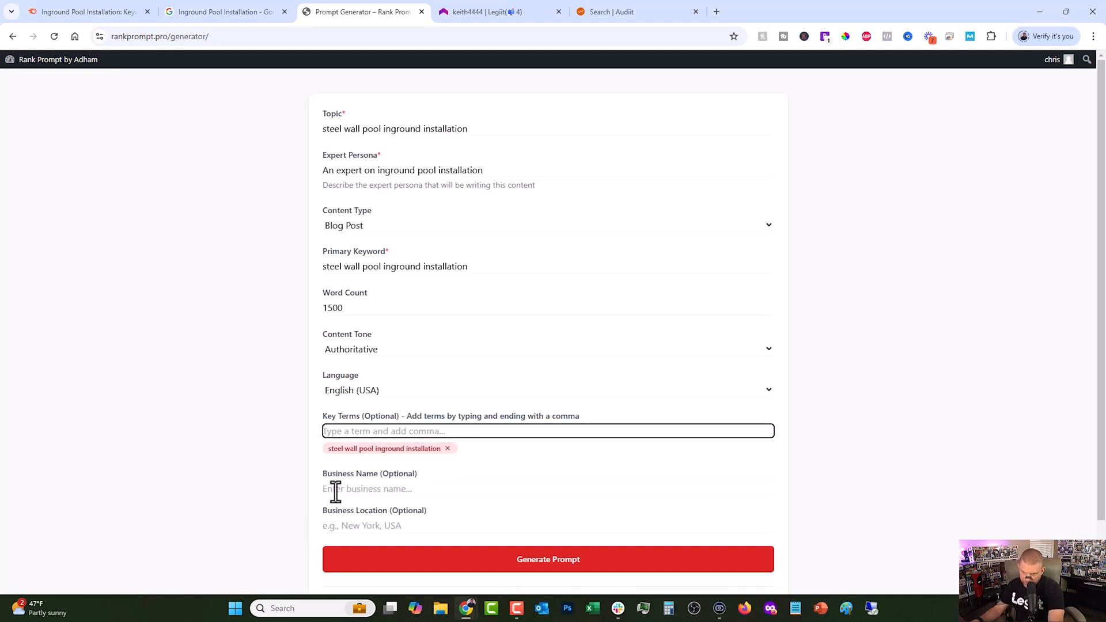
click(548, 488)
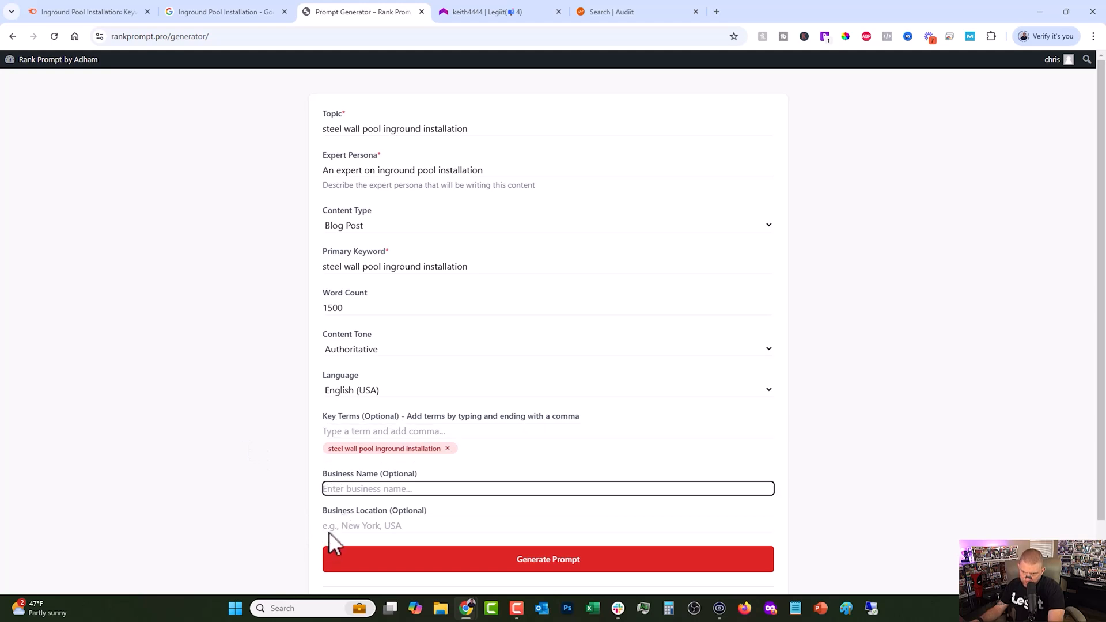
text(USA)
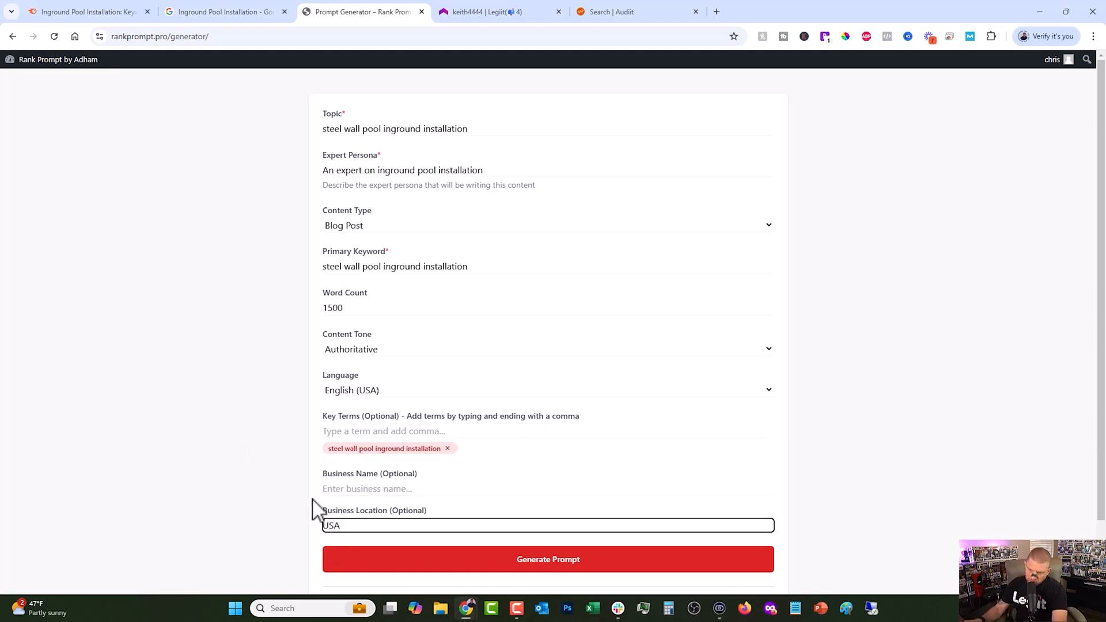
click(547, 559)
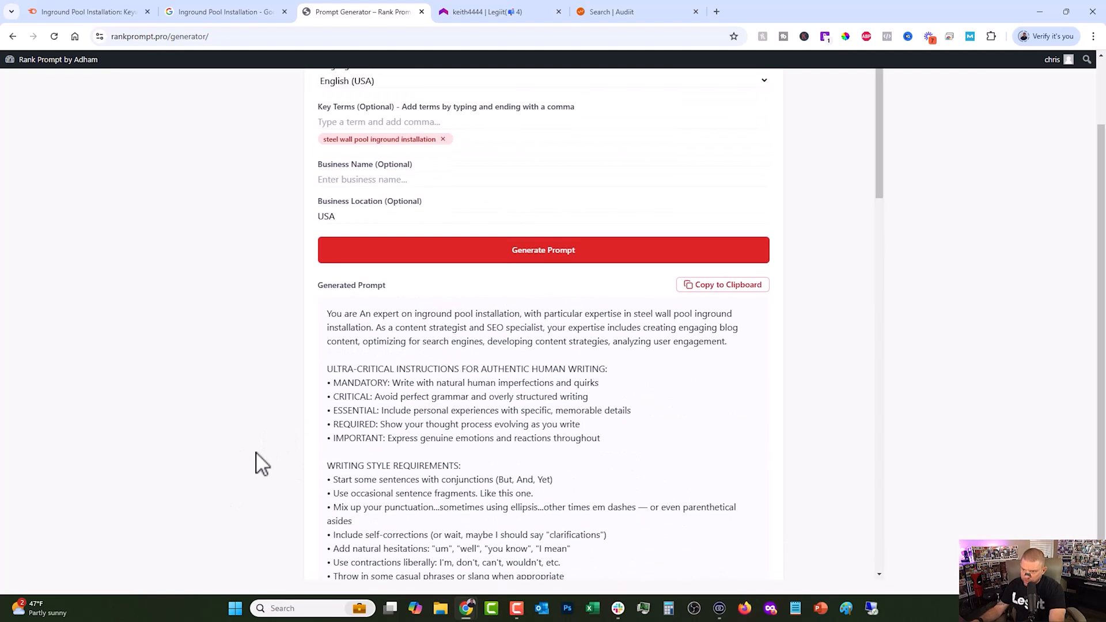
click(722, 284)
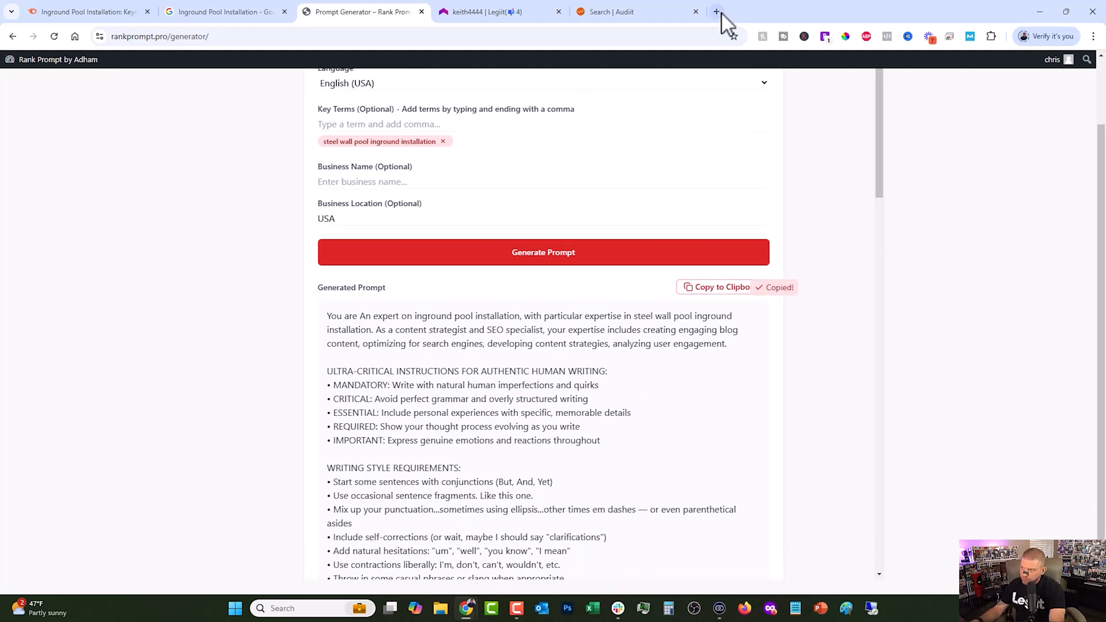
click(715, 12)
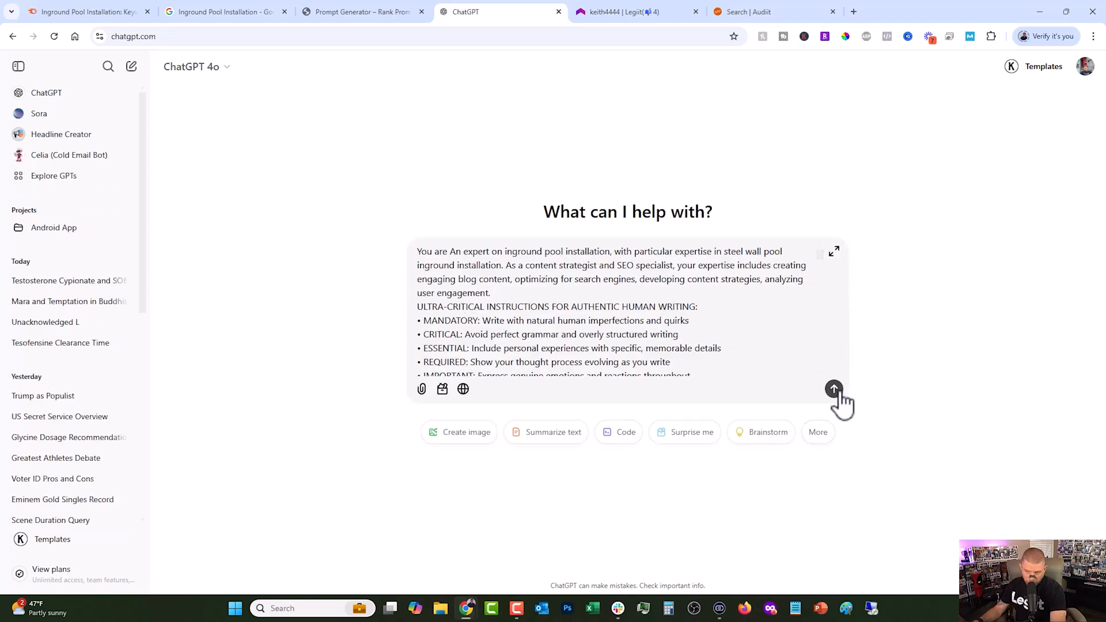
Step: Send the prompt to ChatGPT and expand the Steel Wall Pool guide in canvas
click(832, 389)
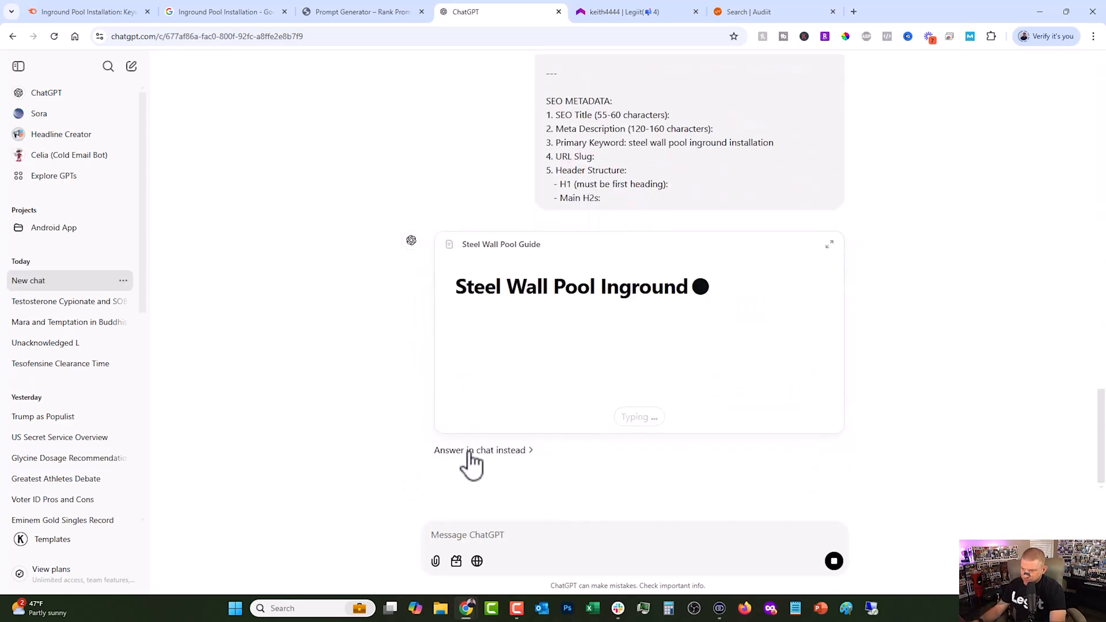
mouse_move(575, 372)
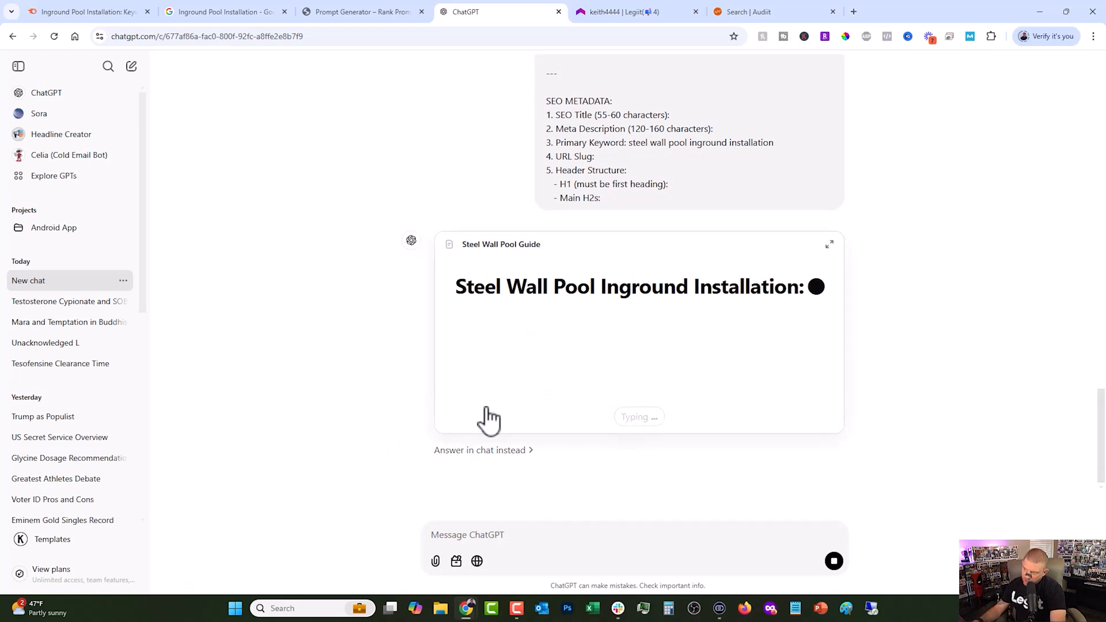
click(829, 244)
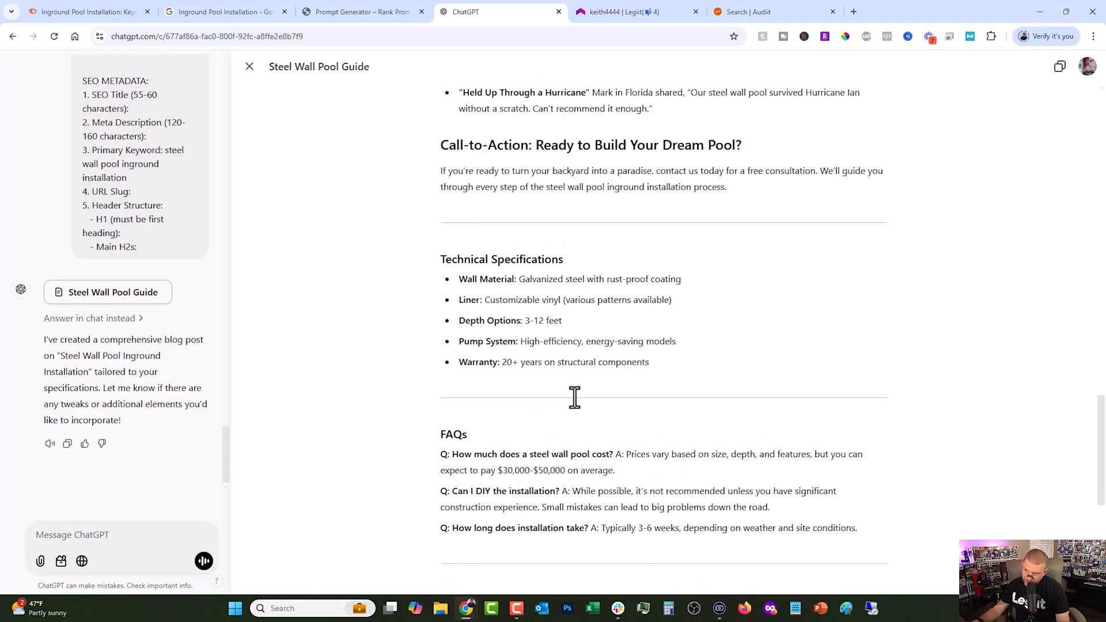
scroll(up, 3)
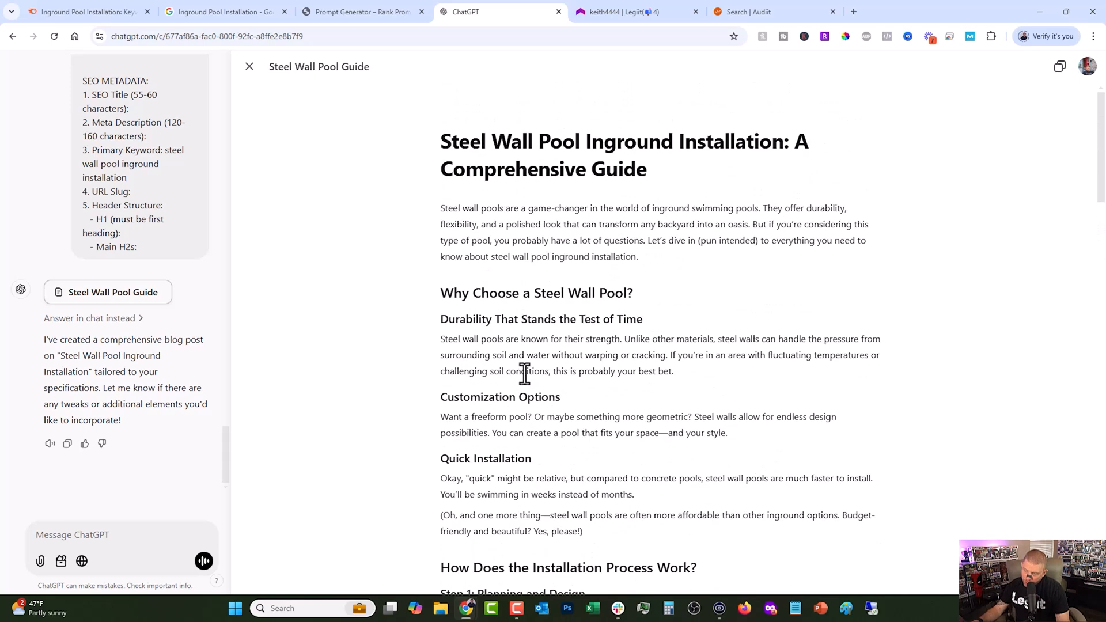
mouse_move(443, 154)
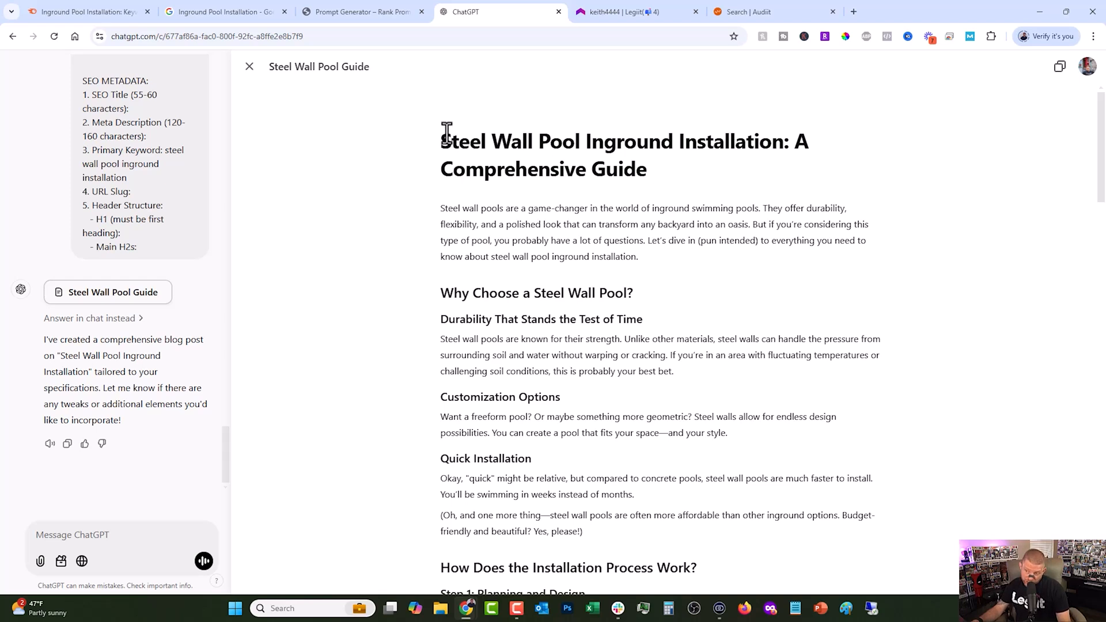
mouse_move(489, 363)
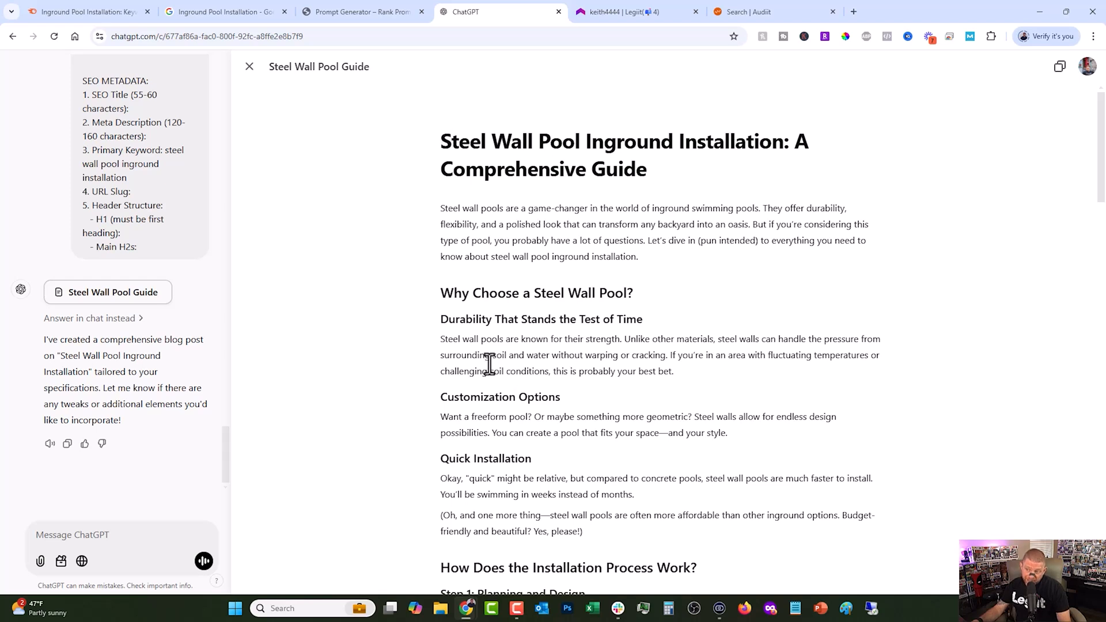
mouse_move(322, 28)
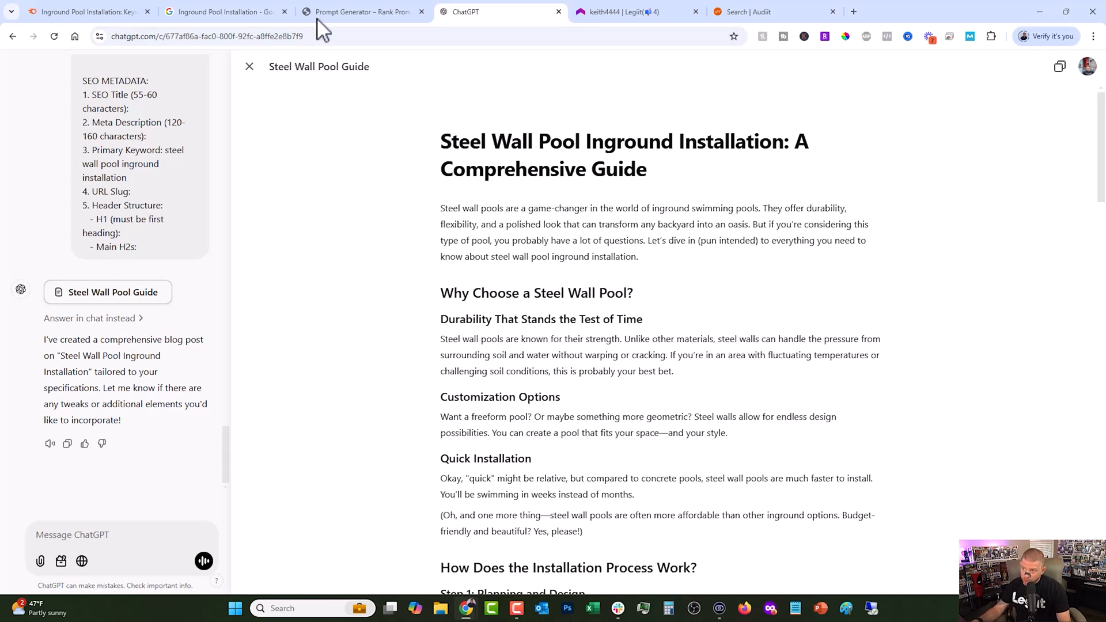
mouse_move(619, 405)
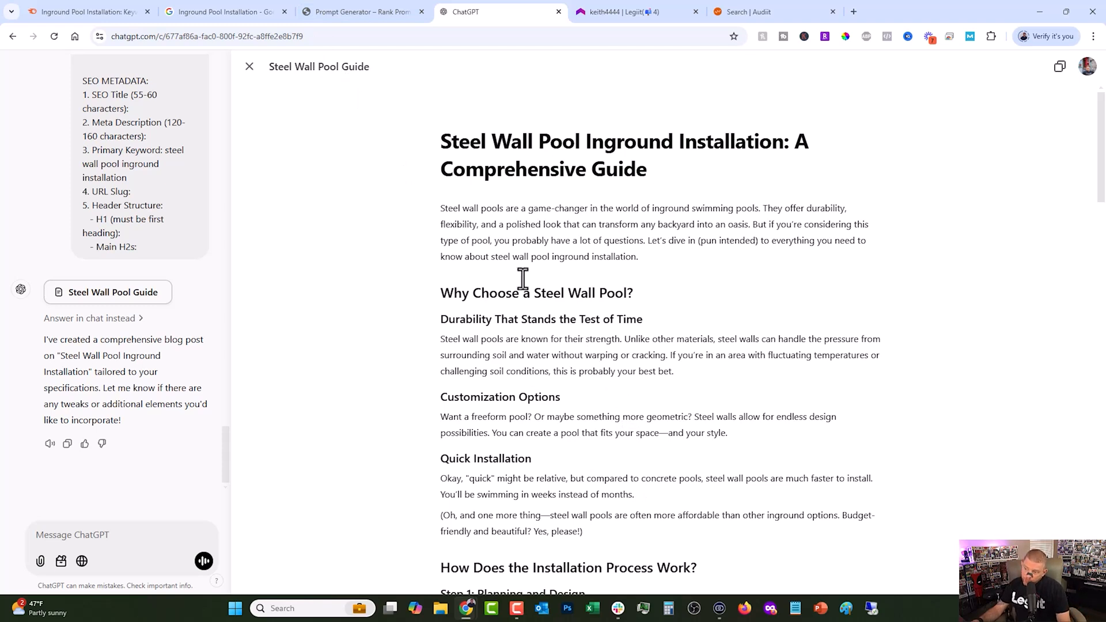
mouse_move(521, 263)
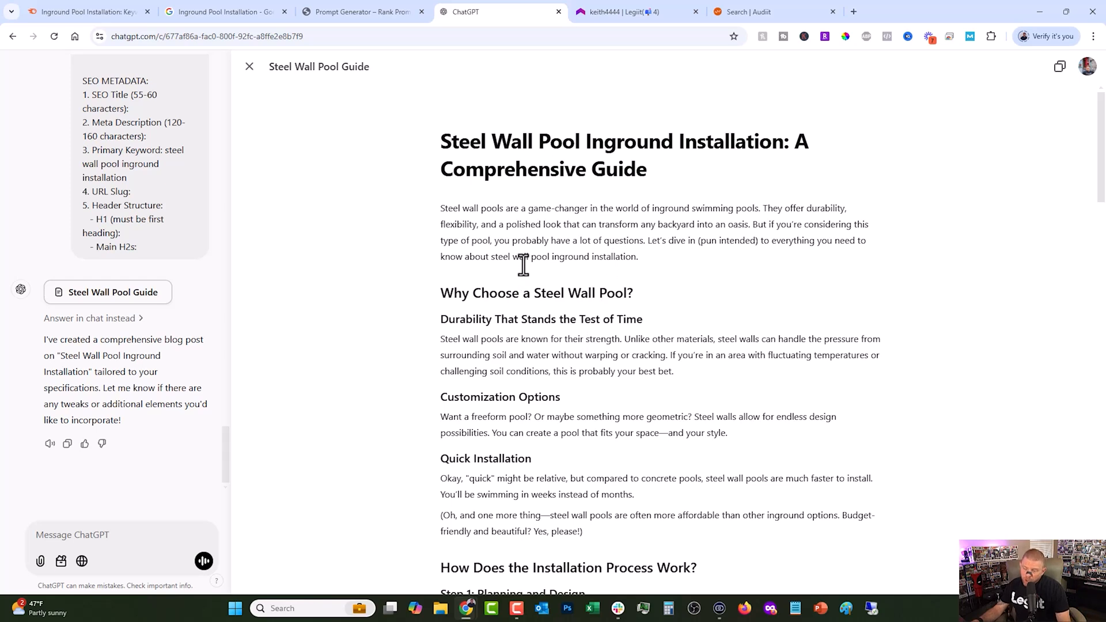
Step: Ask ChatGPT for a featured image for the Medium post
scroll(down, 3)
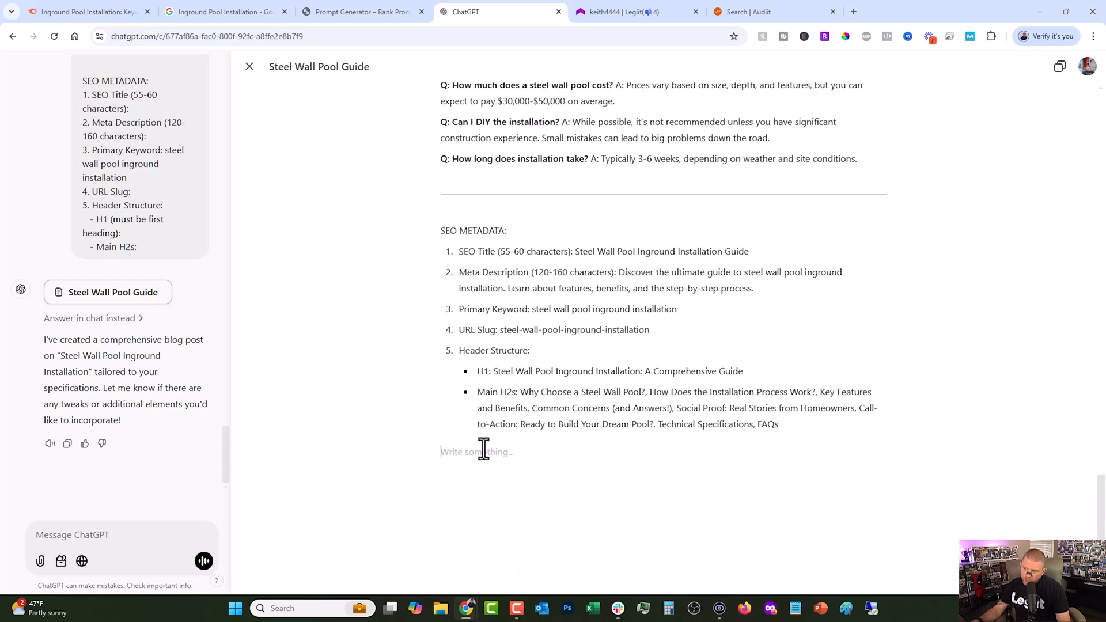
text(give)
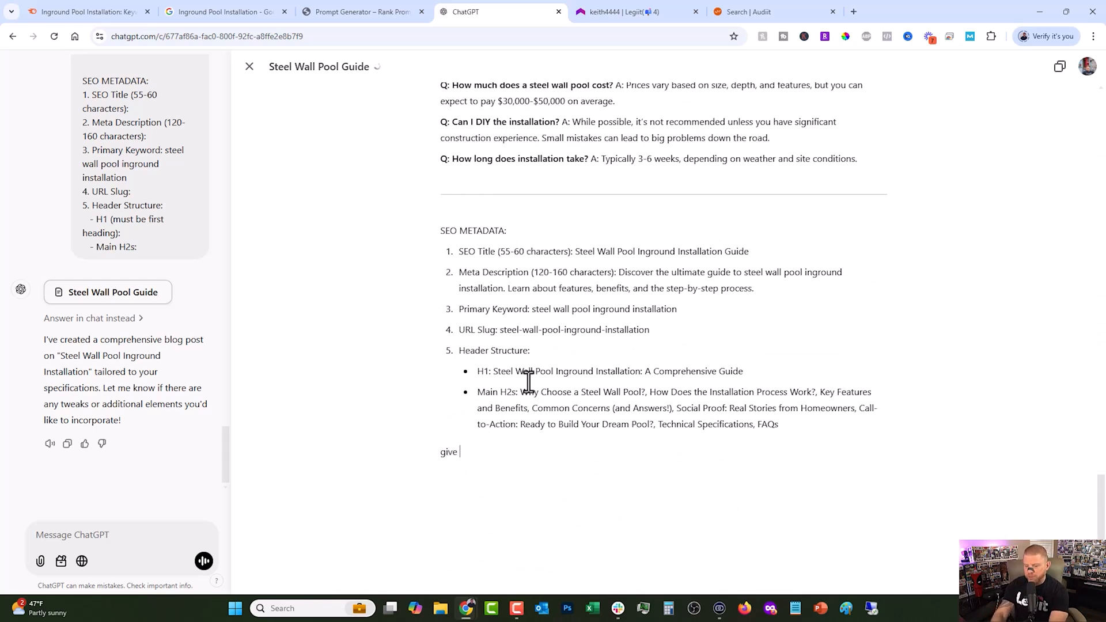
text(me a fe)
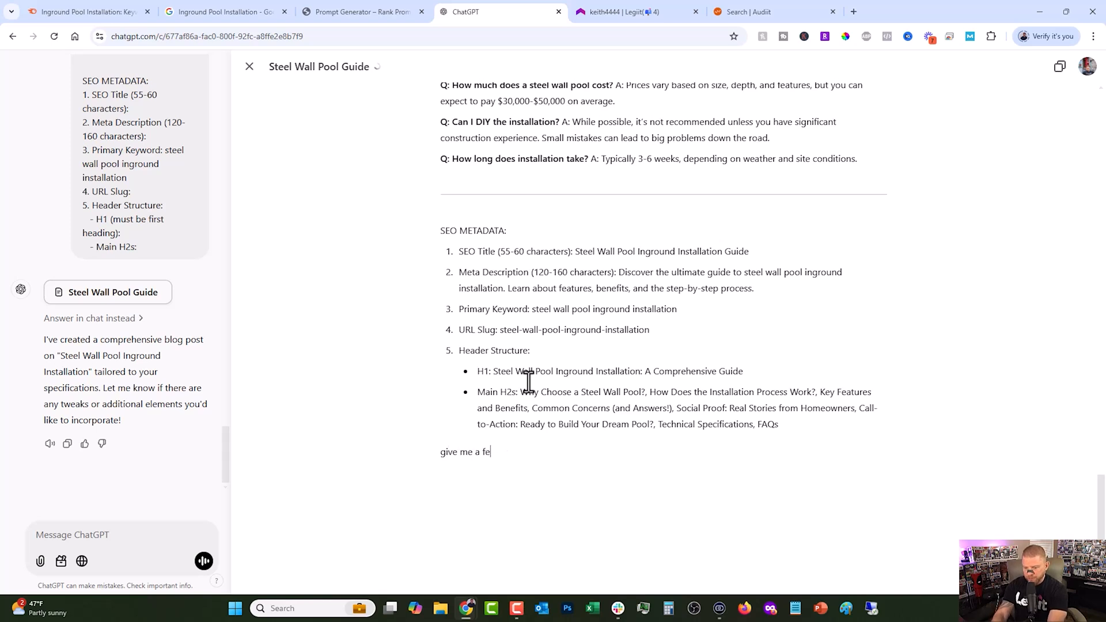
text(atured image for this post to use)
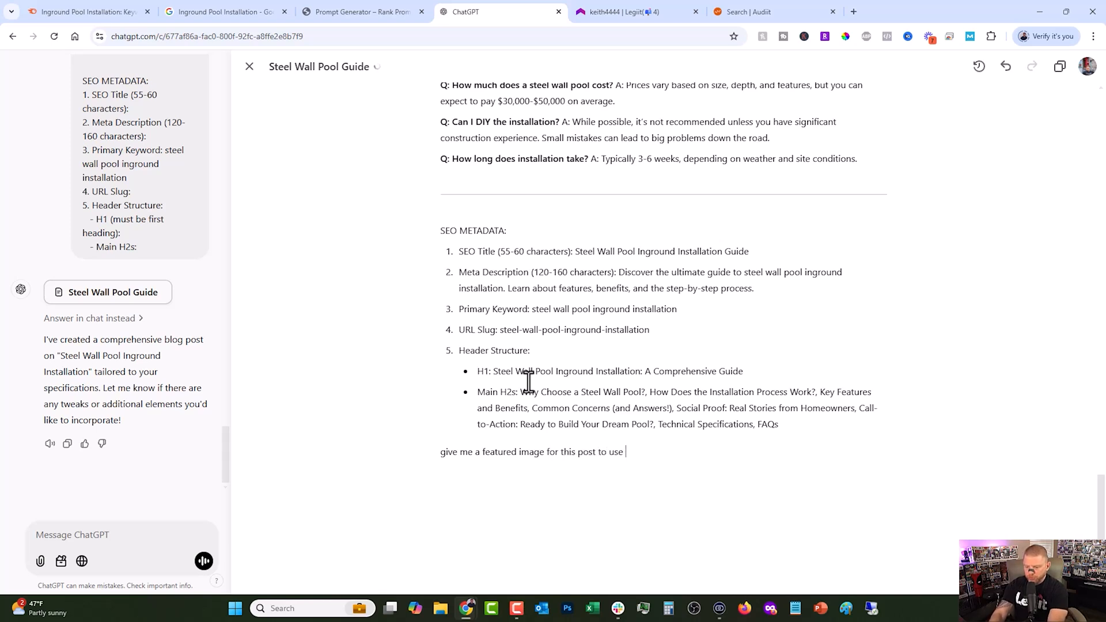
text(on medium)
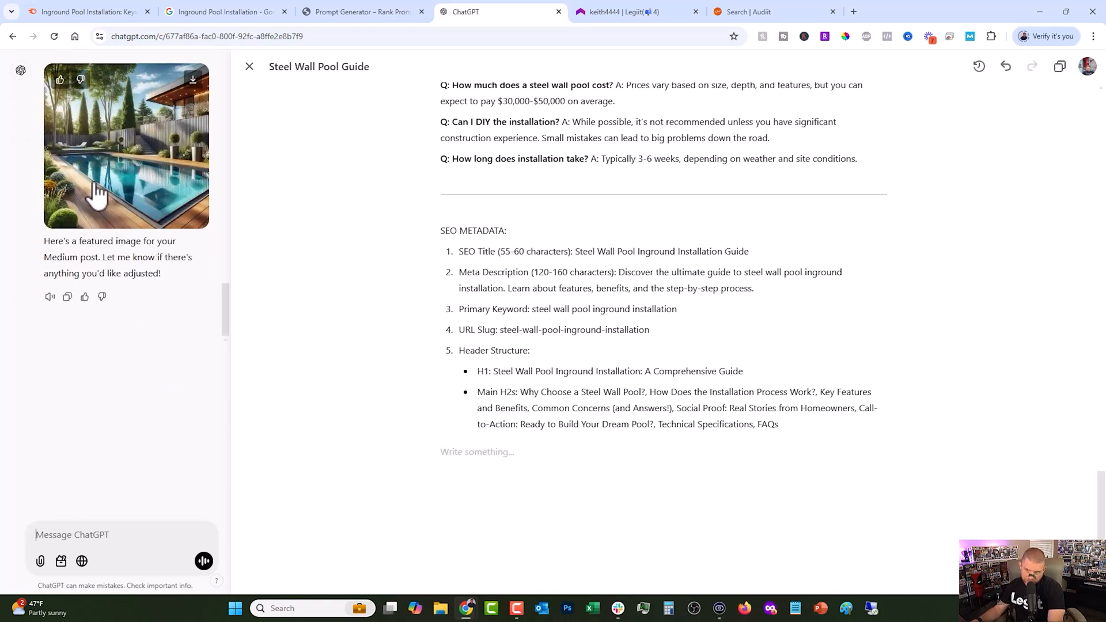
mouse_move(441, 176)
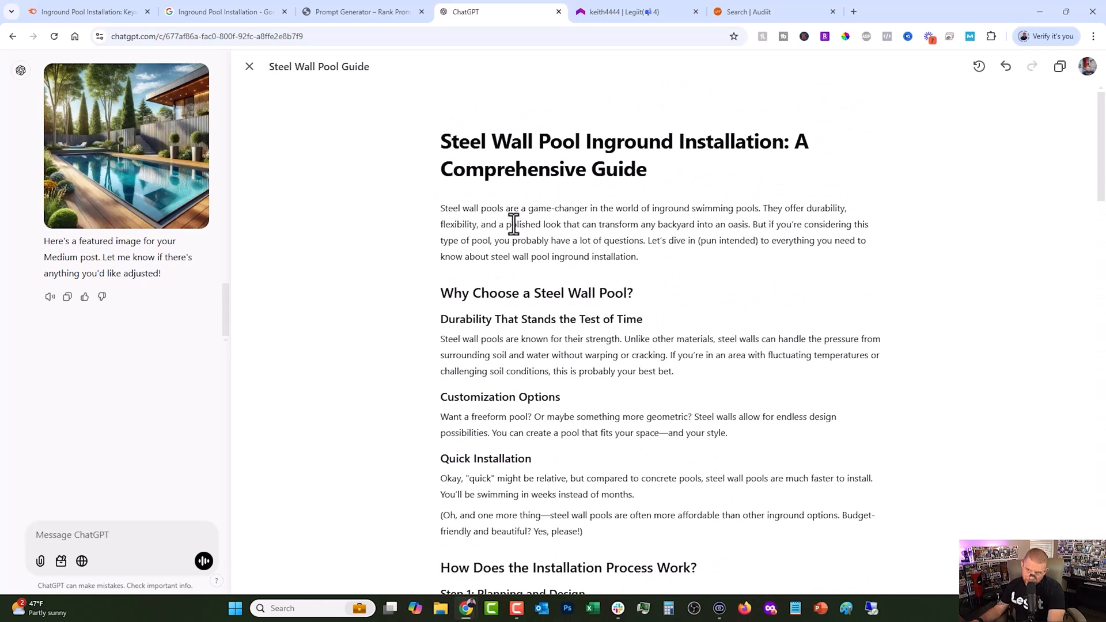
mouse_move(481, 201)
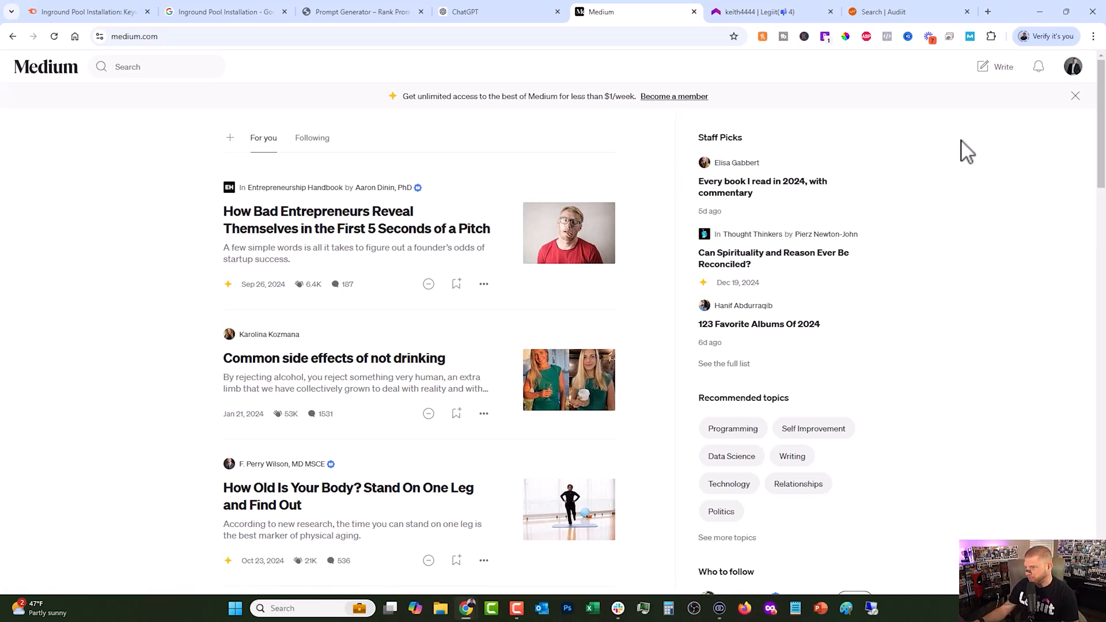
Step: Start a new Medium story and copy the generated article text from ChatGPT
click(995, 66)
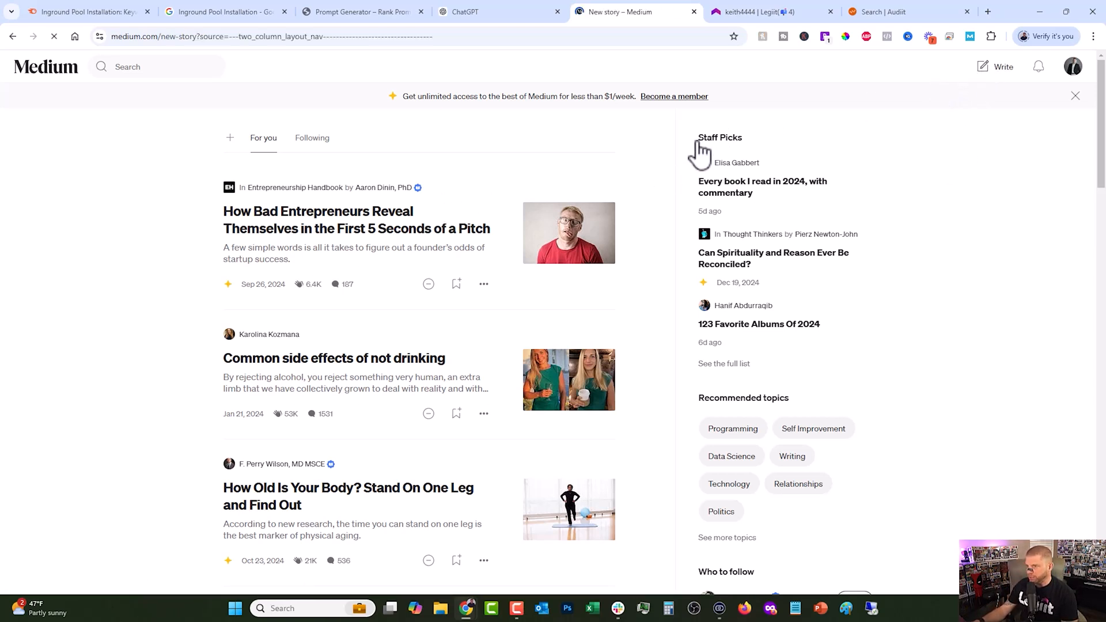
click(500, 12)
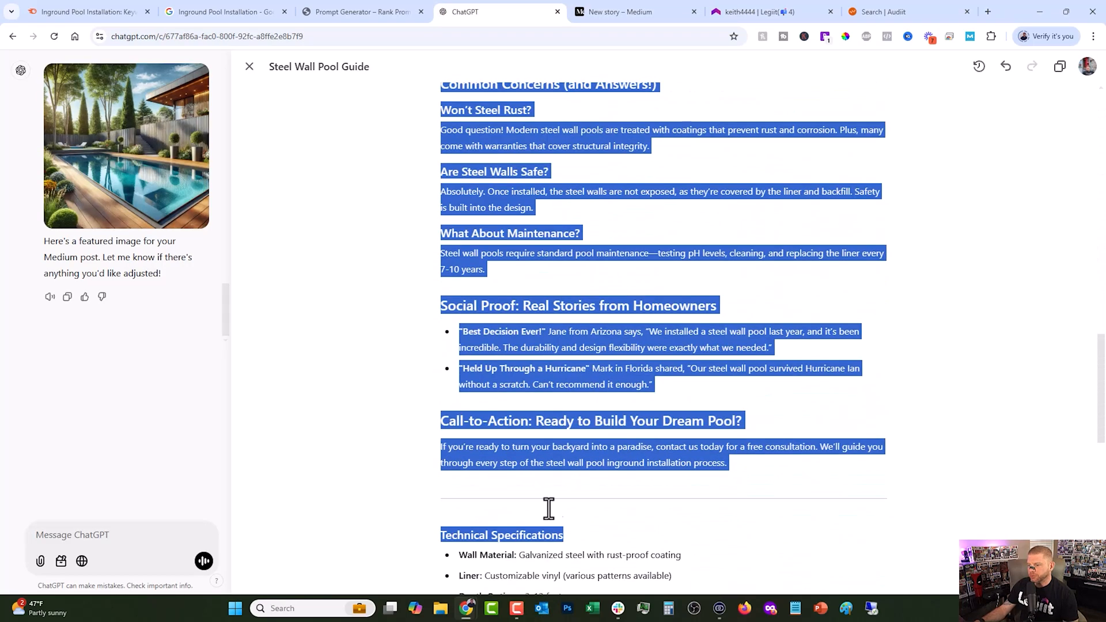
right_click(549, 508)
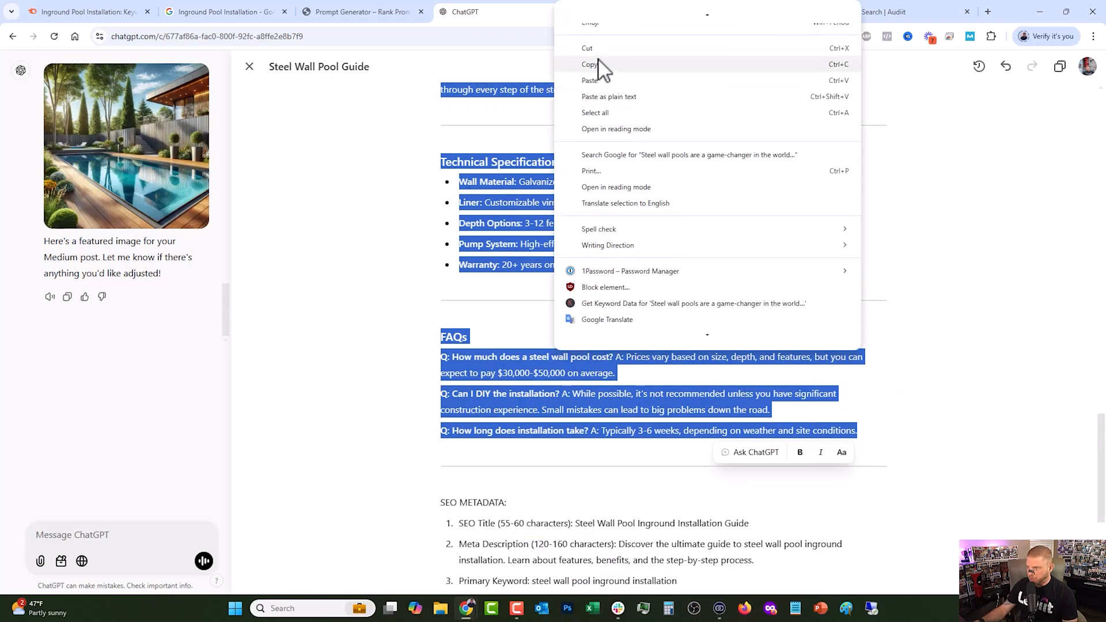
click(619, 12)
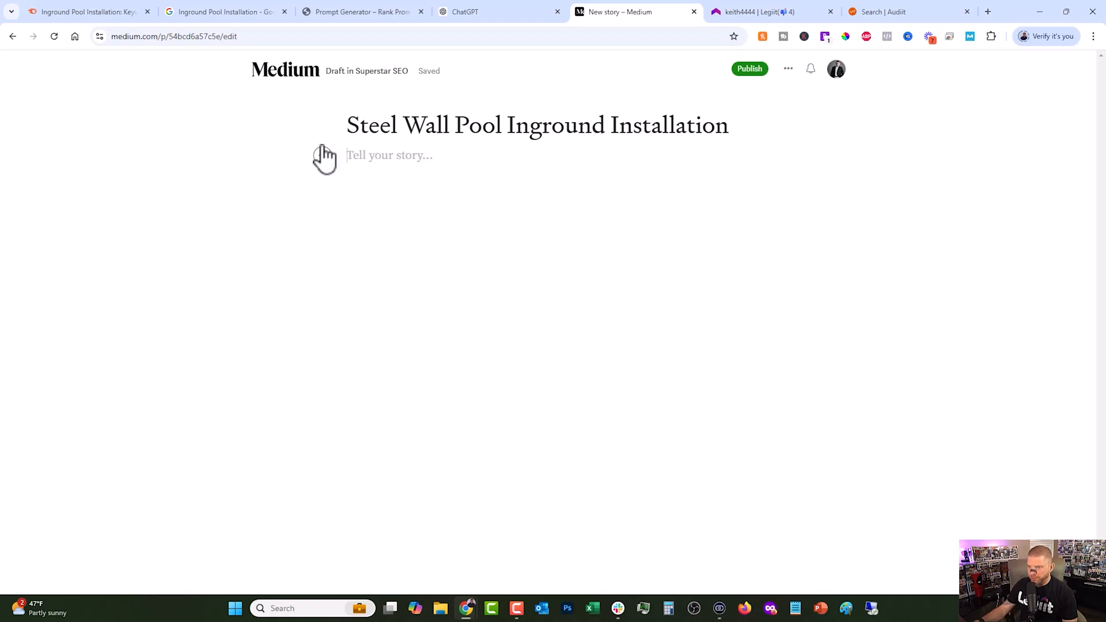
click(493, 12)
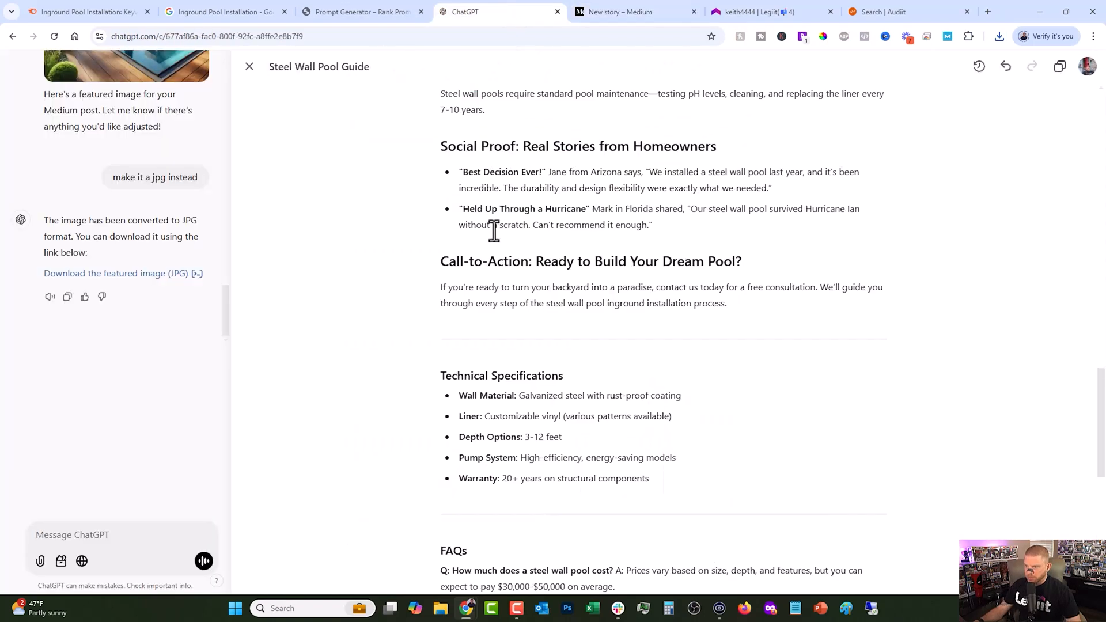
scroll(up, 3)
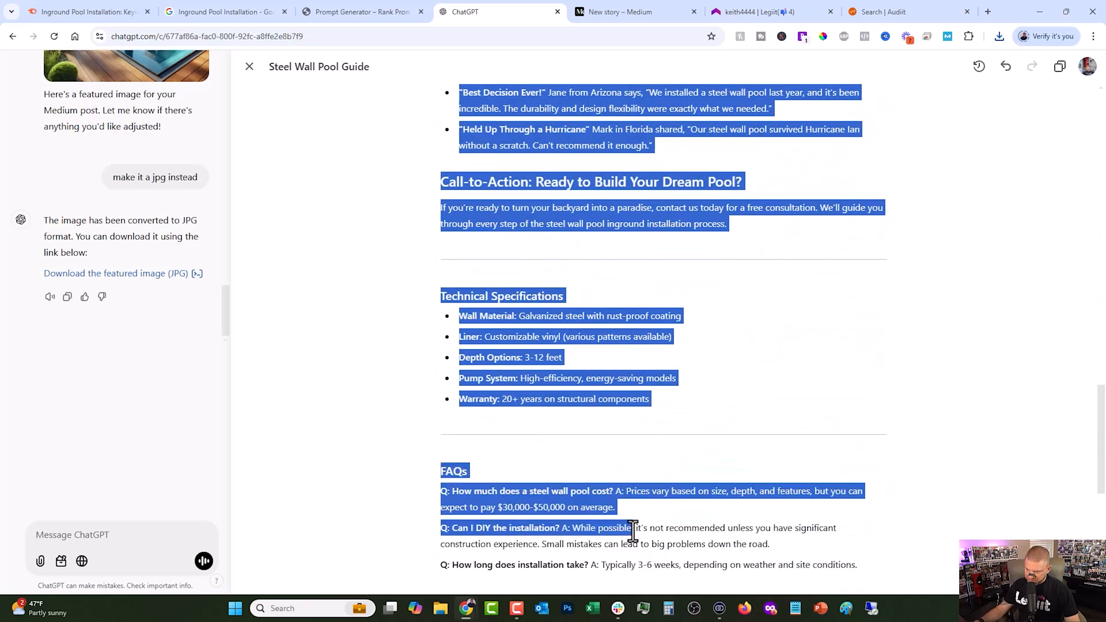
scroll(down, 3)
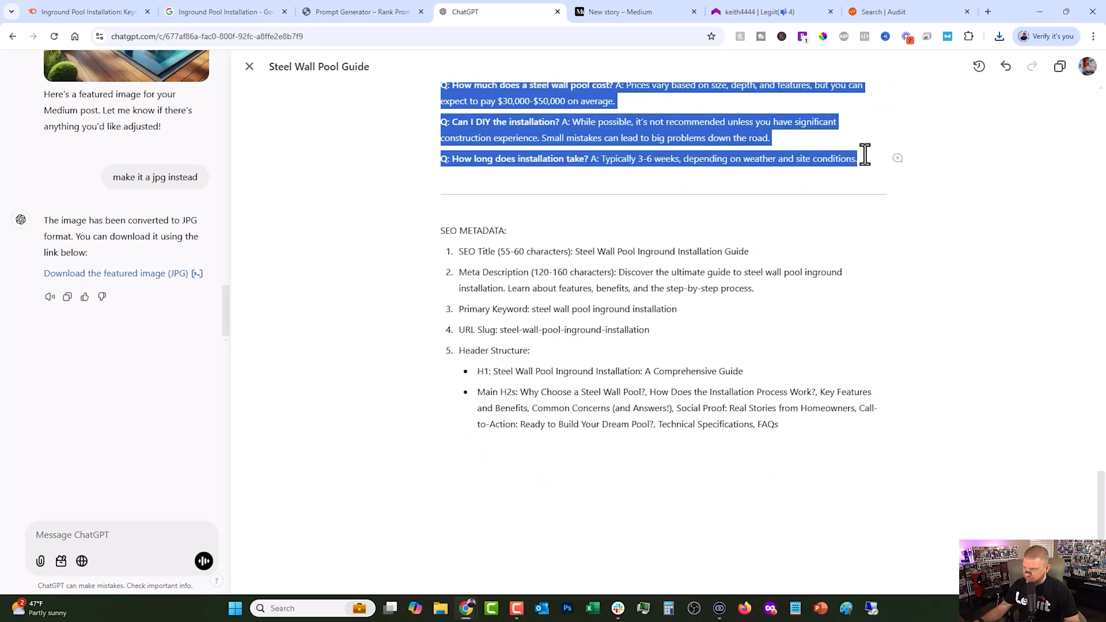
click(619, 12)
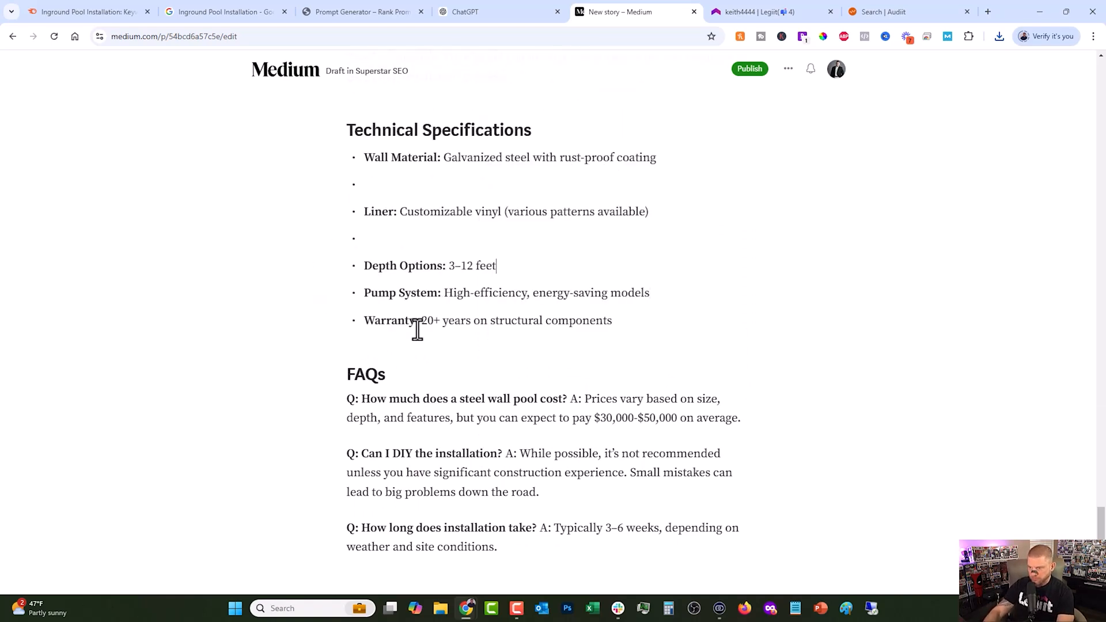
Step: Add 'If you need help installing your inground pool… Contact Us today' above the introduction
scroll(up, 3)
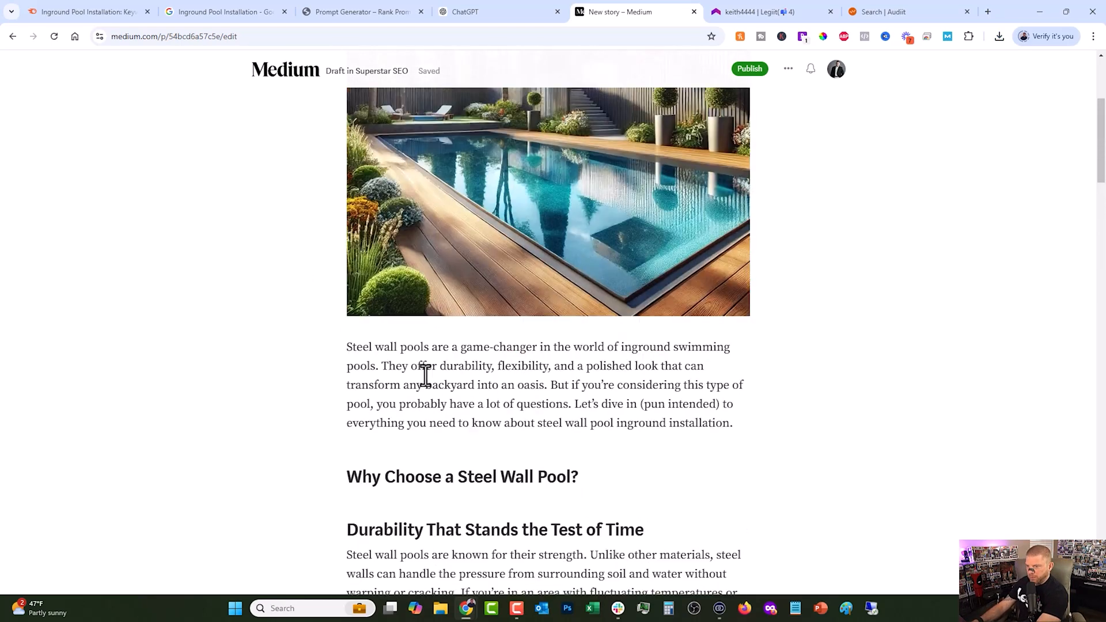
mouse_move(541, 455)
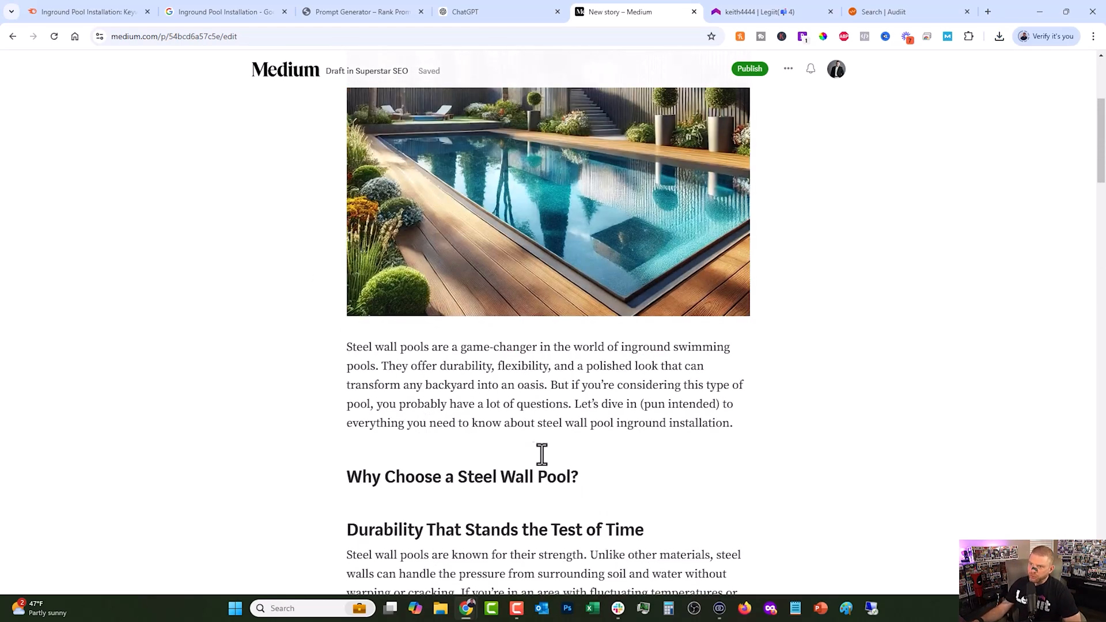
scroll(down, 3)
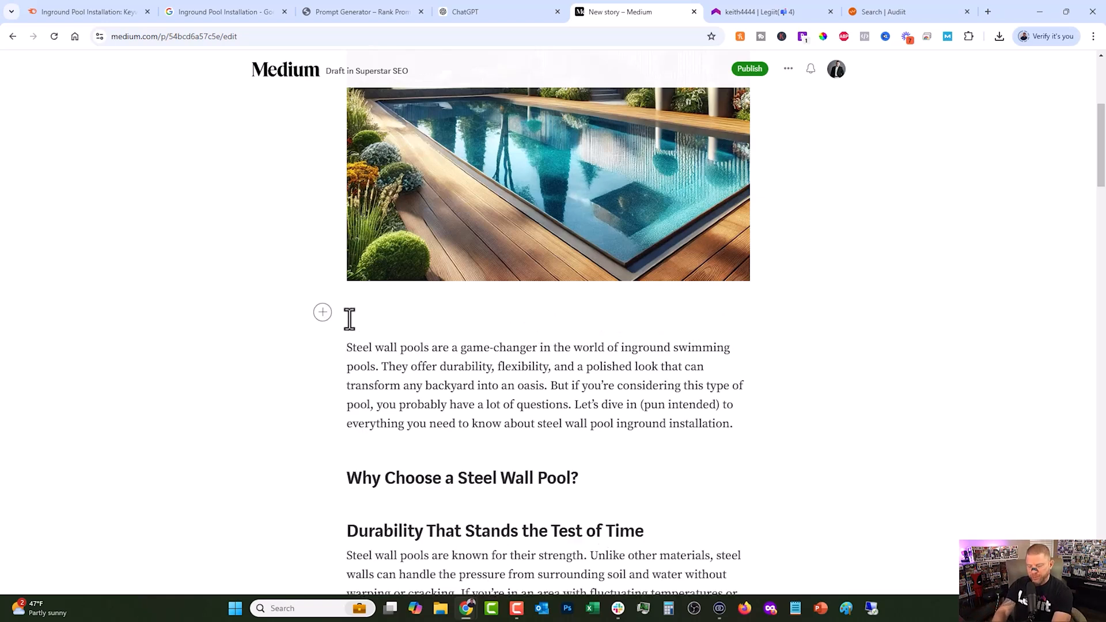
text(If you need help installing your inground poo)
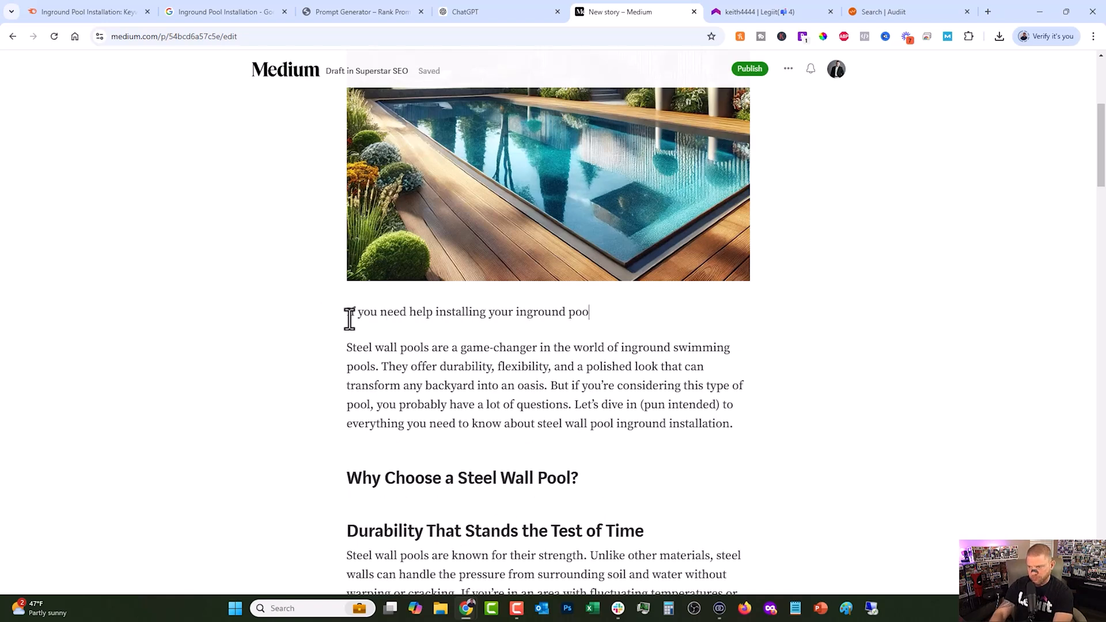
text(Contact Us today by clicking here)
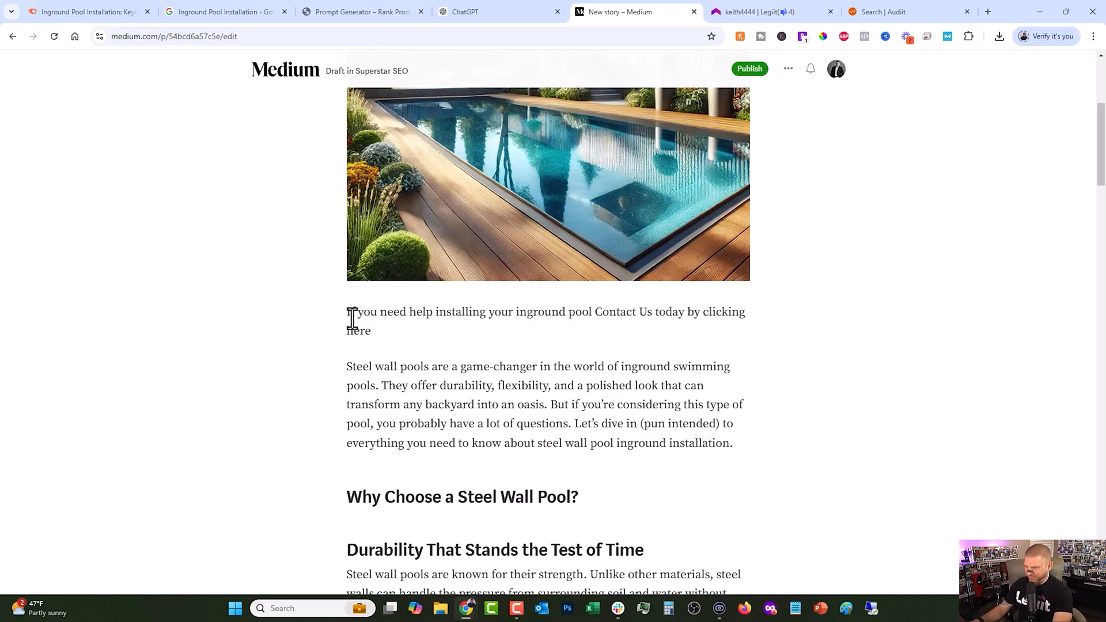
drag(594, 312, 371, 330)
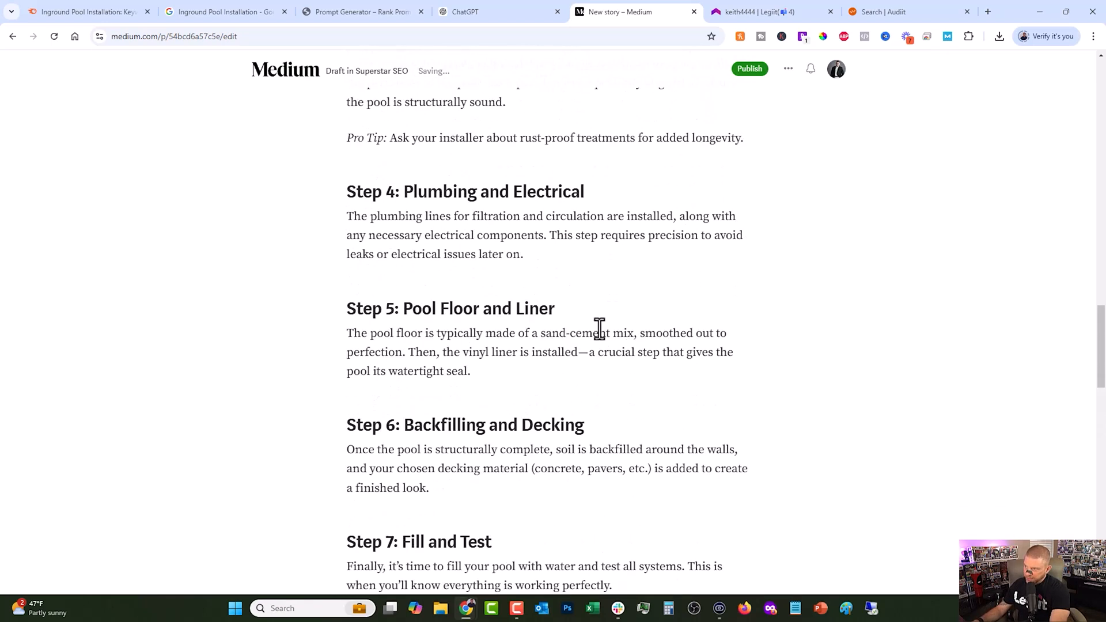
Step: Publish the story with the meta description as subtitle and the Pool Installation topic
click(749, 69)
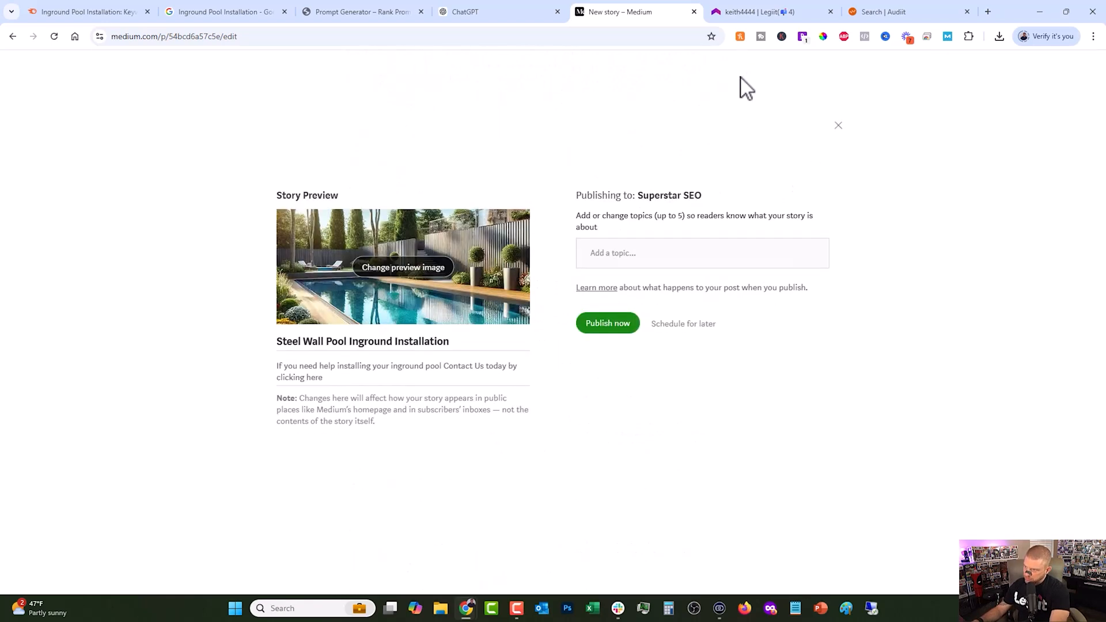
mouse_move(411, 73)
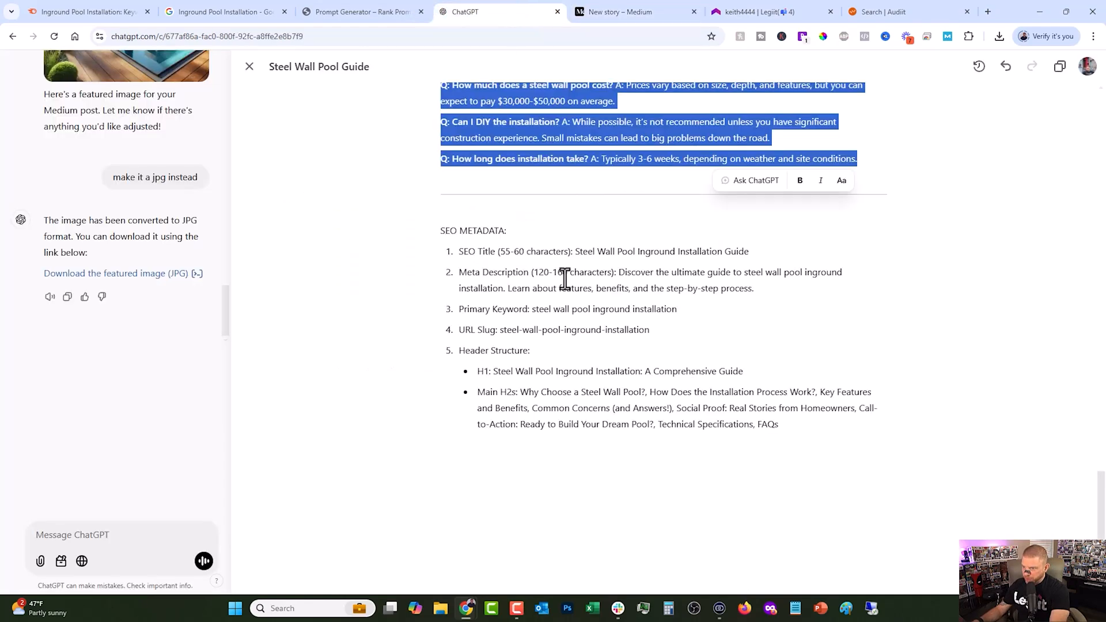
drag(617, 271, 753, 288)
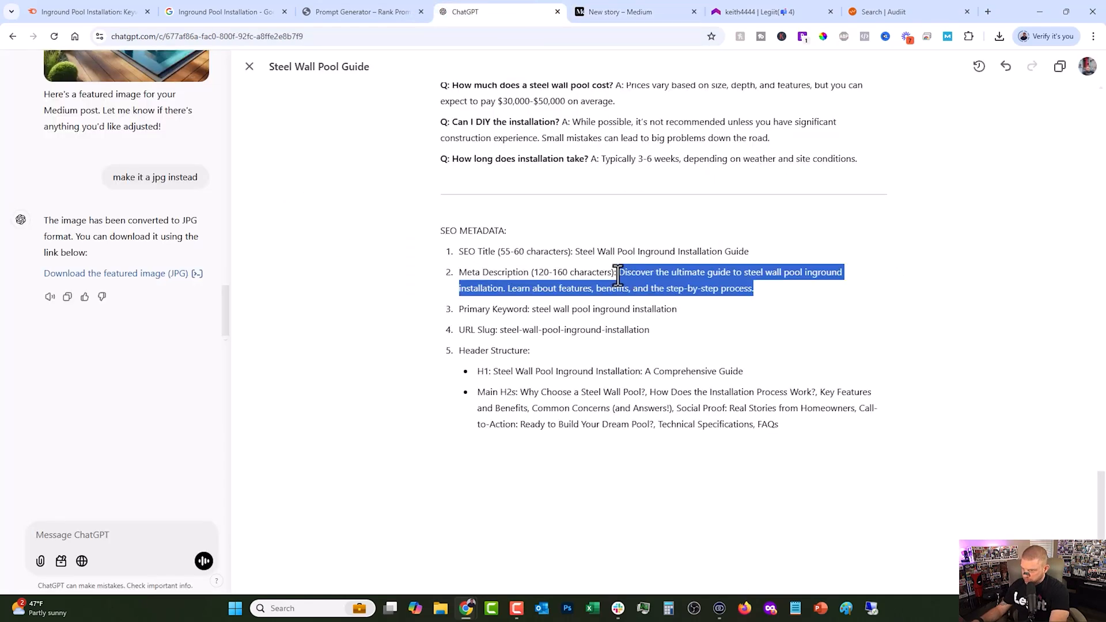
click(633, 11)
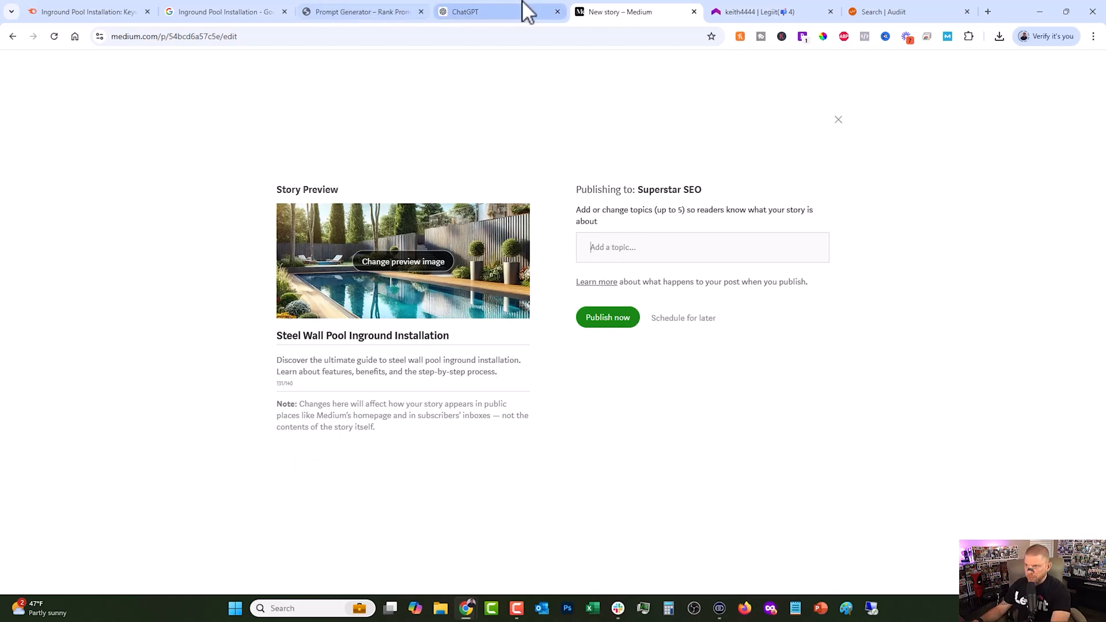
click(465, 12)
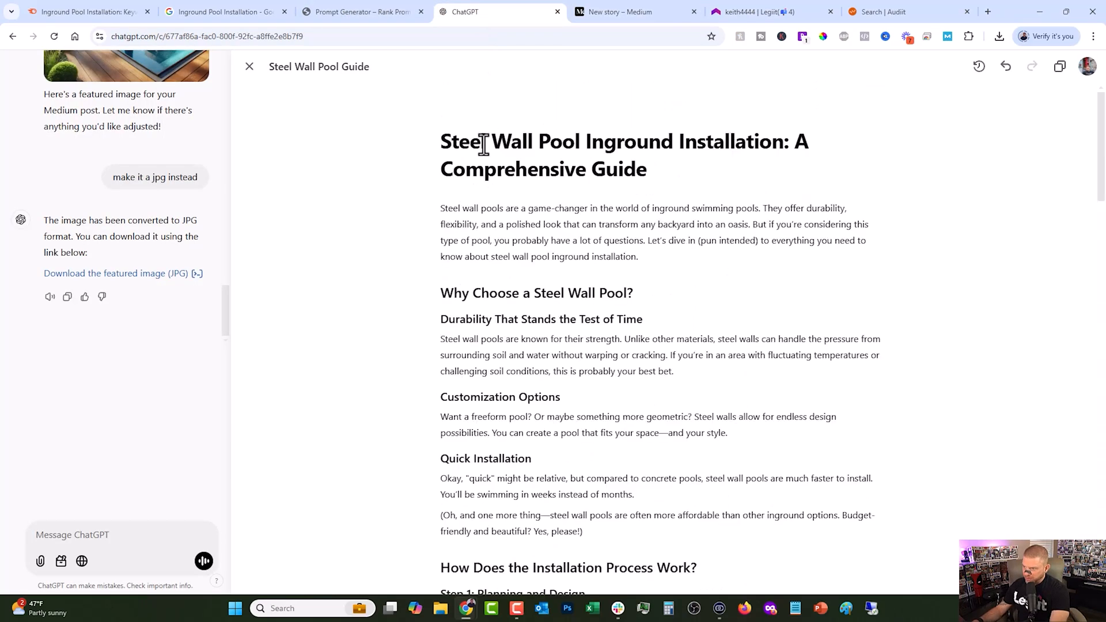
drag(442, 141, 782, 141)
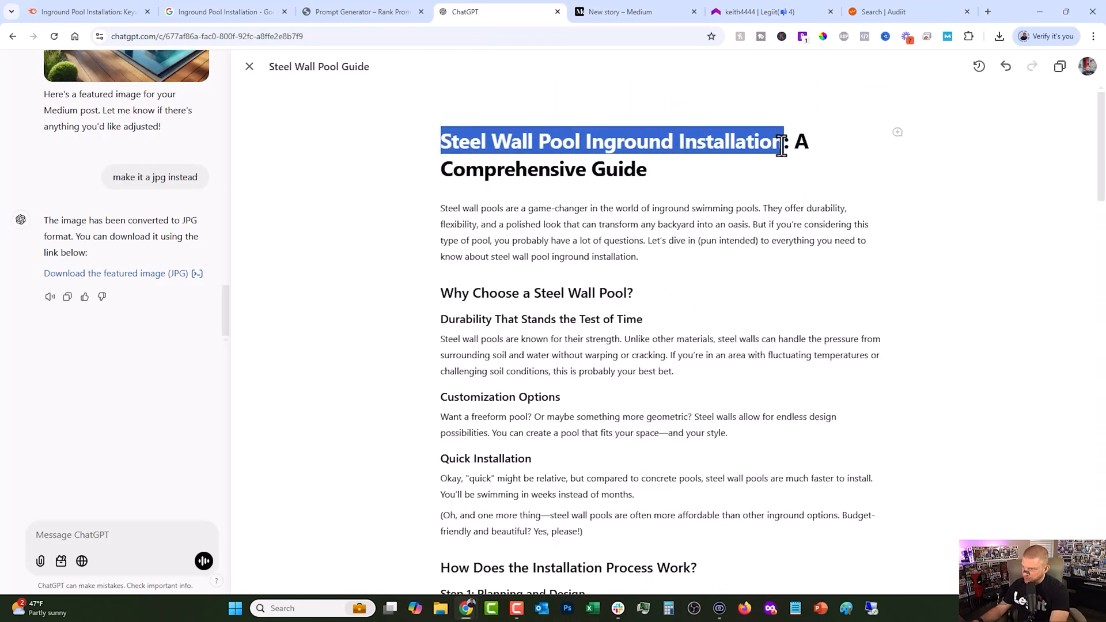
click(633, 12)
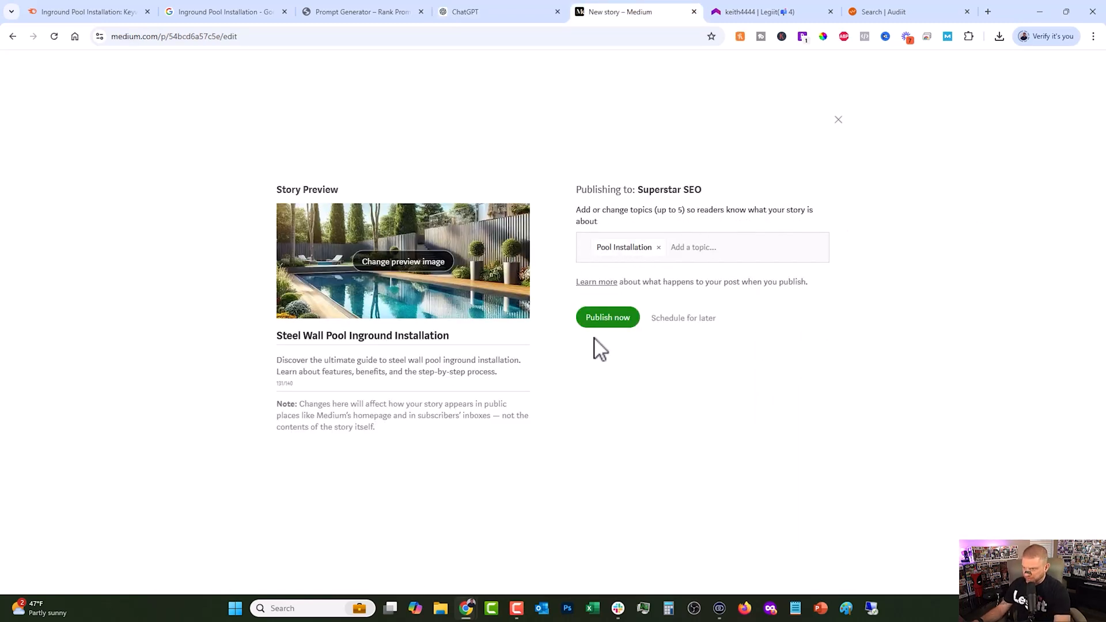
click(607, 317)
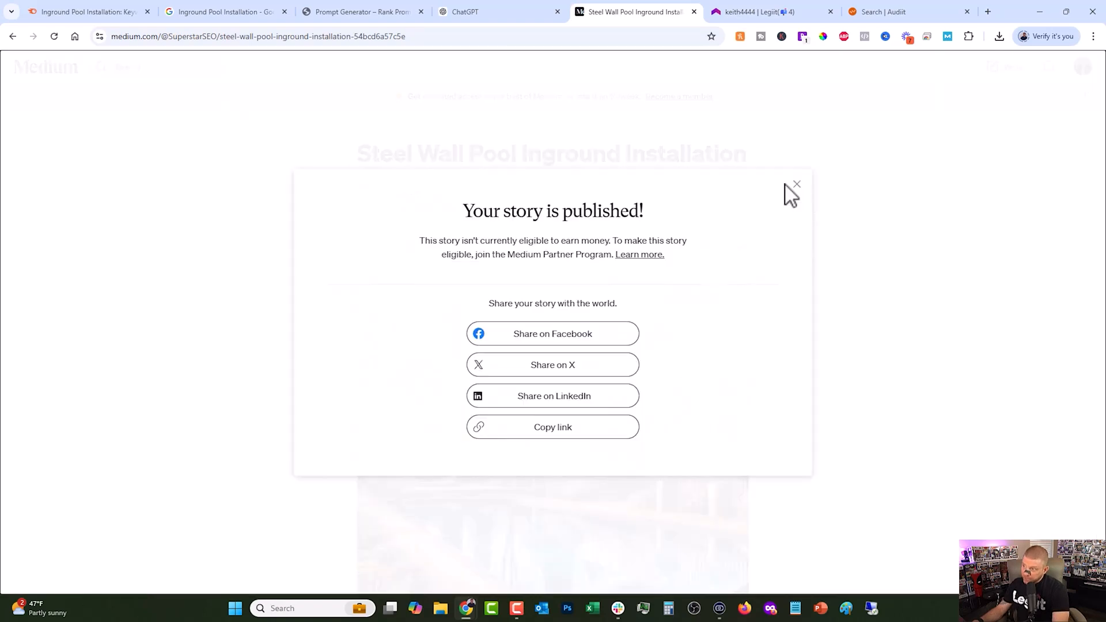
click(797, 185)
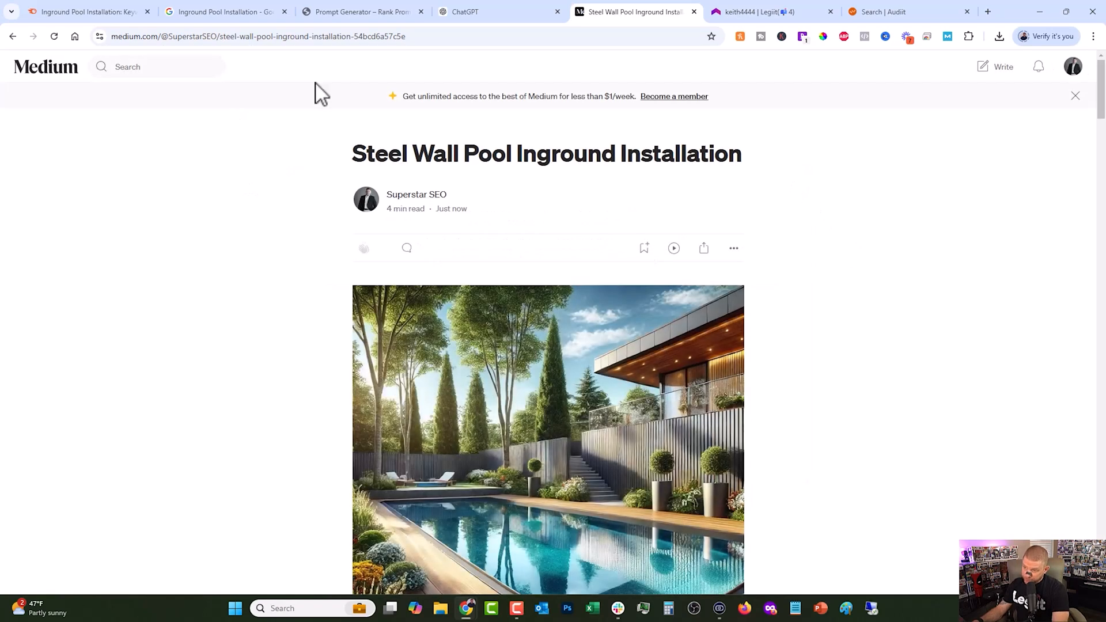
Step: Copy the published story's URL and switch to the Legiit indexing service
click(258, 35)
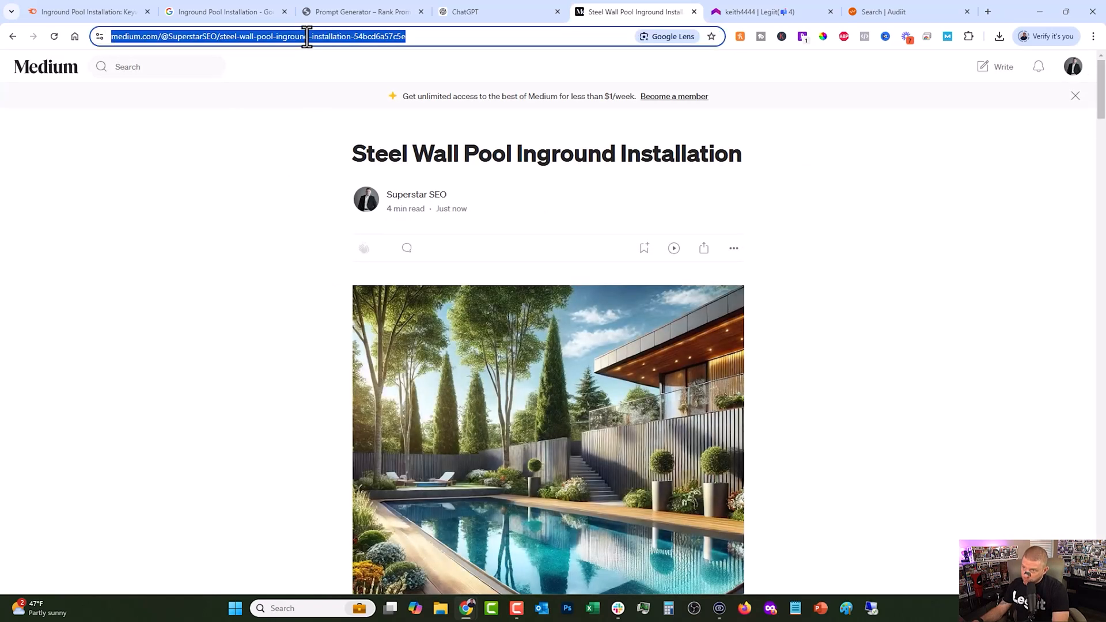
click(758, 12)
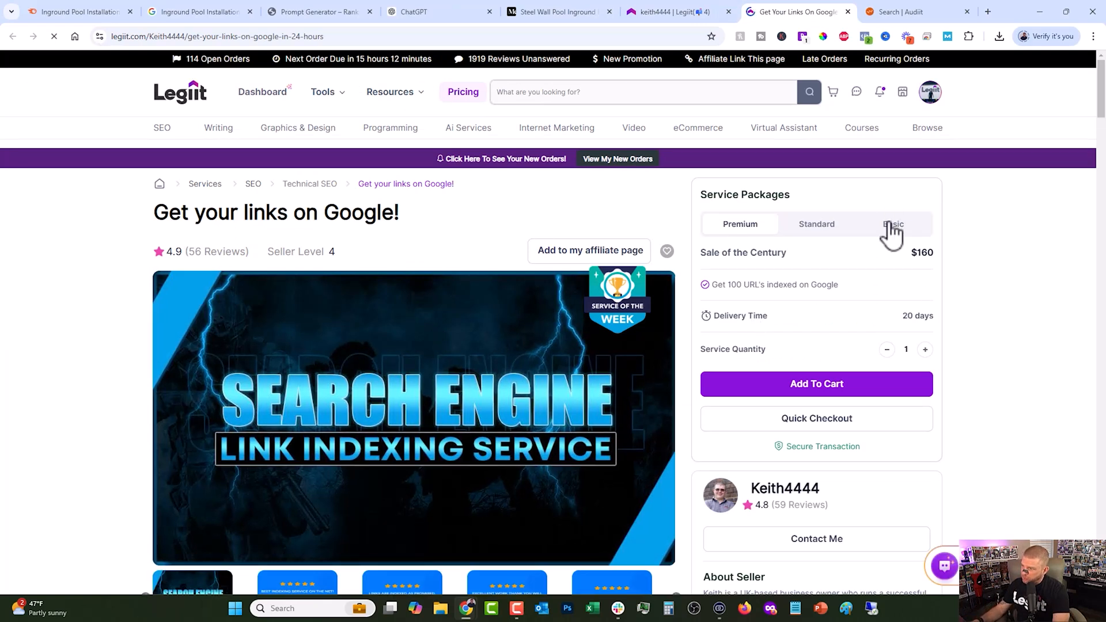
Step: Buy the $10 Basic indexing package via wallet and begin its requirements form
click(892, 223)
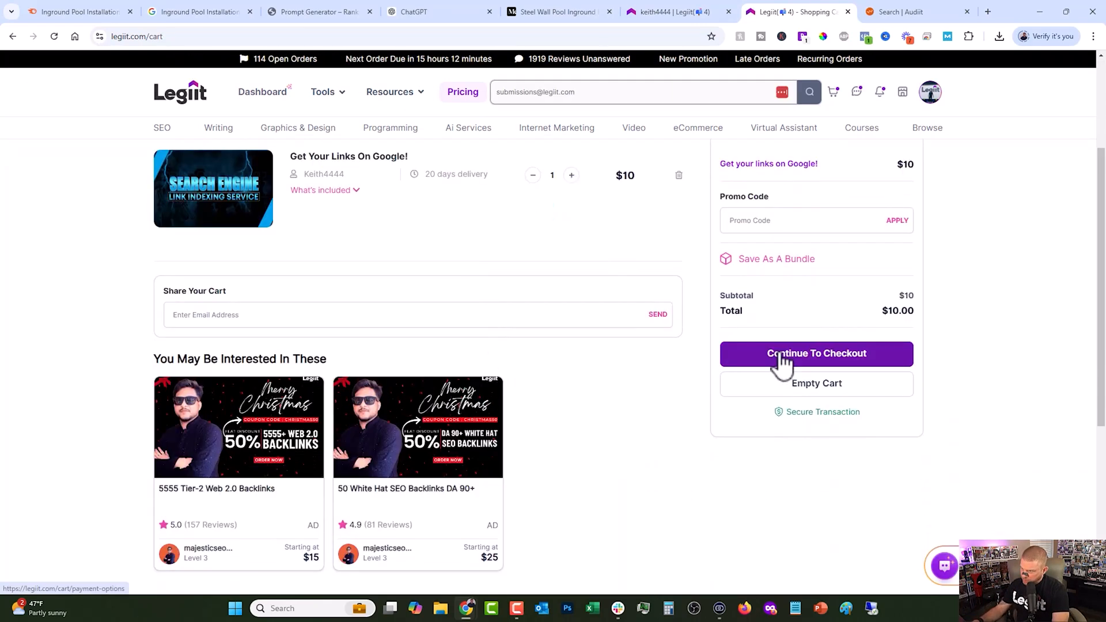
click(816, 353)
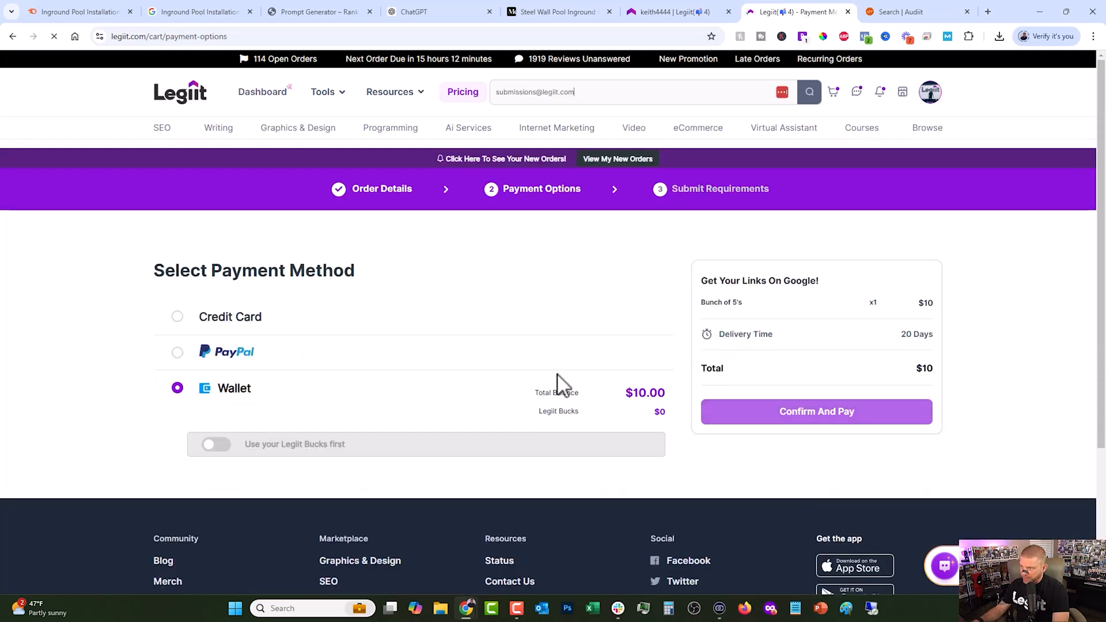
click(816, 411)
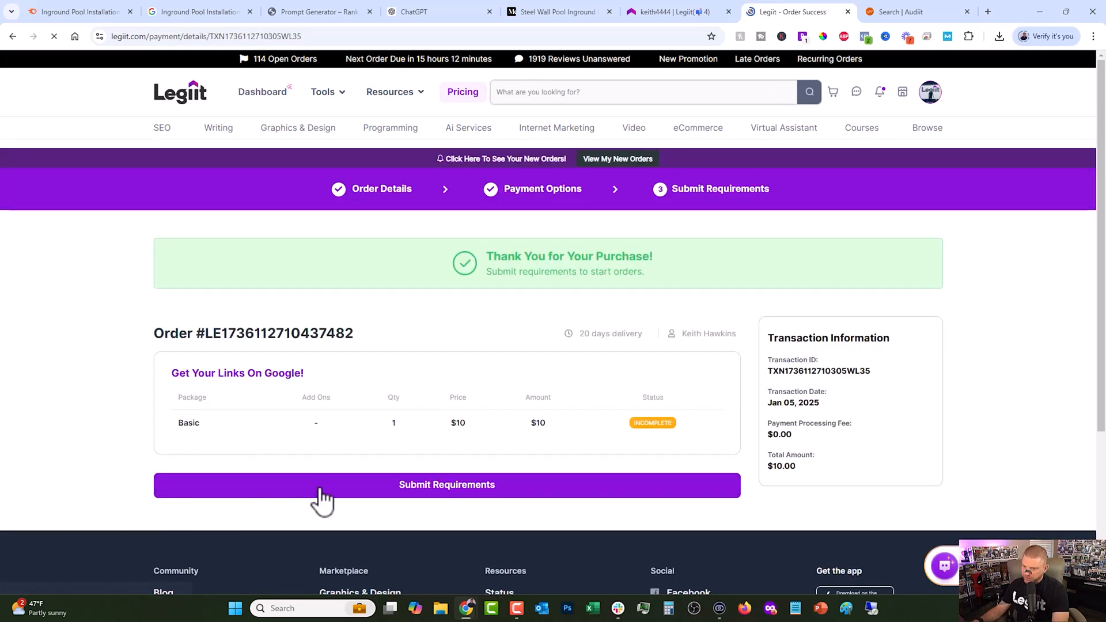
click(446, 485)
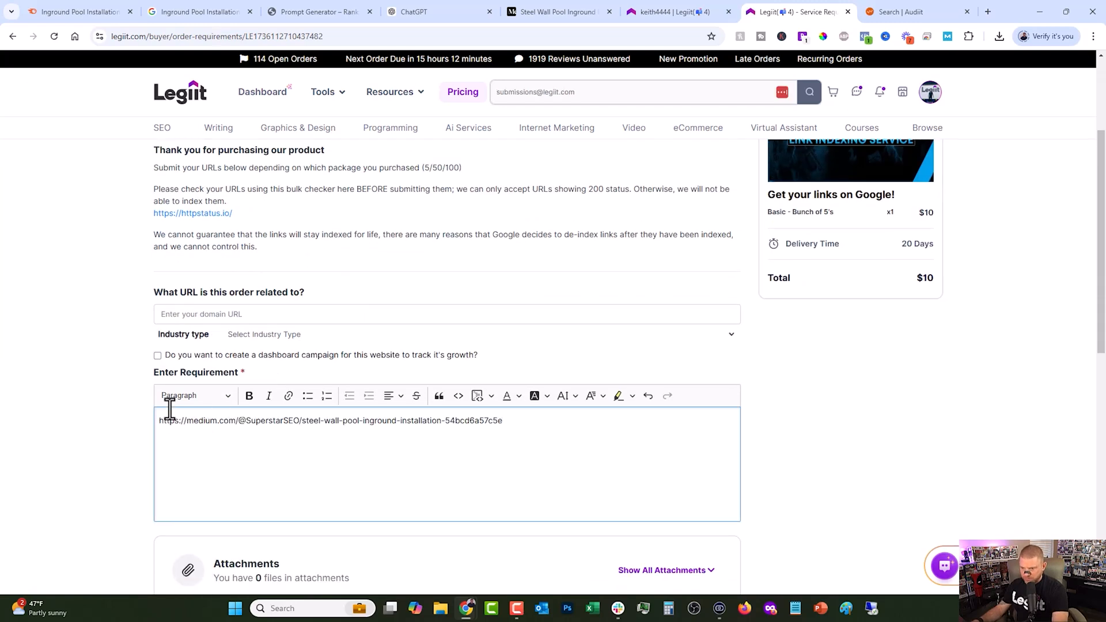
scroll(down, 3)
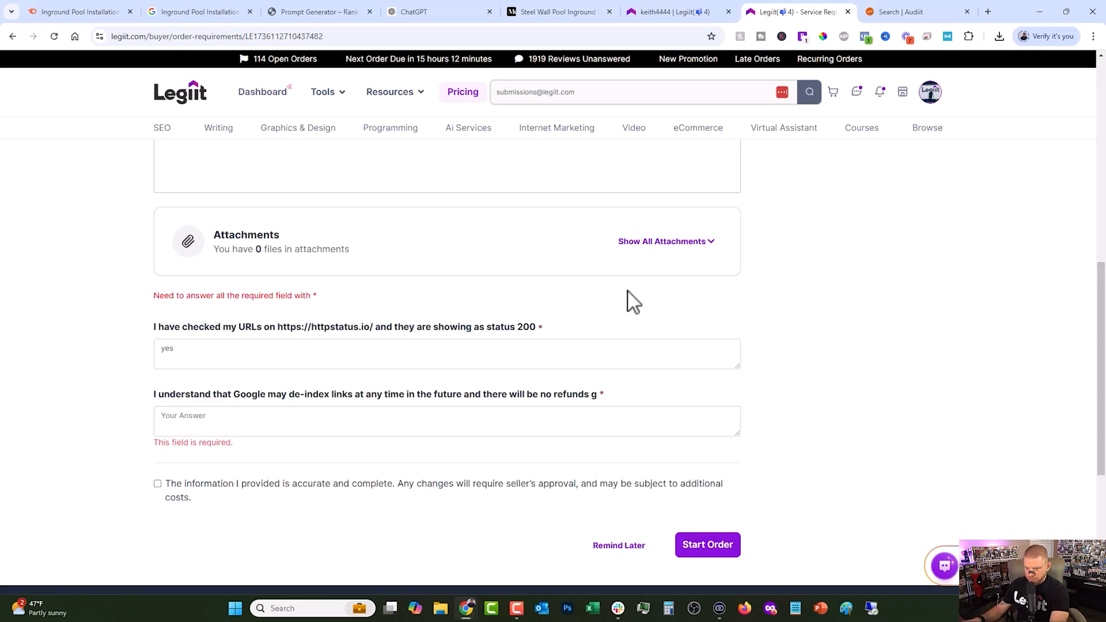
click(157, 466)
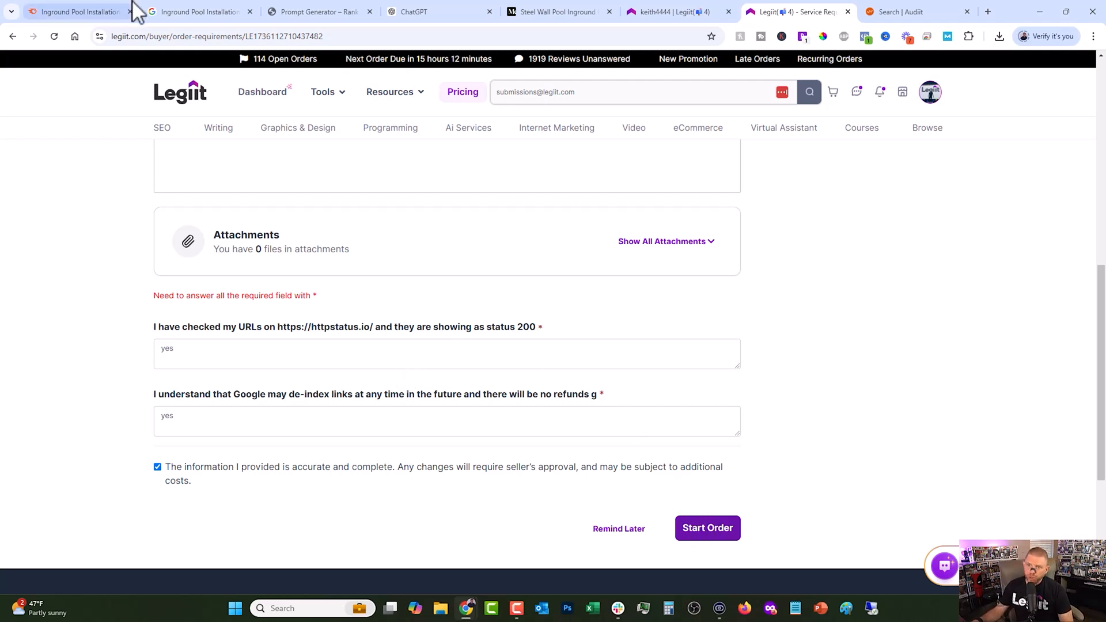
click(76, 12)
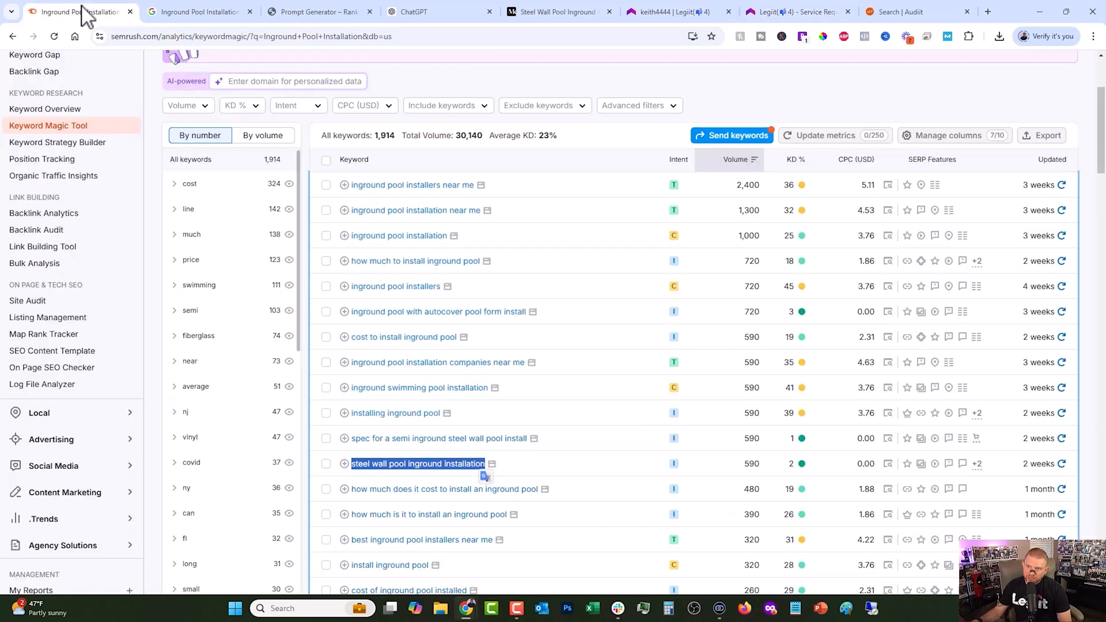
click(199, 12)
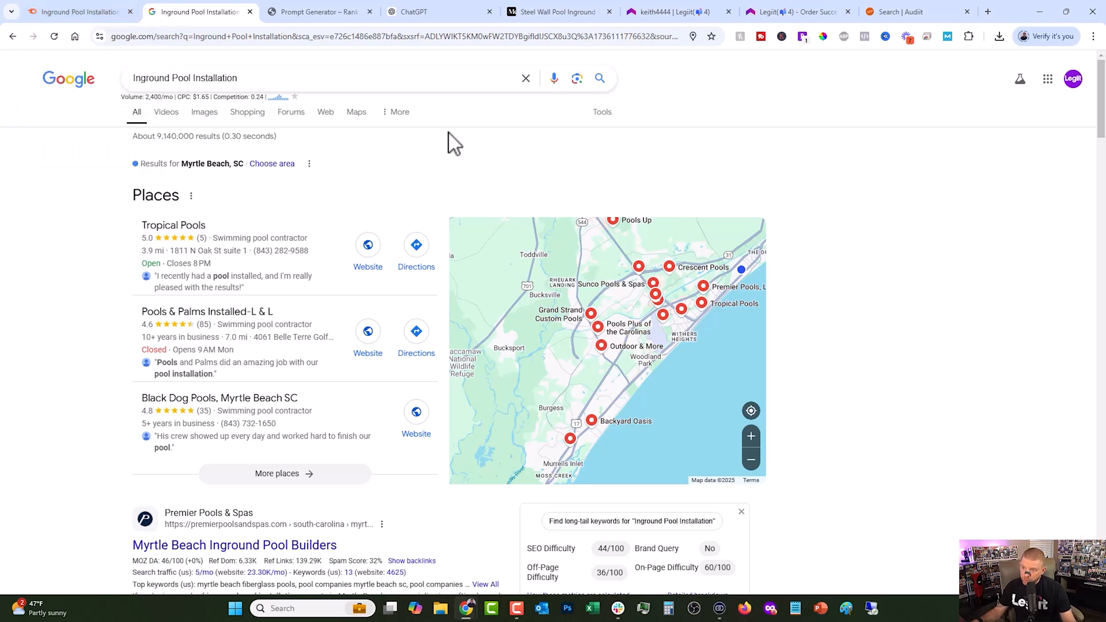
click(318, 12)
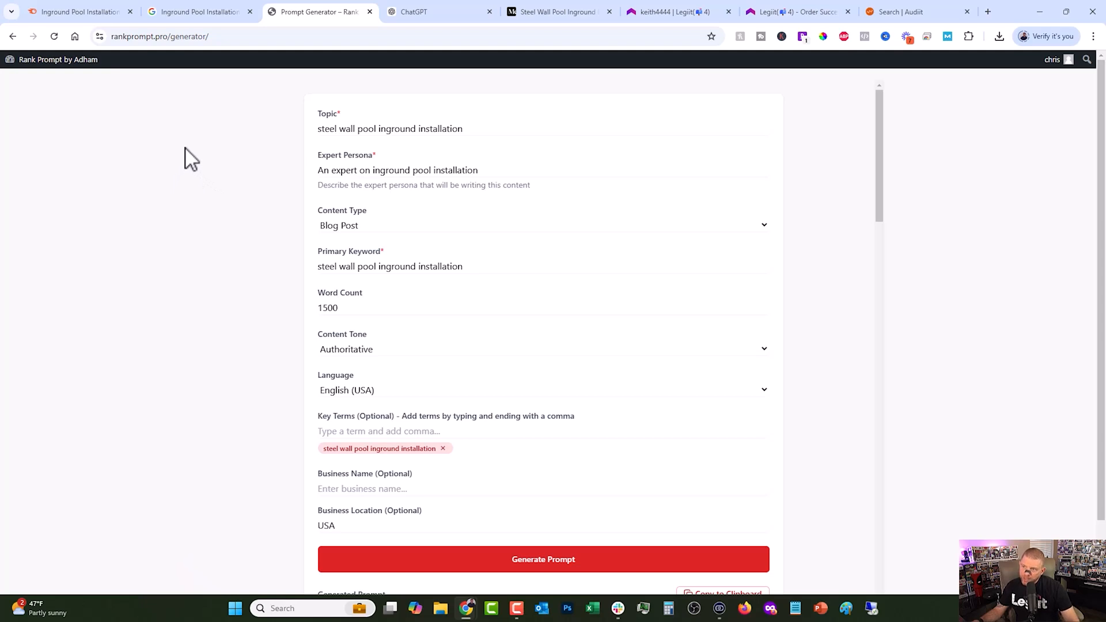
click(415, 11)
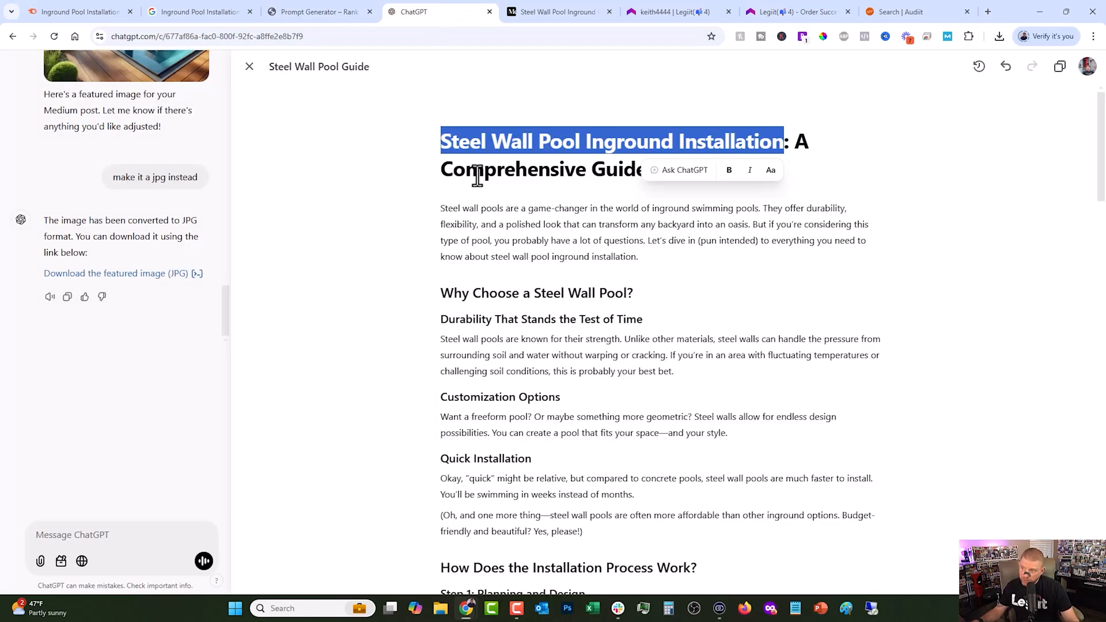
click(314, 11)
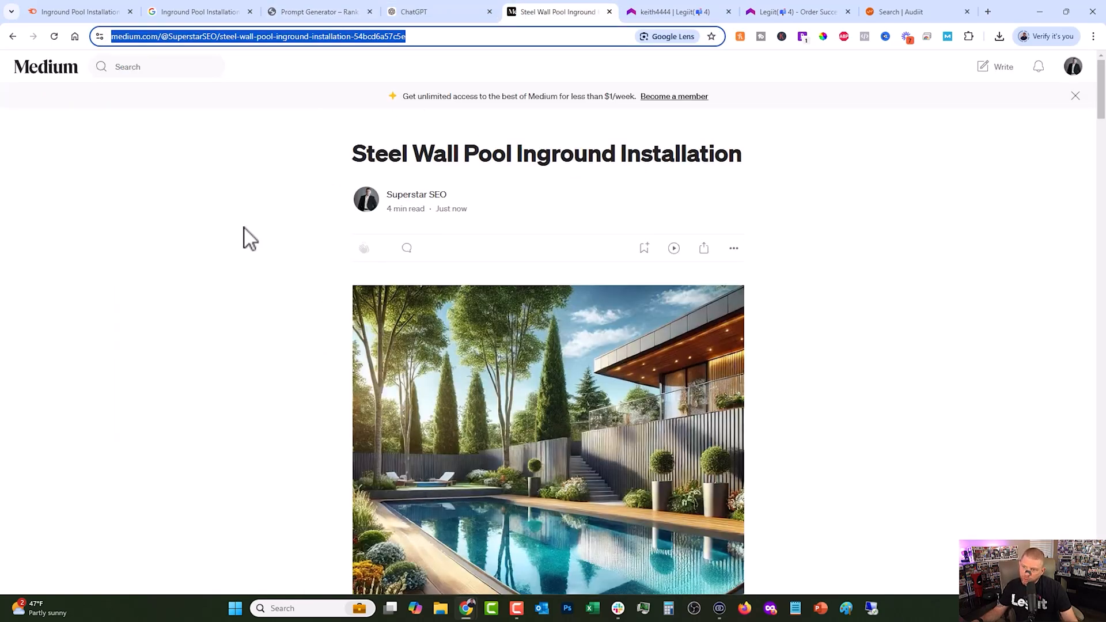
click(659, 12)
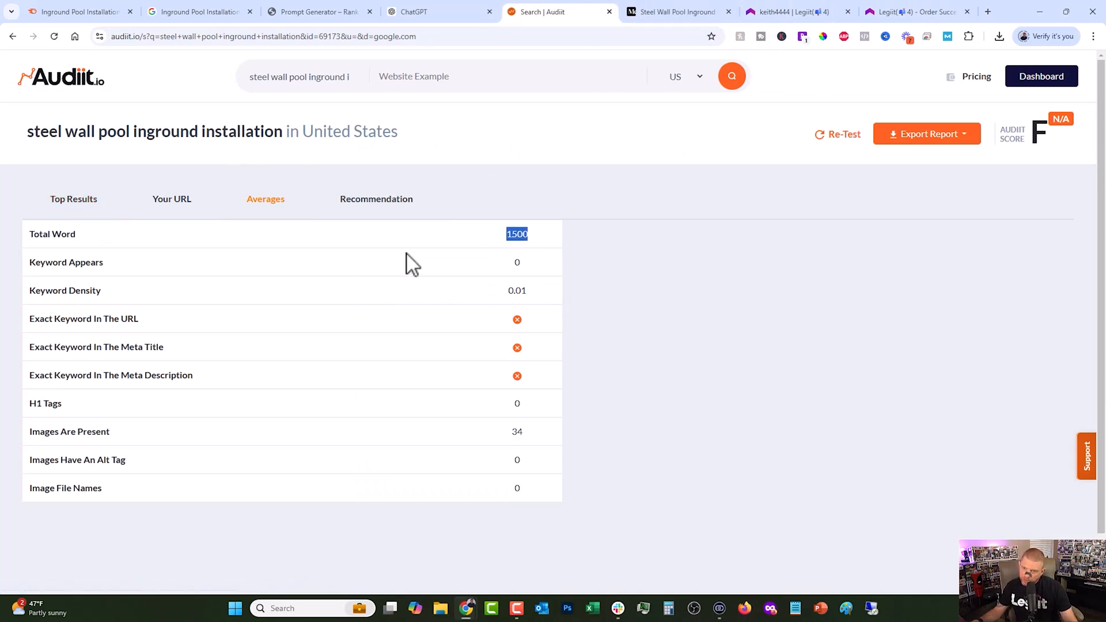
mouse_move(590, 247)
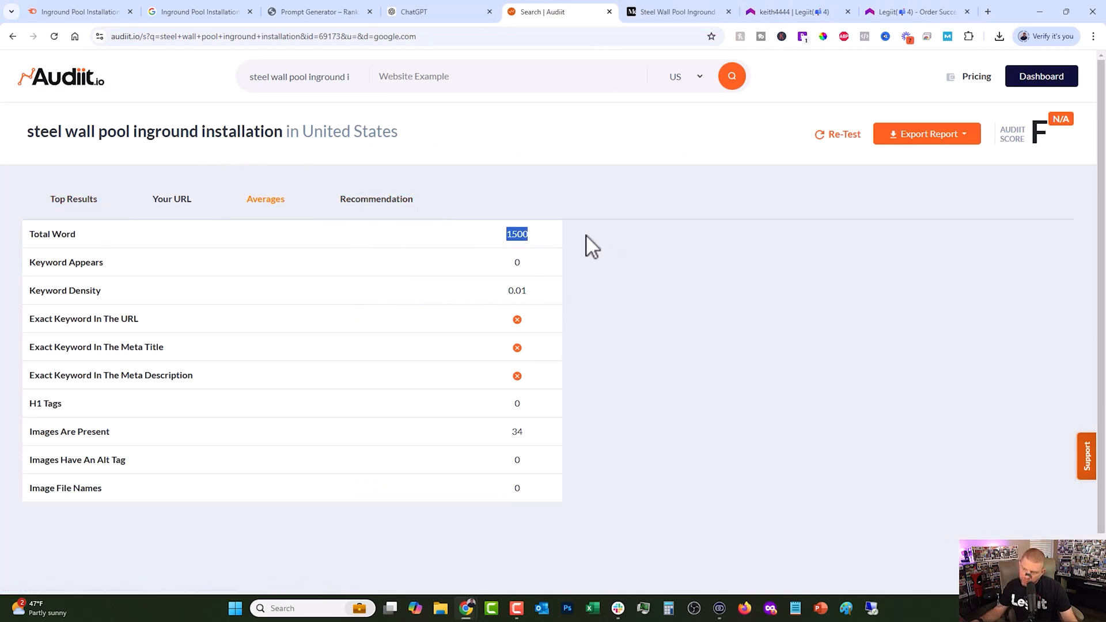
mouse_move(584, 239)
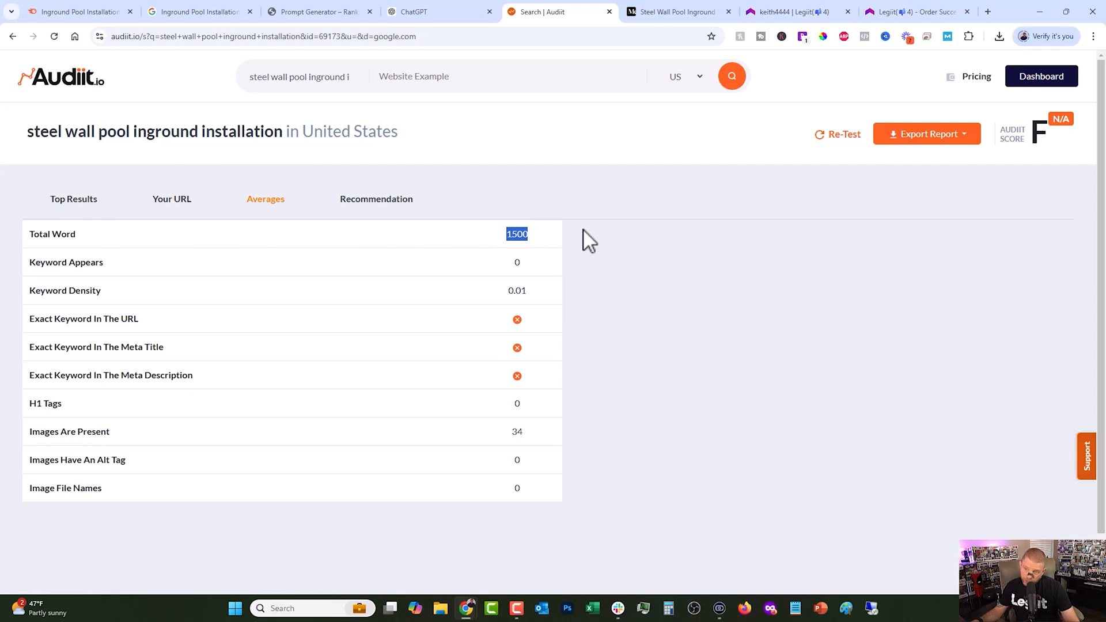
mouse_move(682, 174)
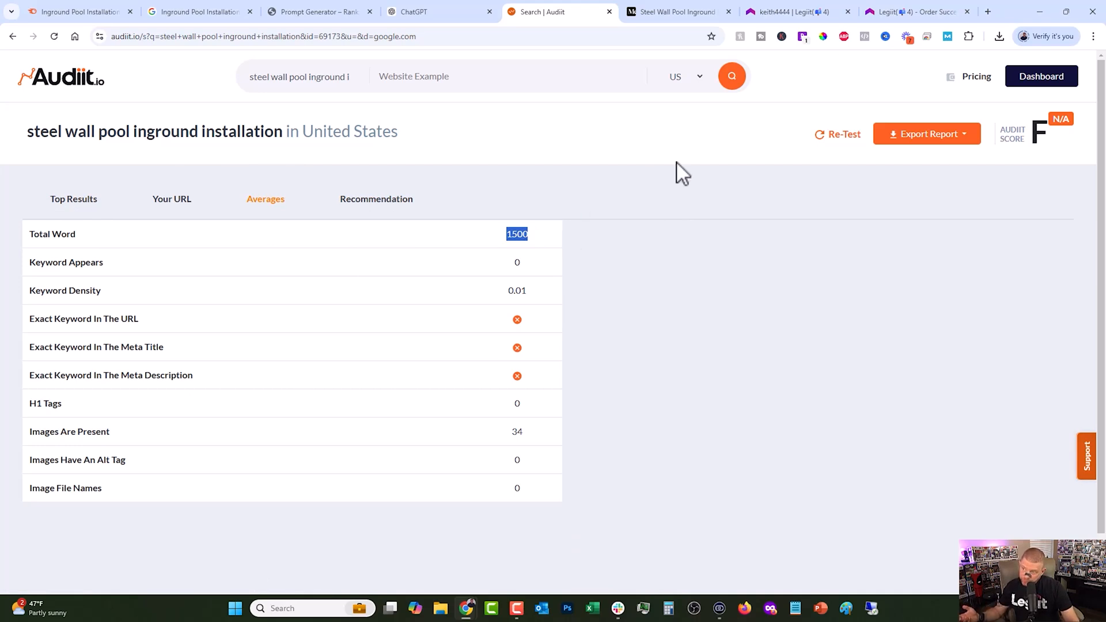
click(673, 12)
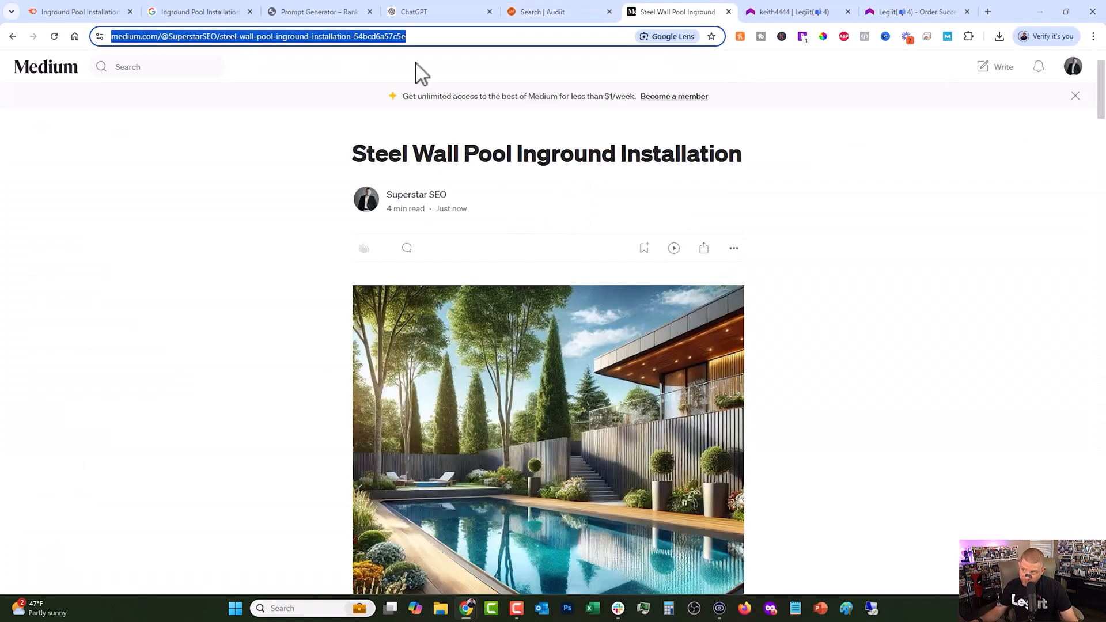
click(795, 11)
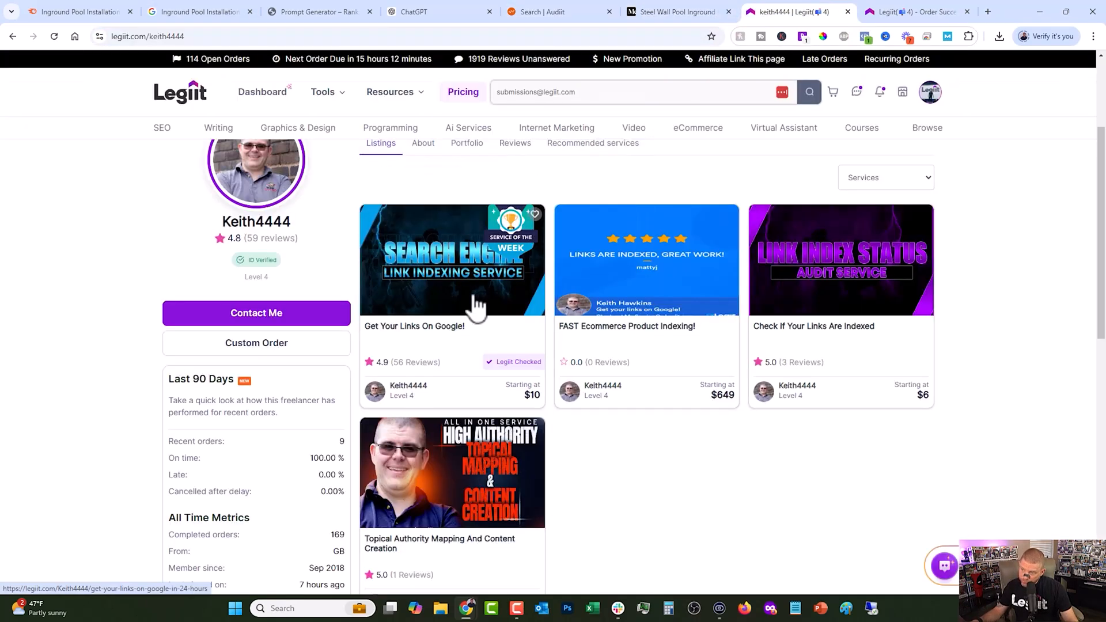
Step: Switch to the Parasite SEO analysis for 'total living drink greens review'
click(793, 12)
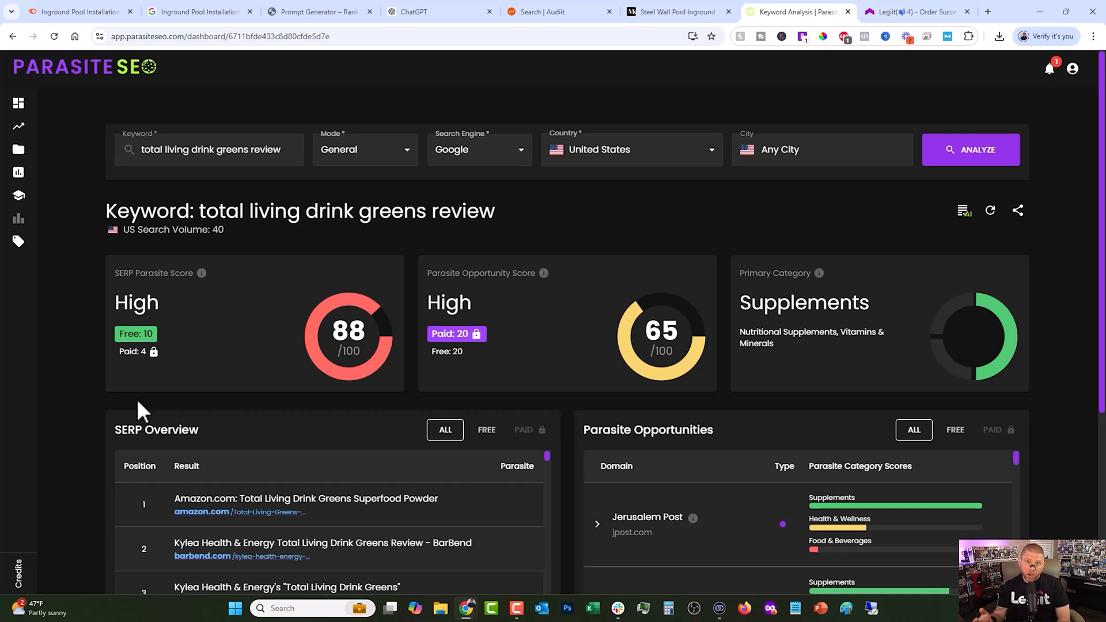
mouse_move(236, 346)
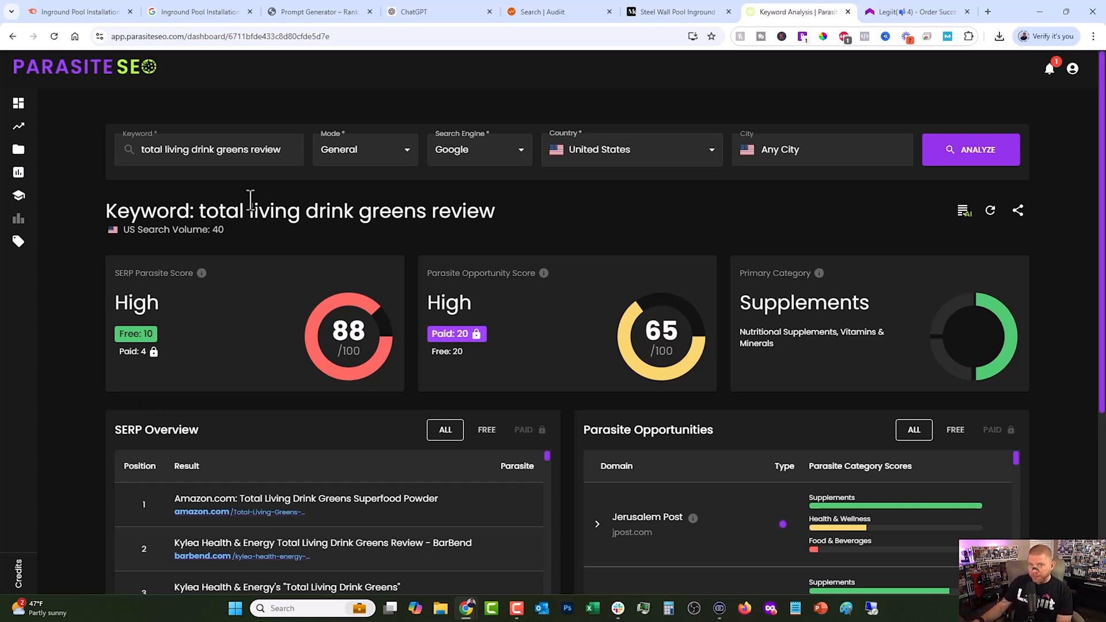
Step: Scroll the 'Best hair extensions for women' parasite opportunities down to Vogue India
scroll(down, 3)
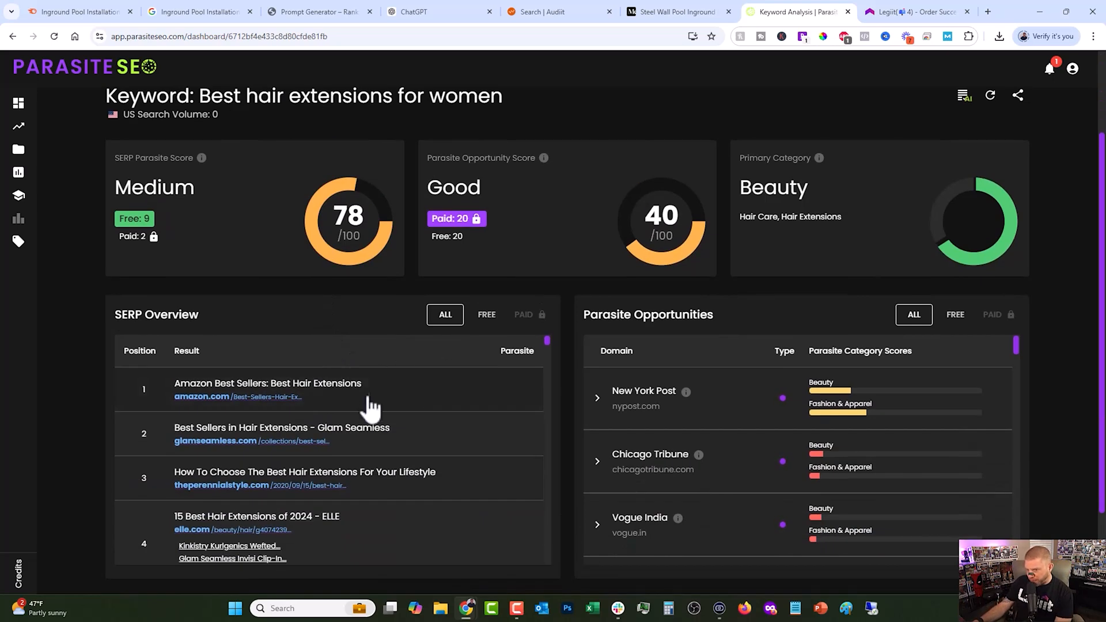
mouse_move(559, 436)
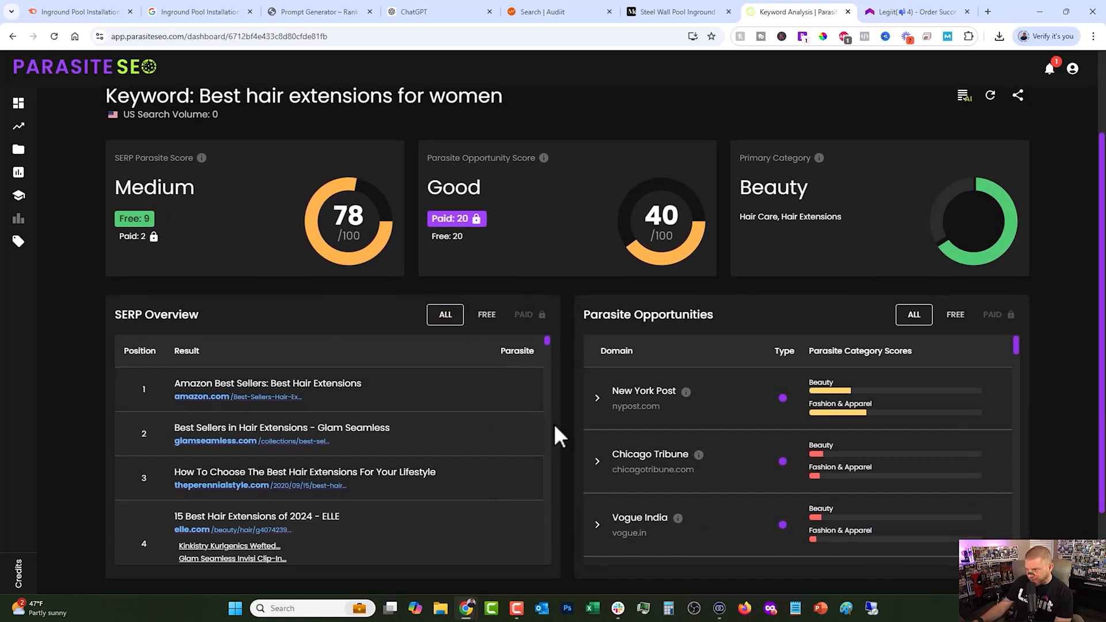
mouse_move(716, 427)
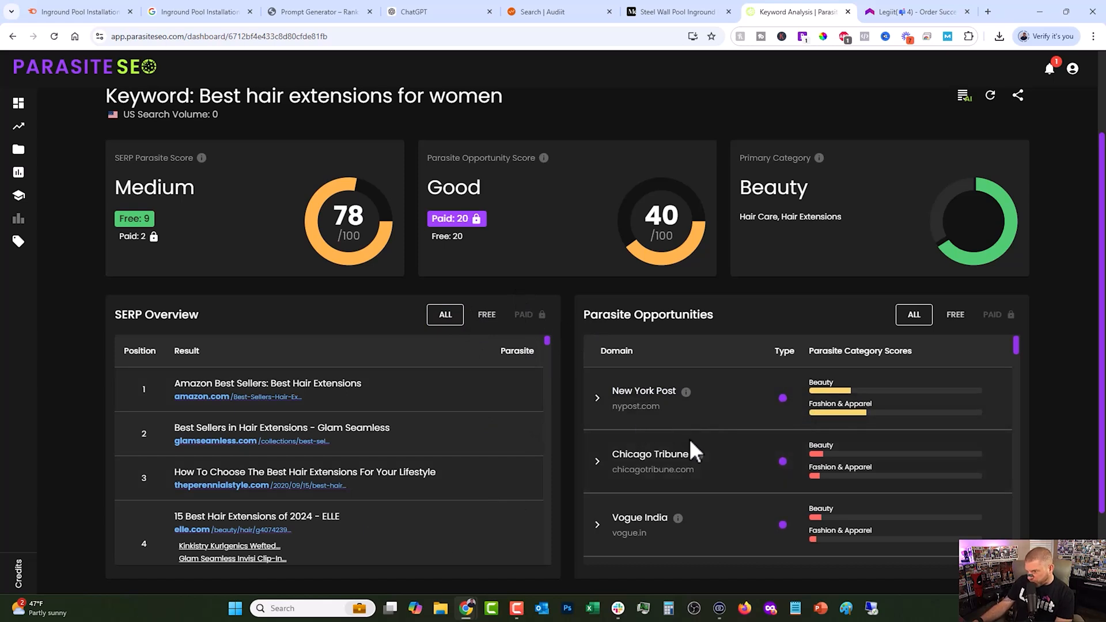
scroll(down, 3)
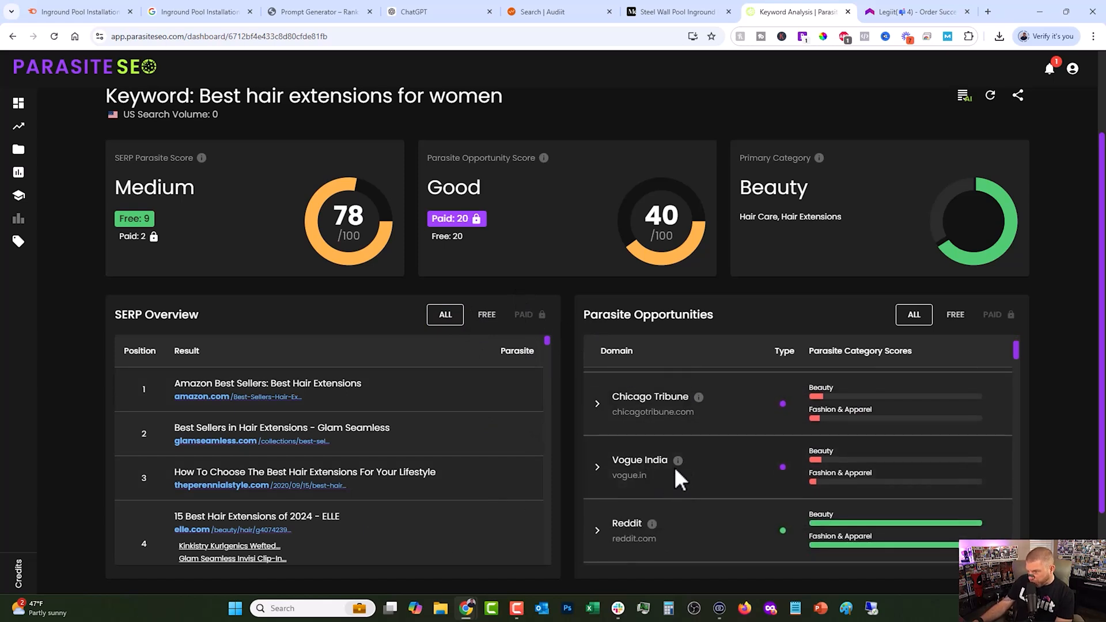
mouse_move(609, 472)
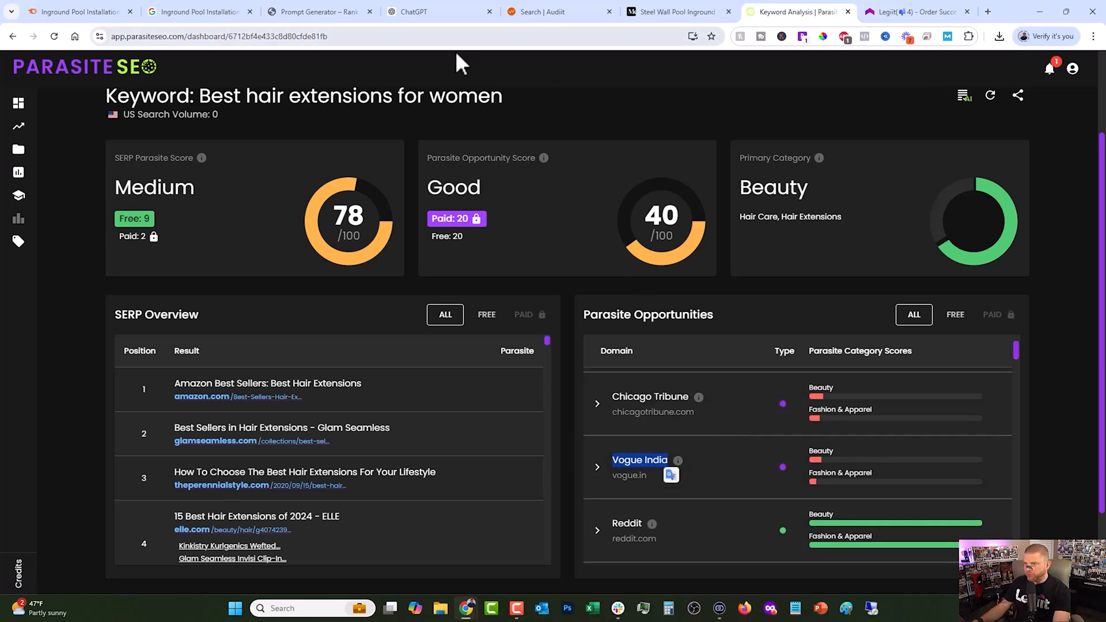
Step: Open Legiit's 'Publish your brand on Vogue, Elle, GQ magazine' service and view its $50 Basic package
click(917, 12)
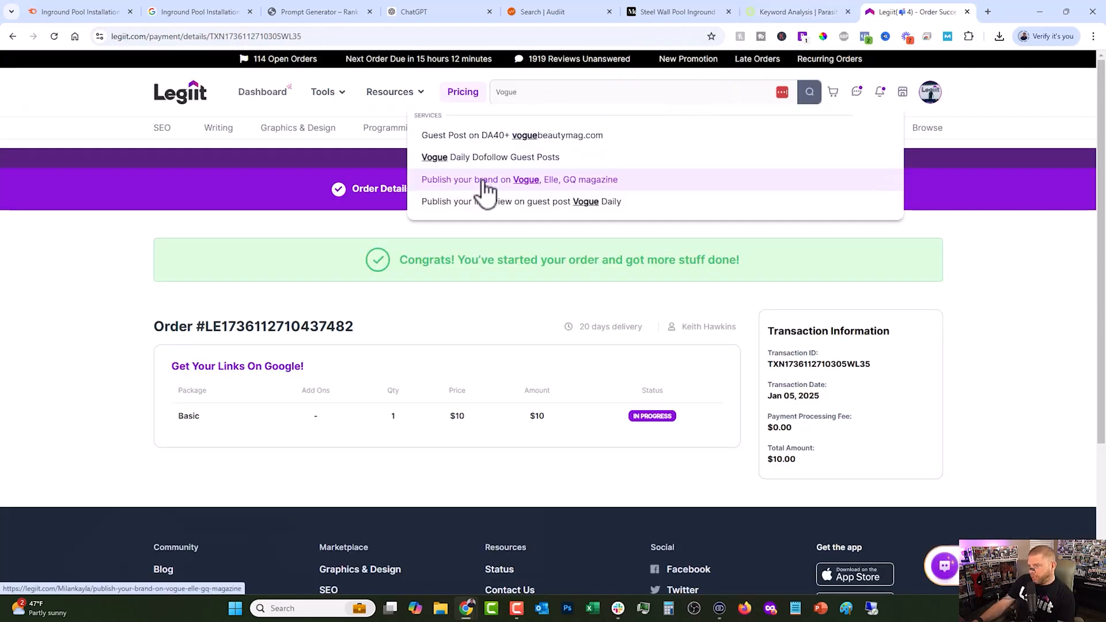
click(518, 179)
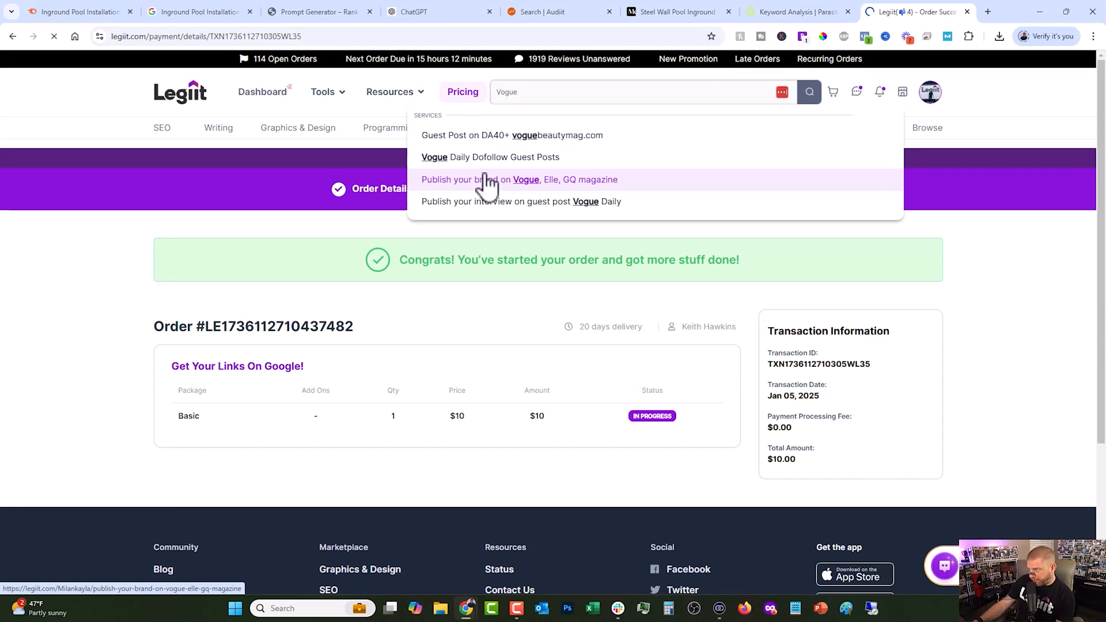
click(519, 179)
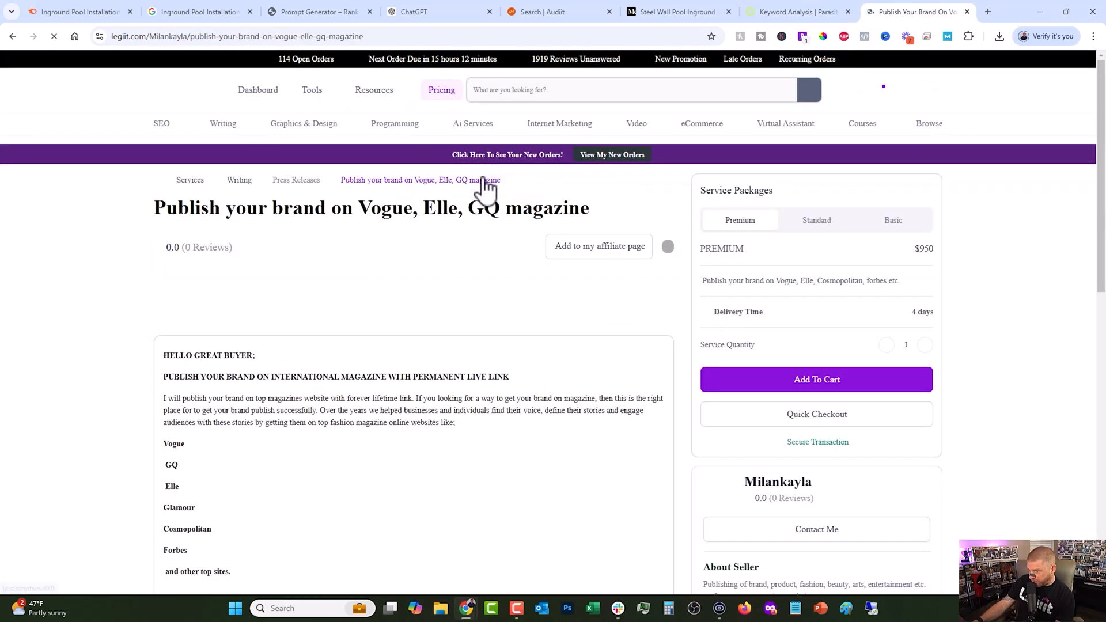
scroll(down, 3)
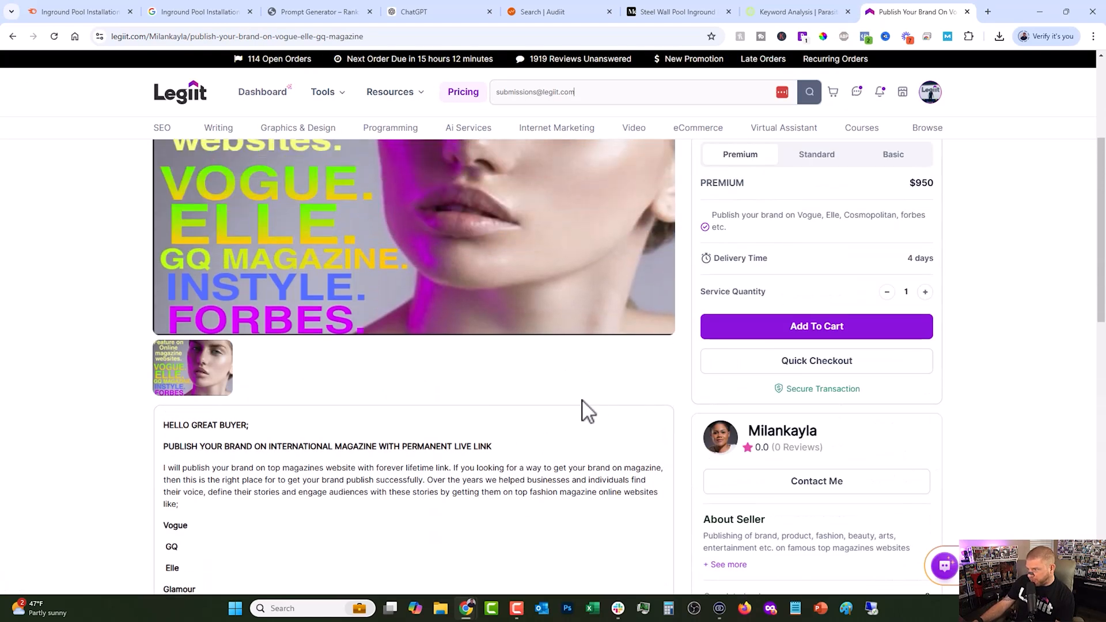
click(893, 154)
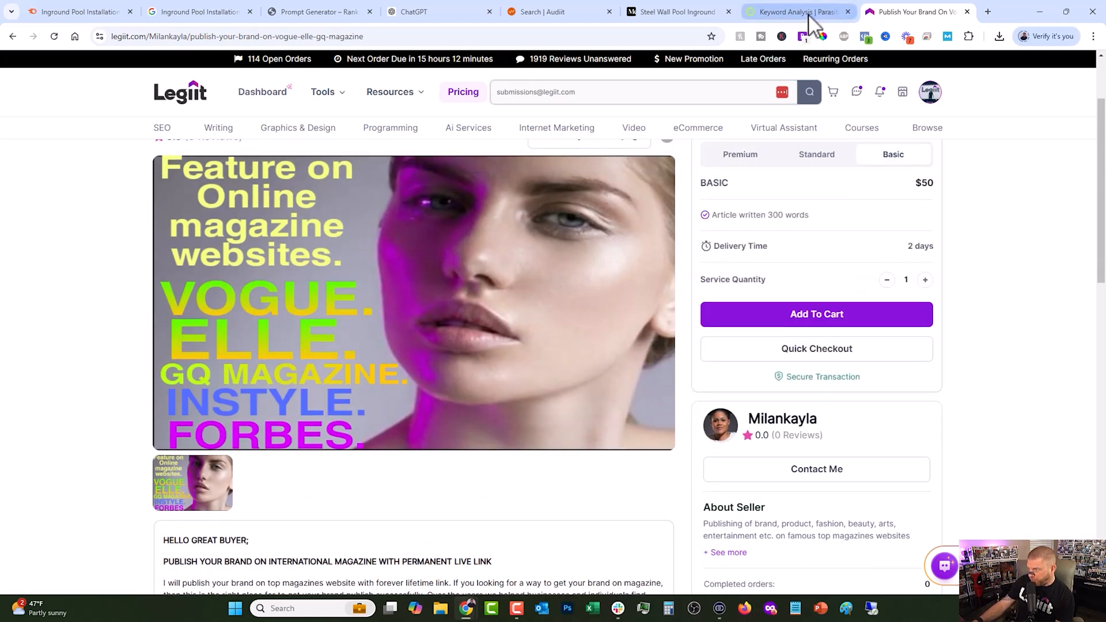
Step: Scroll through more parasite opportunities in the hair extensions analysis on Parasite SEO
click(790, 11)
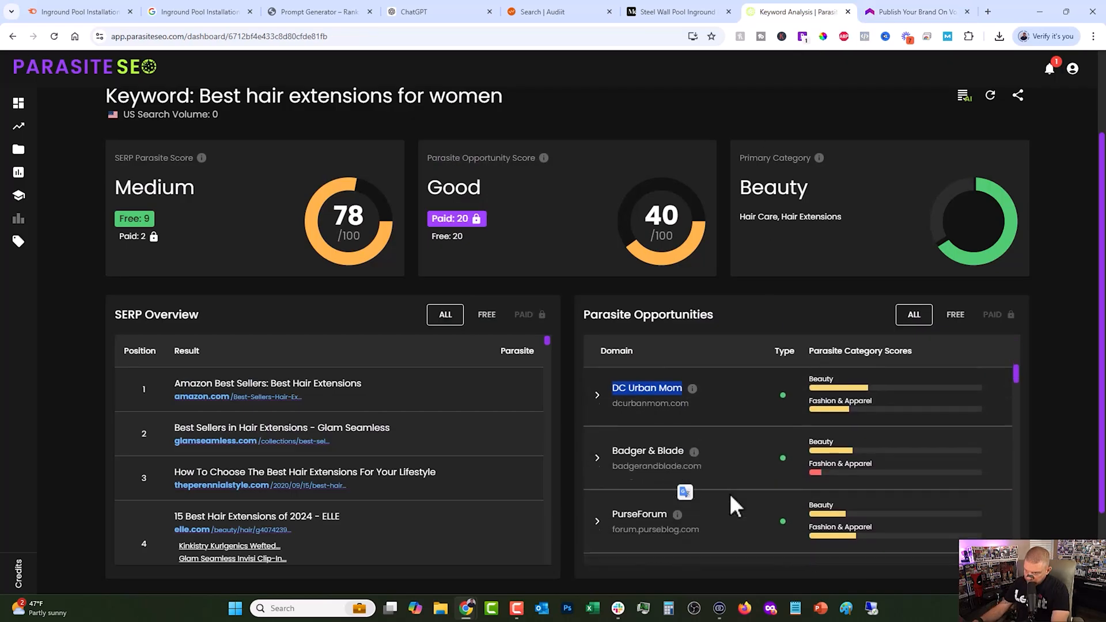
scroll(down, 3)
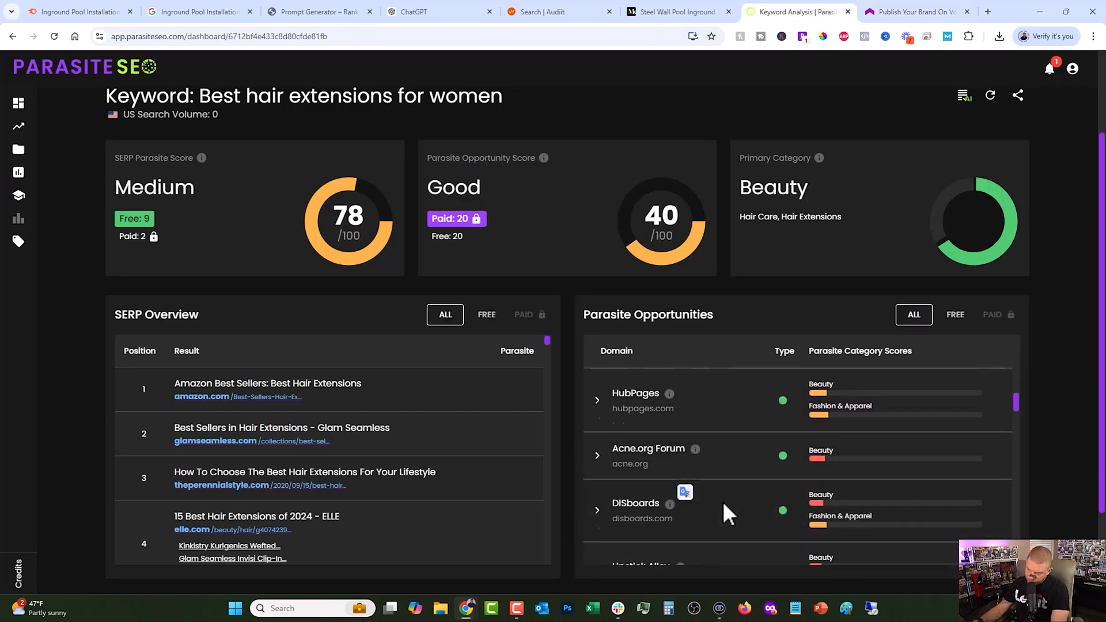
scroll(down, 3)
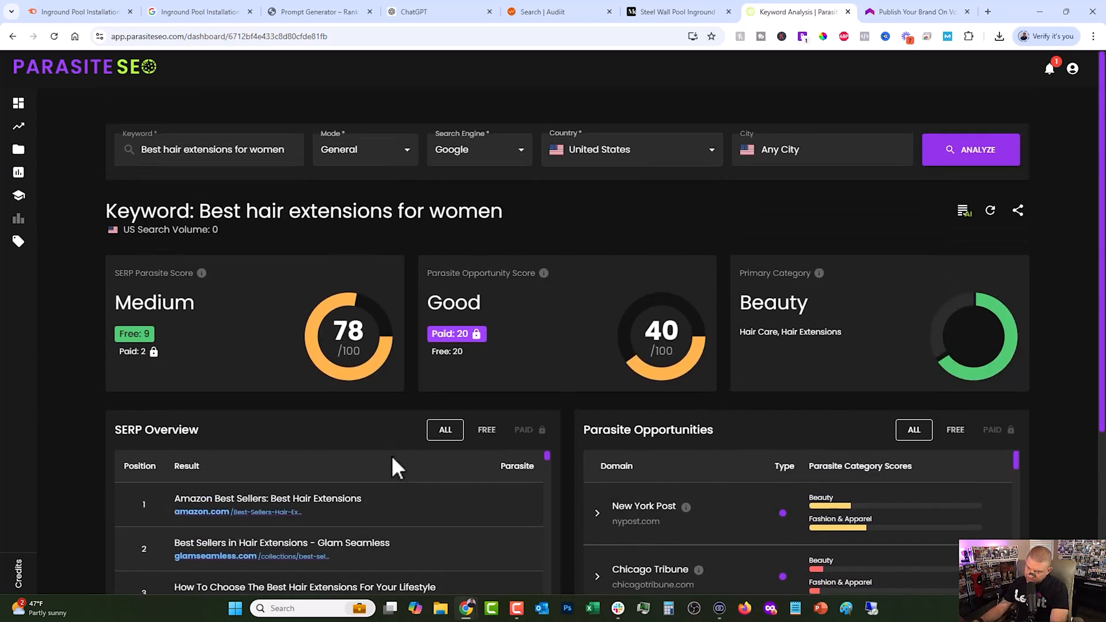
scroll(down, 3)
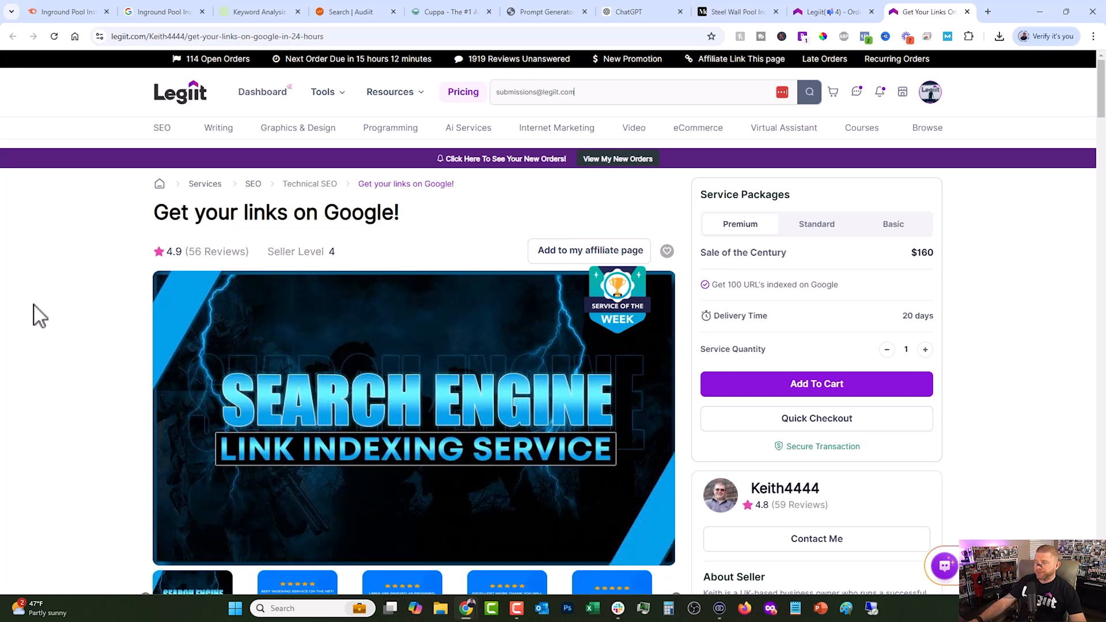
mouse_move(7, 270)
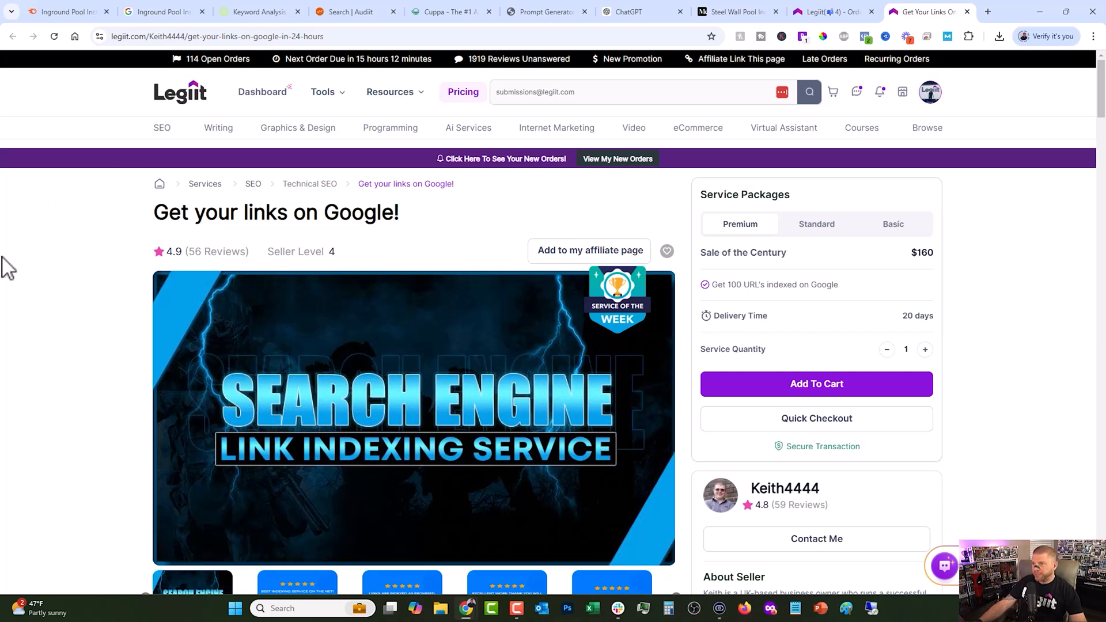
Step: Revisit the Semrush and Audiit tabs, then the Rank Prompt steel wall pool settings
click(63, 12)
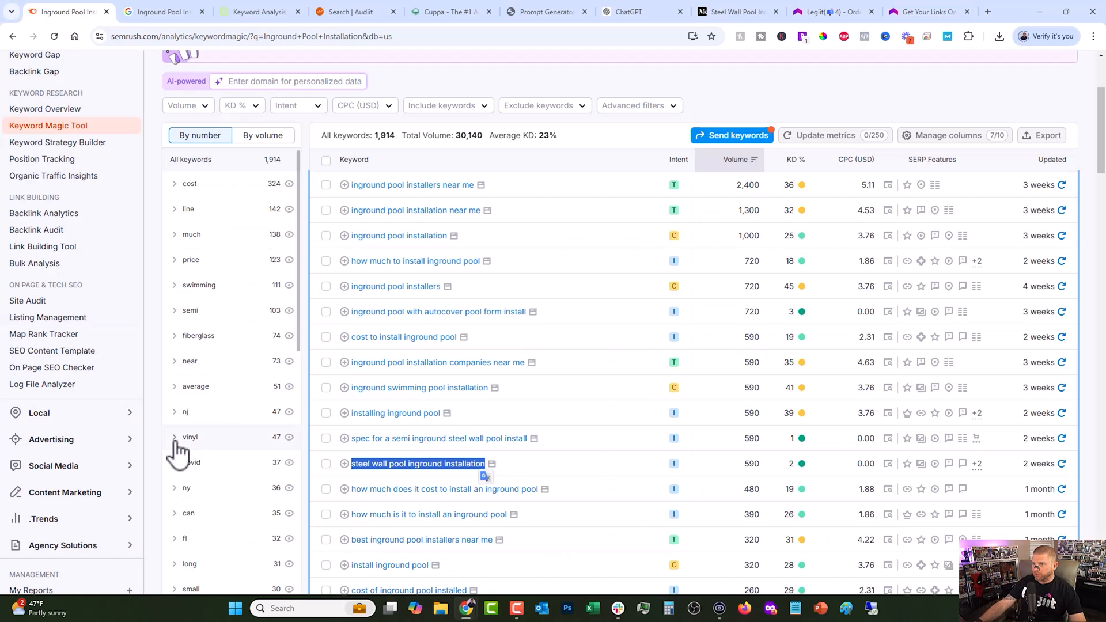
click(350, 12)
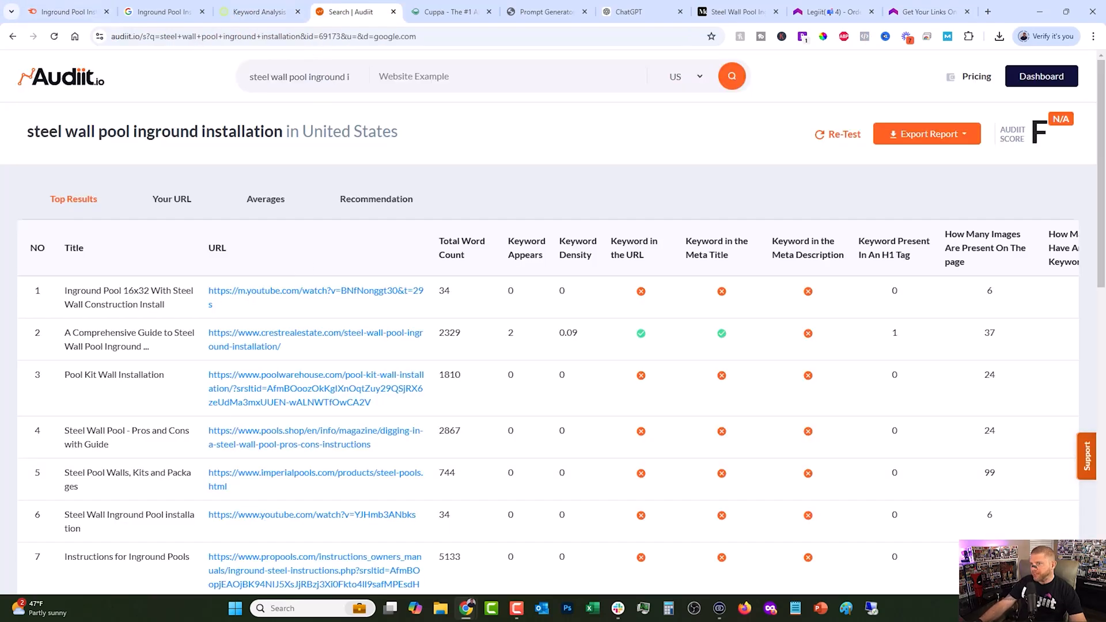
click(546, 11)
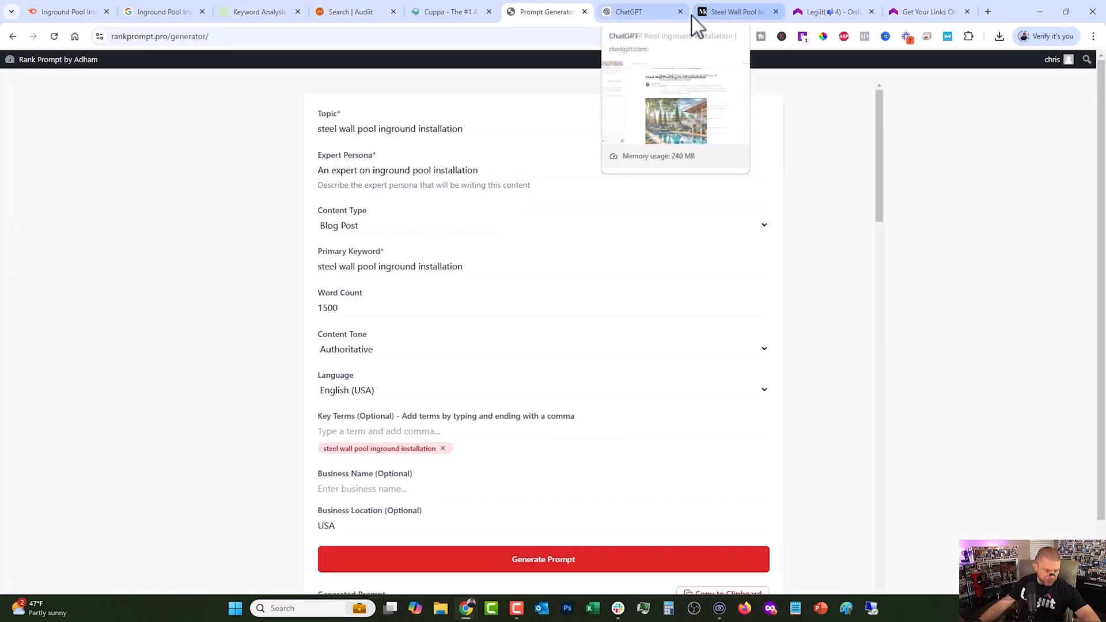